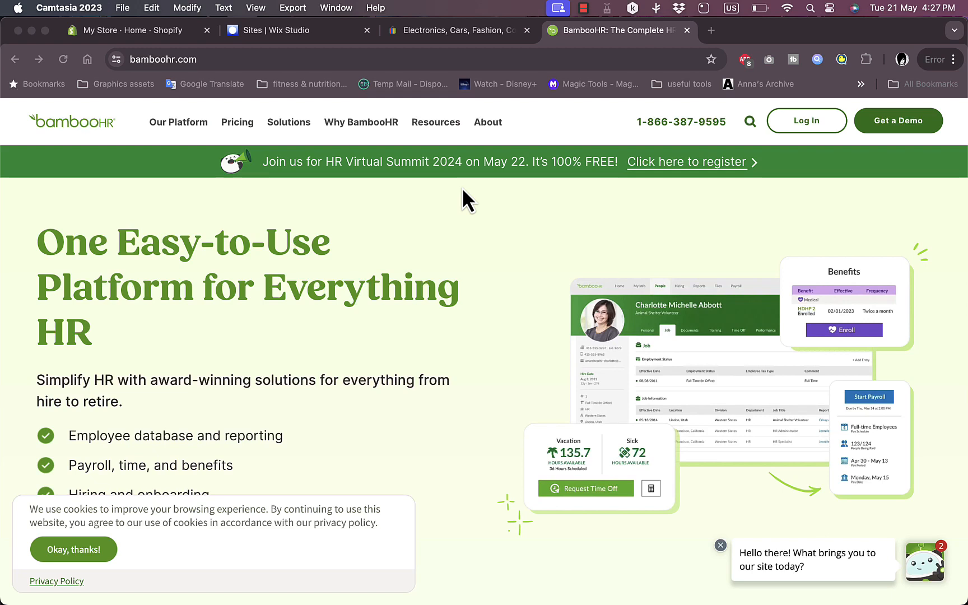
{"action": "mouse_move", "coordinate": [483, 382]}
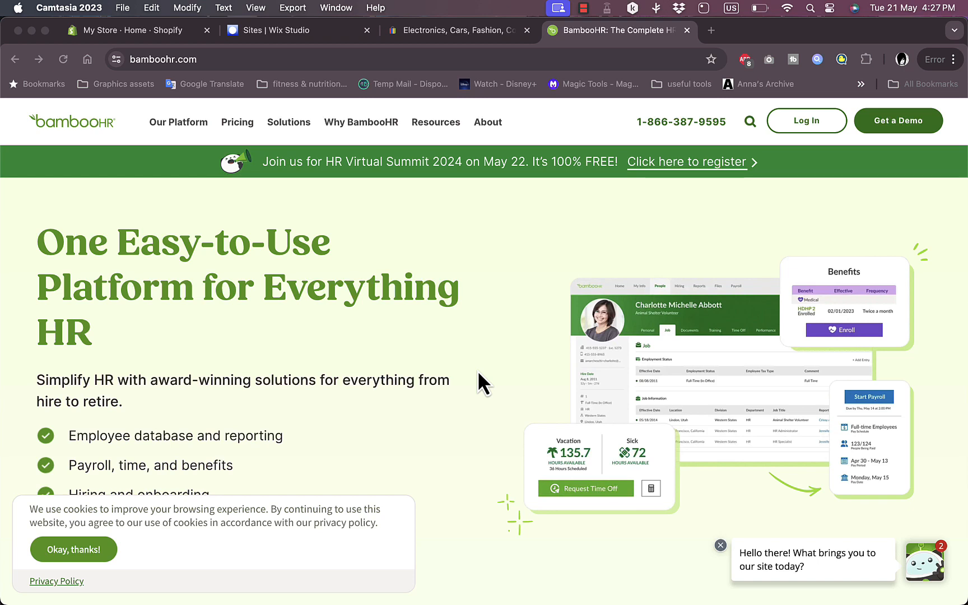
{"action": "mouse_move", "coordinate": [462, 337]}
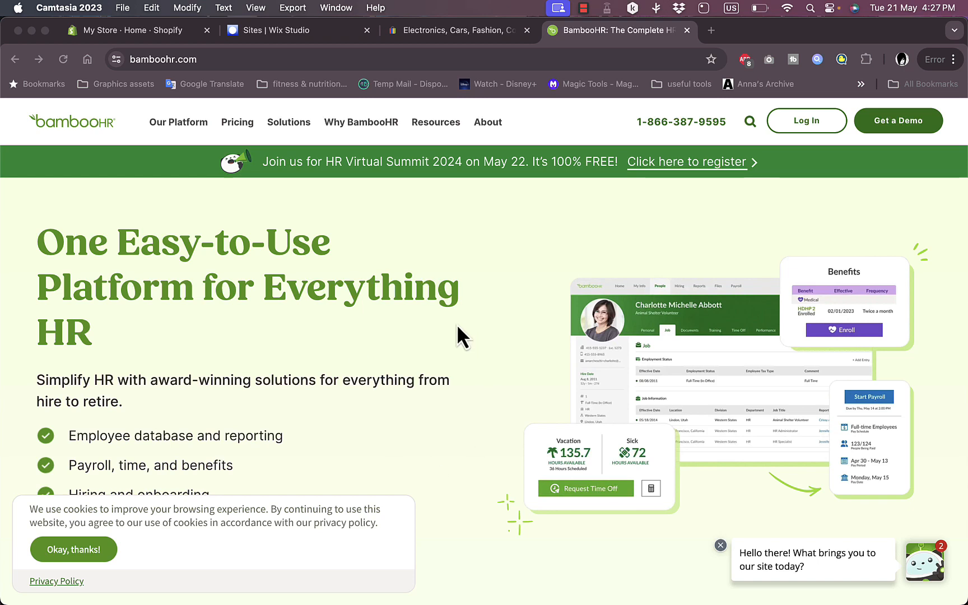
{"action": "mouse_move", "coordinate": [488, 395]}
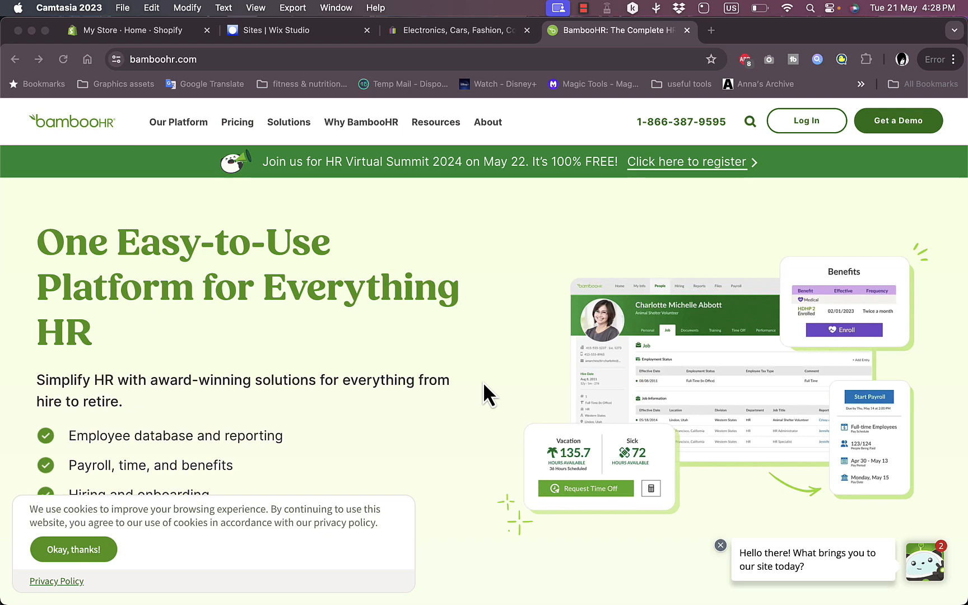
Step: Scroll down the BambooHR landing page and open the free trial sign-up form
{"action": "scroll", "scroll_direction": "down", "scroll_amount": 3}
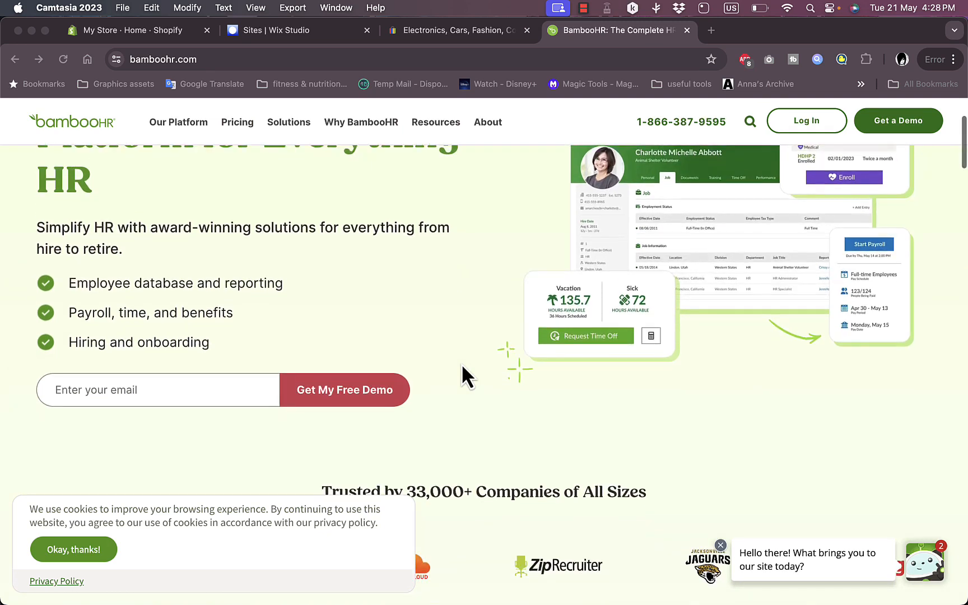
{"action": "mouse_move", "coordinate": [383, 268]}
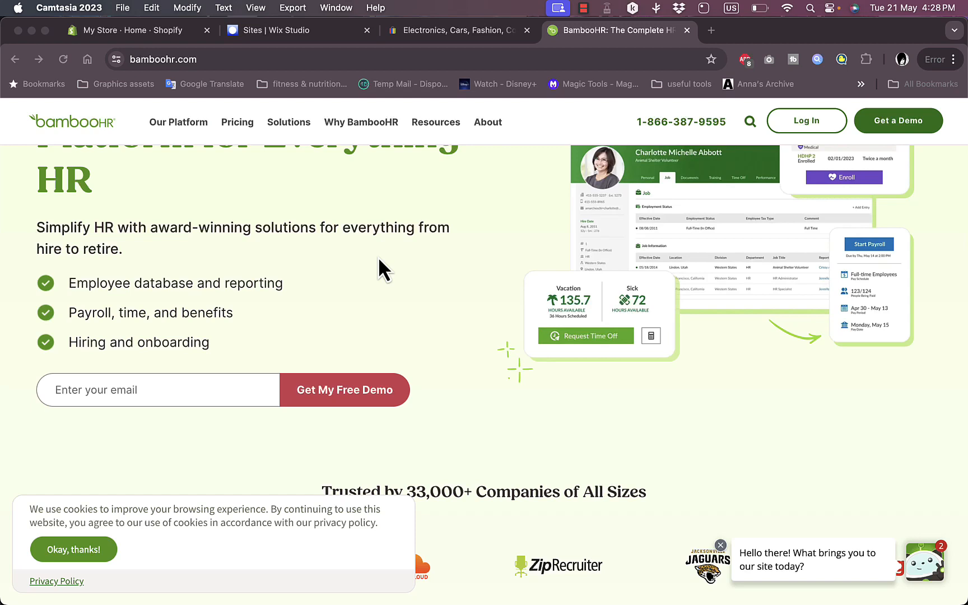
{"action": "mouse_move", "coordinate": [420, 337]}
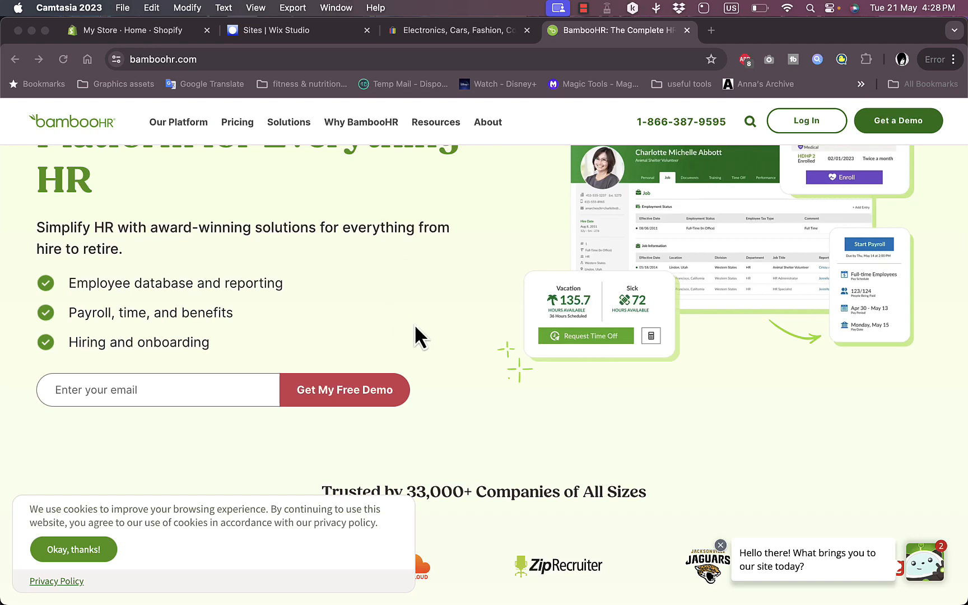
{"action": "scroll", "scroll_direction": "down", "scroll_amount": 3}
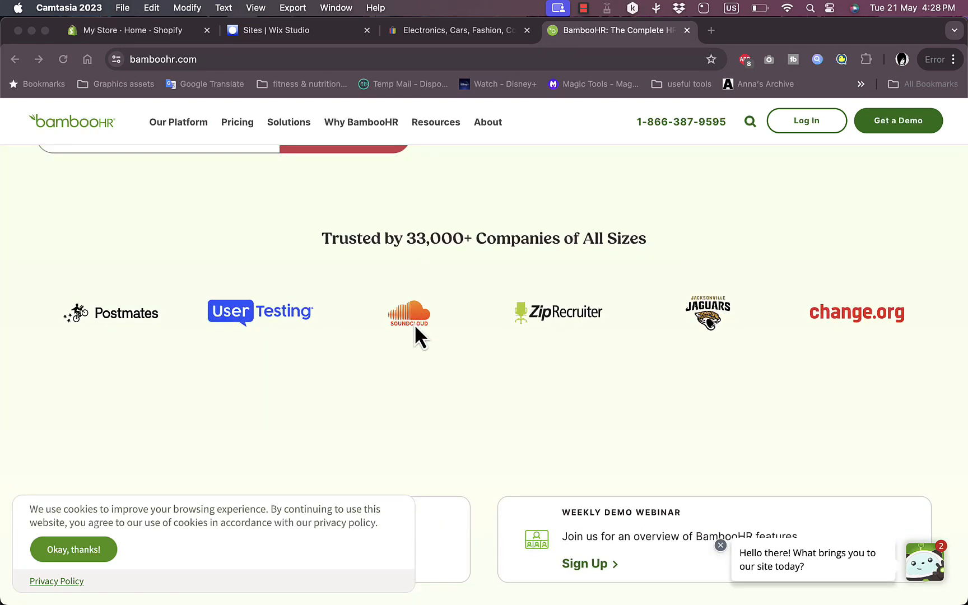
{"action": "mouse_move", "coordinate": [619, 348]}
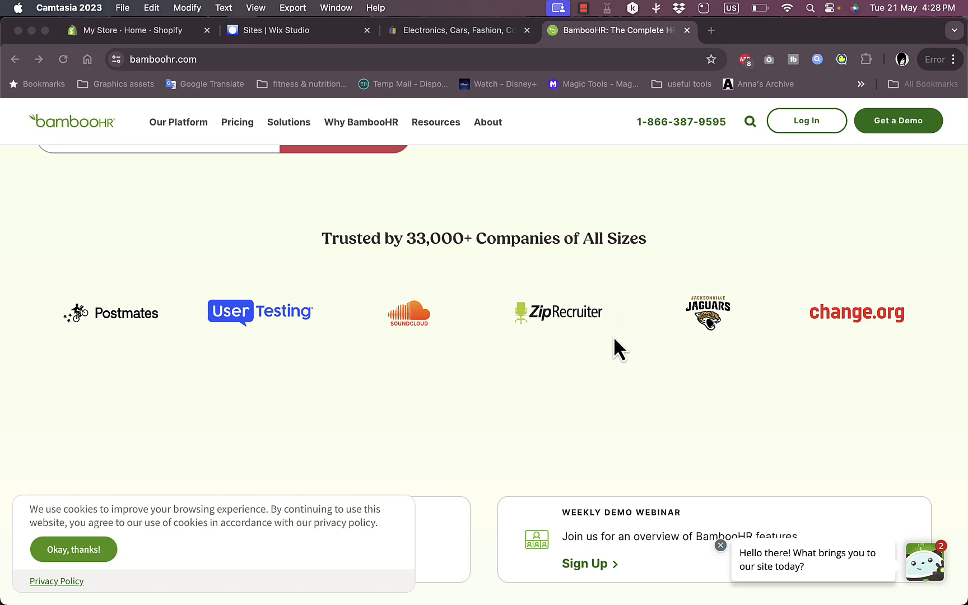
{"action": "scroll", "scroll_direction": "down", "scroll_amount": 3}
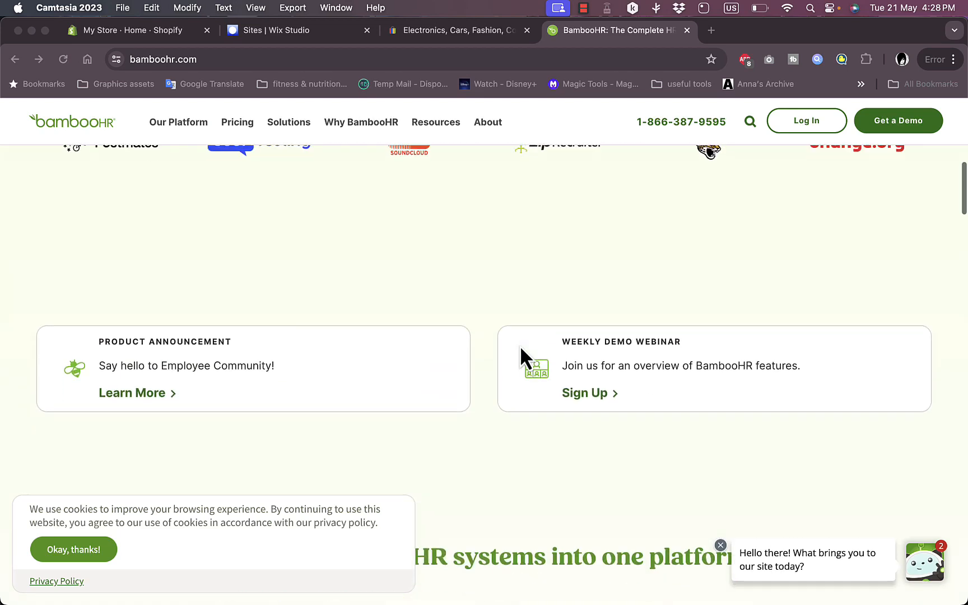
{"action": "scroll", "scroll_direction": "down", "scroll_amount": 3}
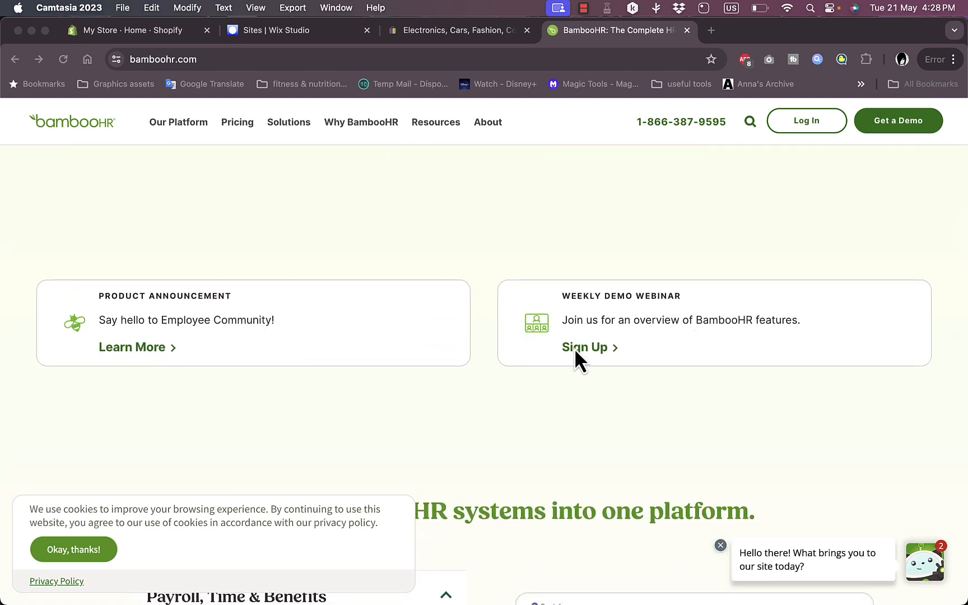
{"action": "mouse_move", "coordinate": [148, 371]}
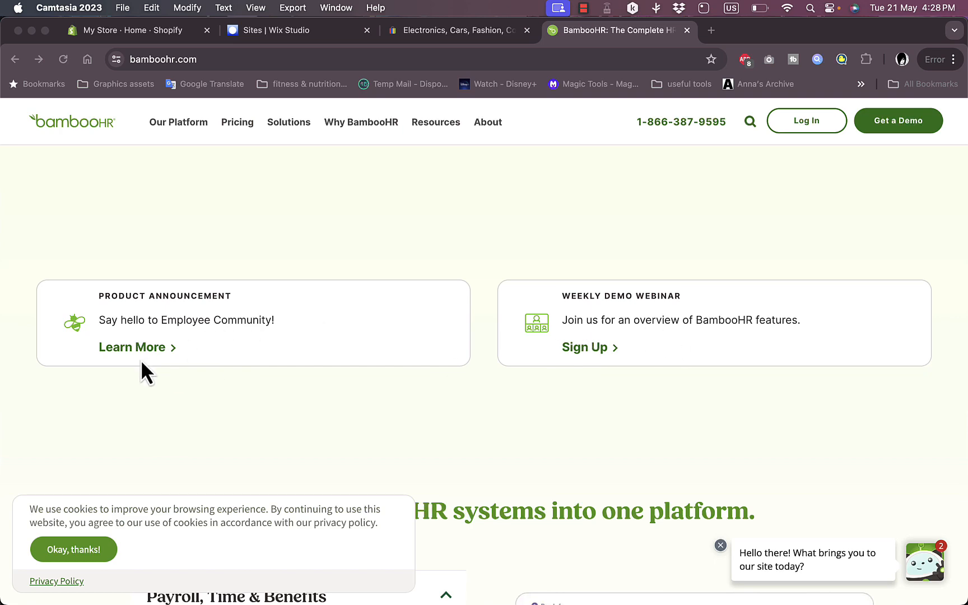
{"action": "mouse_move", "coordinate": [604, 368]}
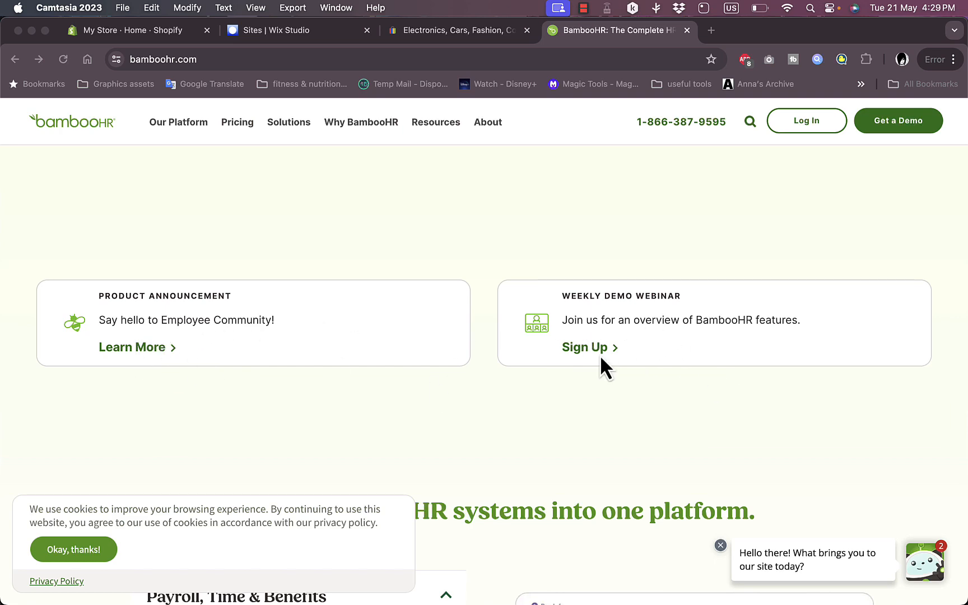
{"action": "scroll", "scroll_direction": "down", "scroll_amount": 3}
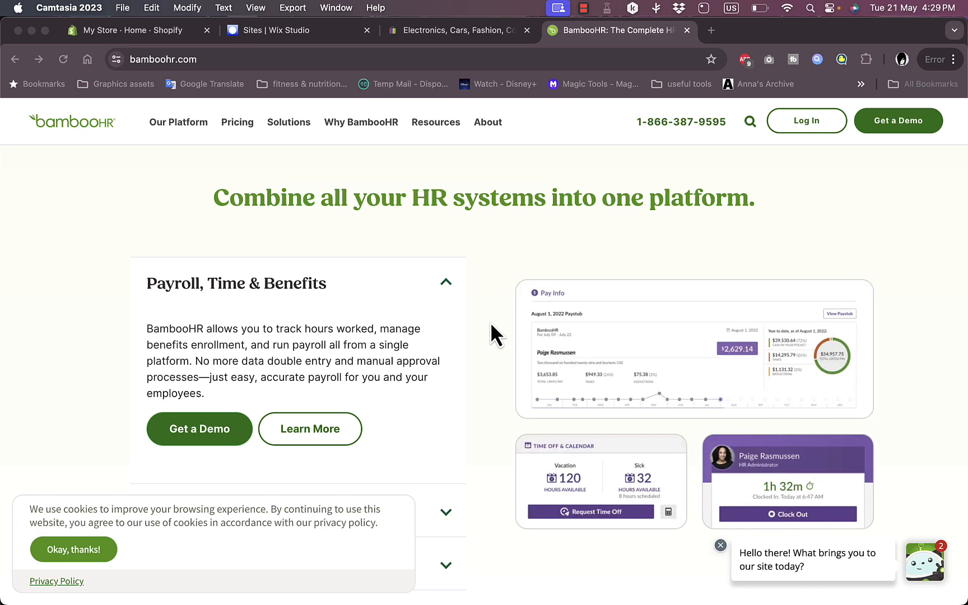
{"action": "mouse_move", "coordinate": [488, 324]}
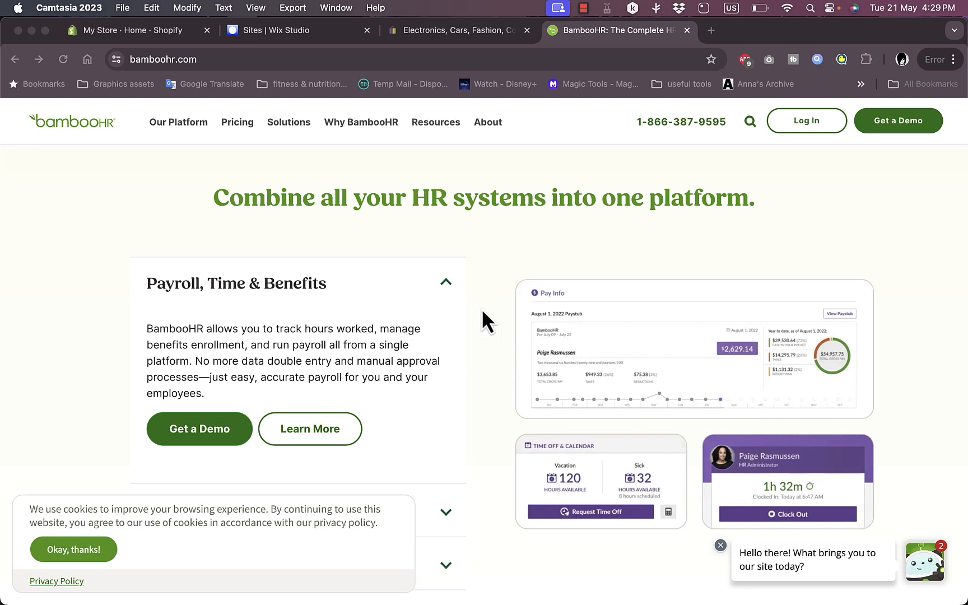
{"action": "mouse_move", "coordinate": [212, 301]}
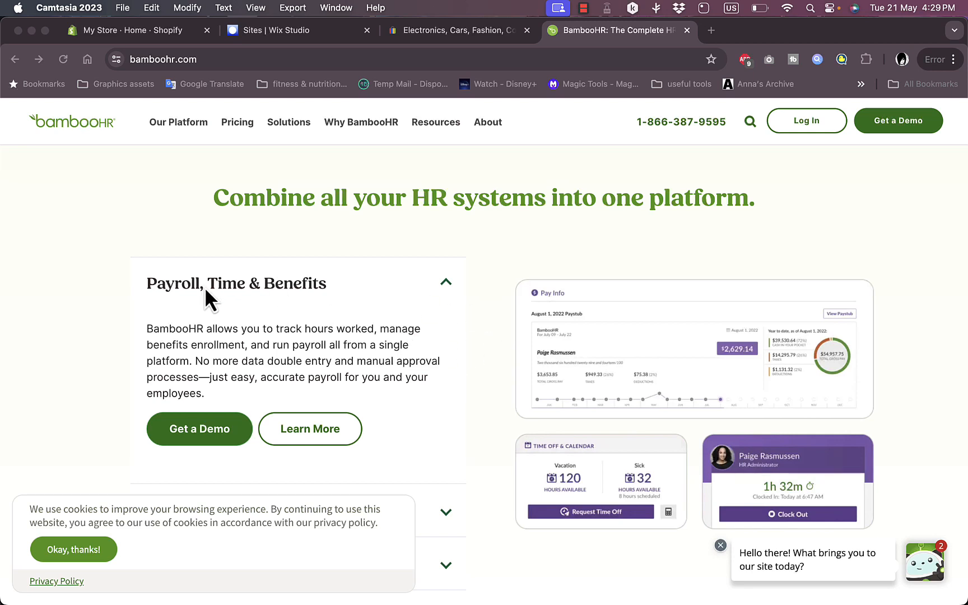
{"action": "mouse_move", "coordinate": [494, 429]}
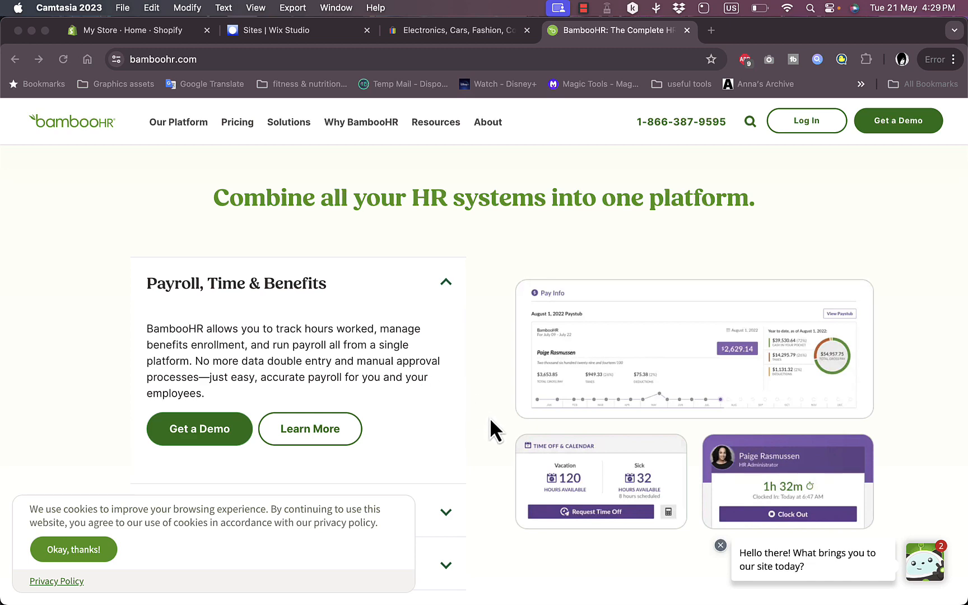
{"action": "scroll", "scroll_direction": "down", "scroll_amount": 3}
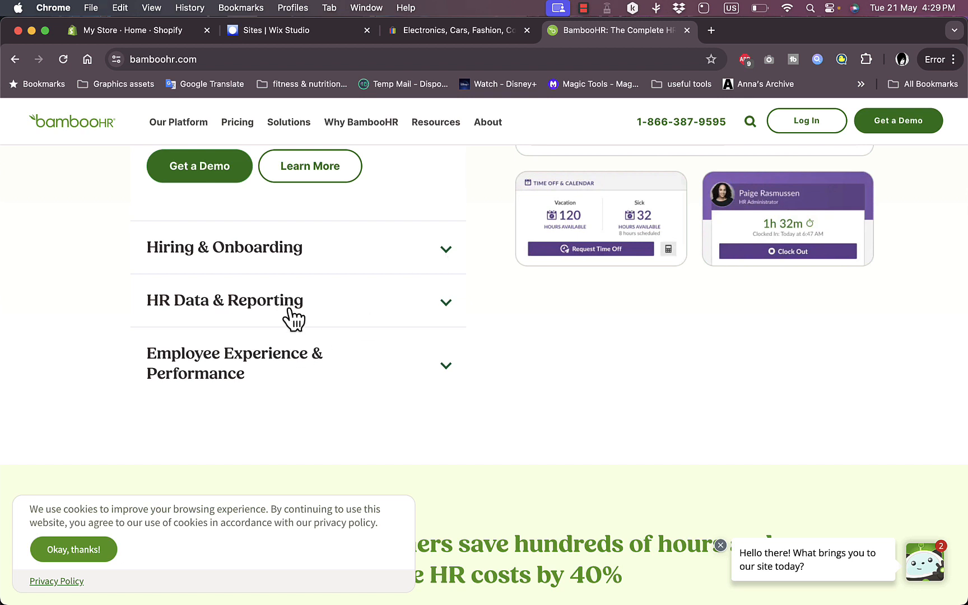
{"action": "mouse_move", "coordinate": [285, 322]}
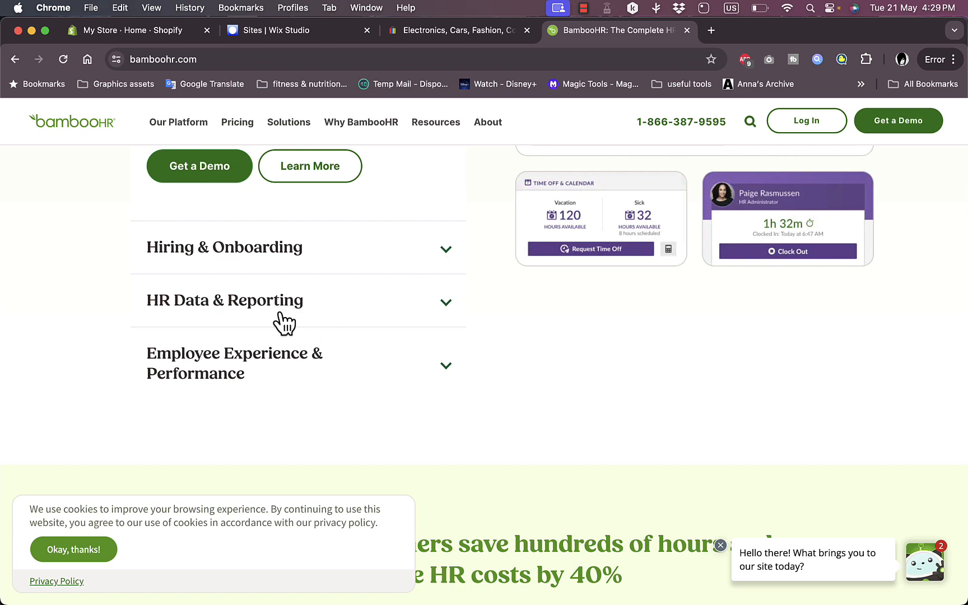
{"action": "mouse_move", "coordinate": [293, 365]}
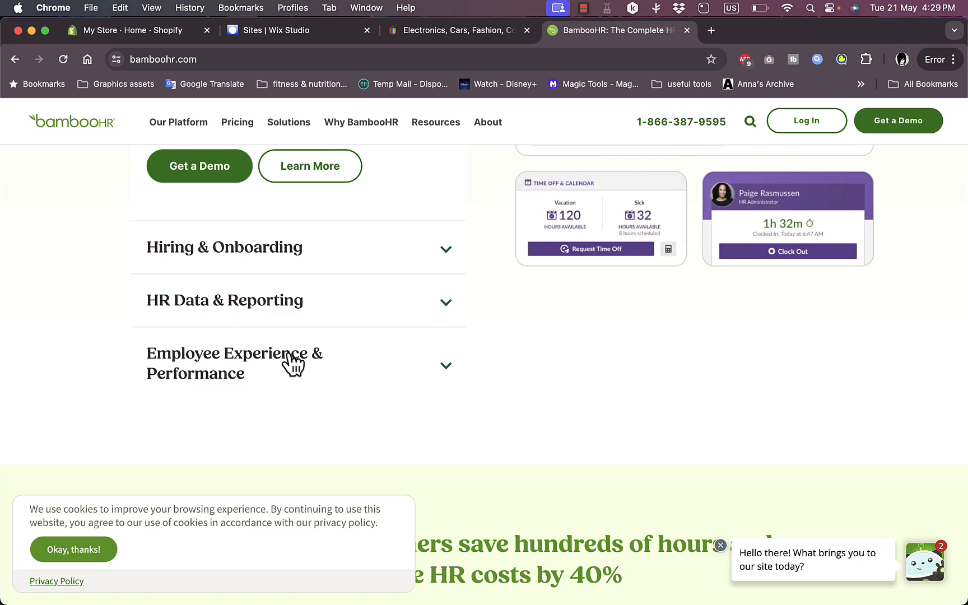
{"action": "mouse_move", "coordinate": [695, 368]}
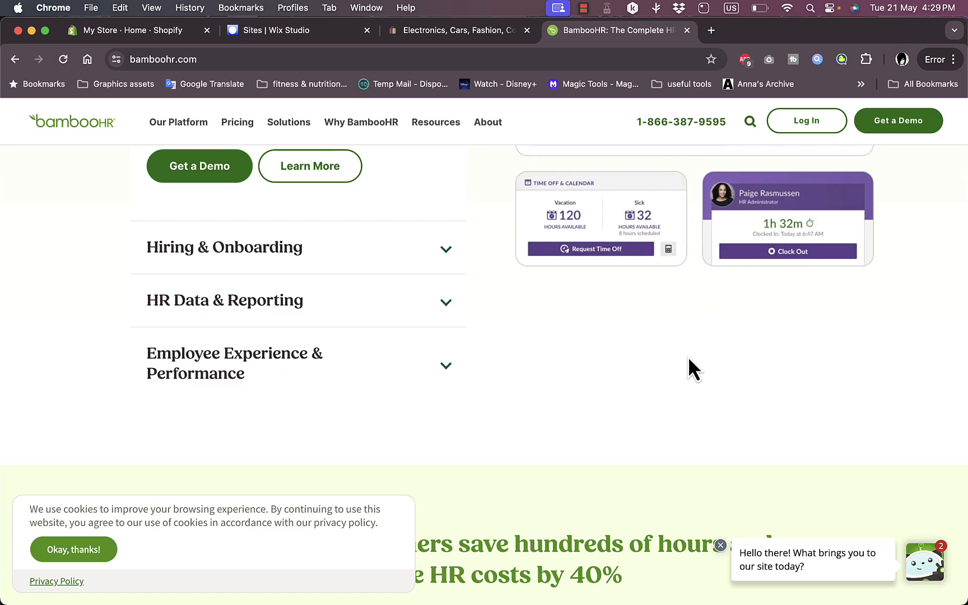
{"action": "scroll", "scroll_direction": "down", "scroll_amount": 3}
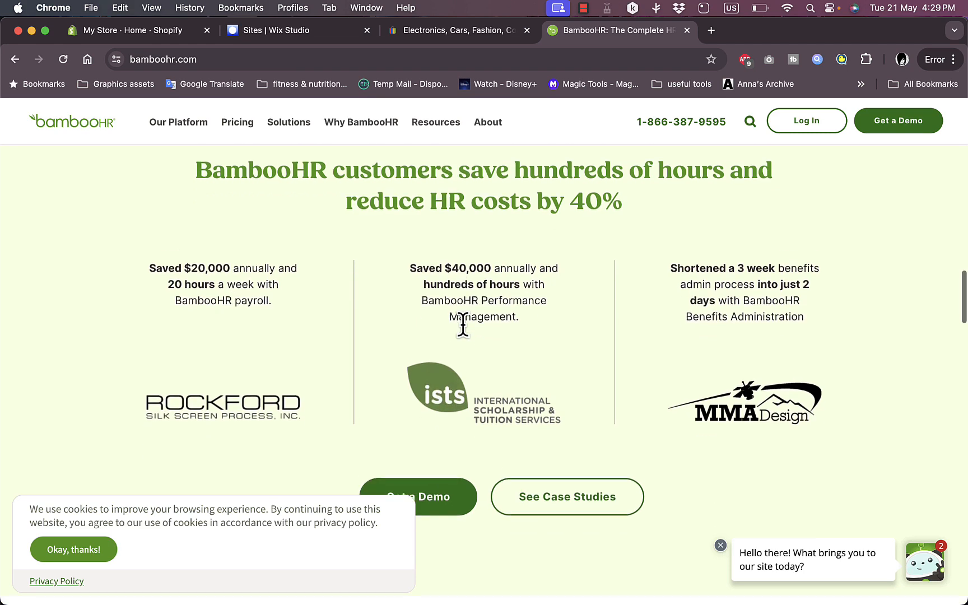
{"action": "scroll", "scroll_direction": "down", "scroll_amount": 3}
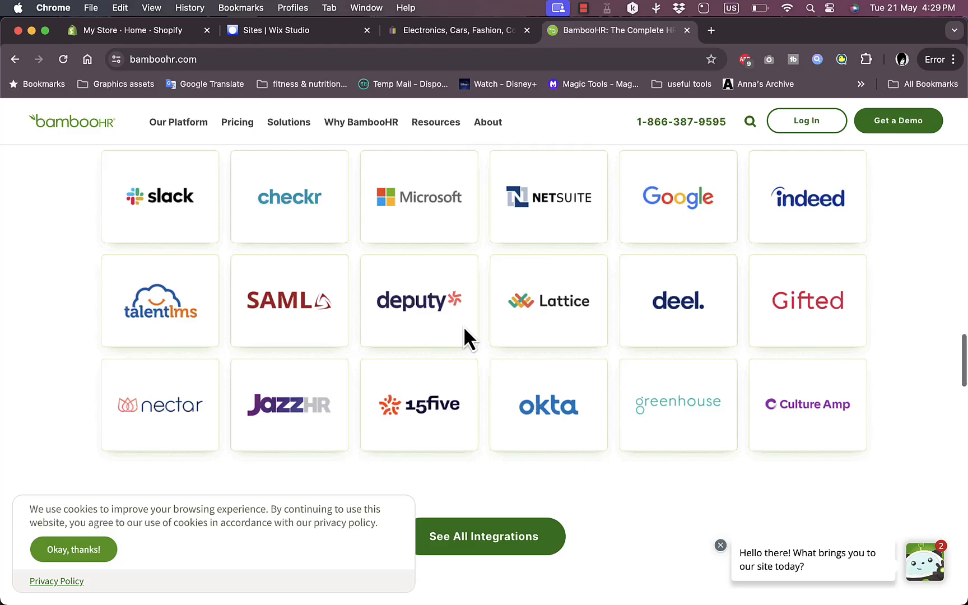
{"action": "scroll", "scroll_direction": "down", "scroll_amount": 3}
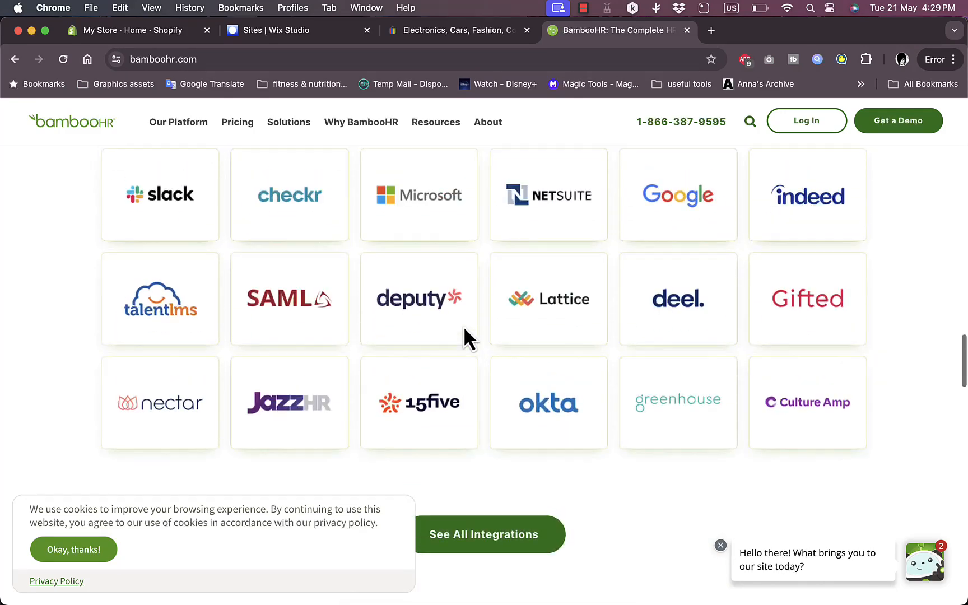
{"action": "scroll", "scroll_direction": "down", "scroll_amount": 3}
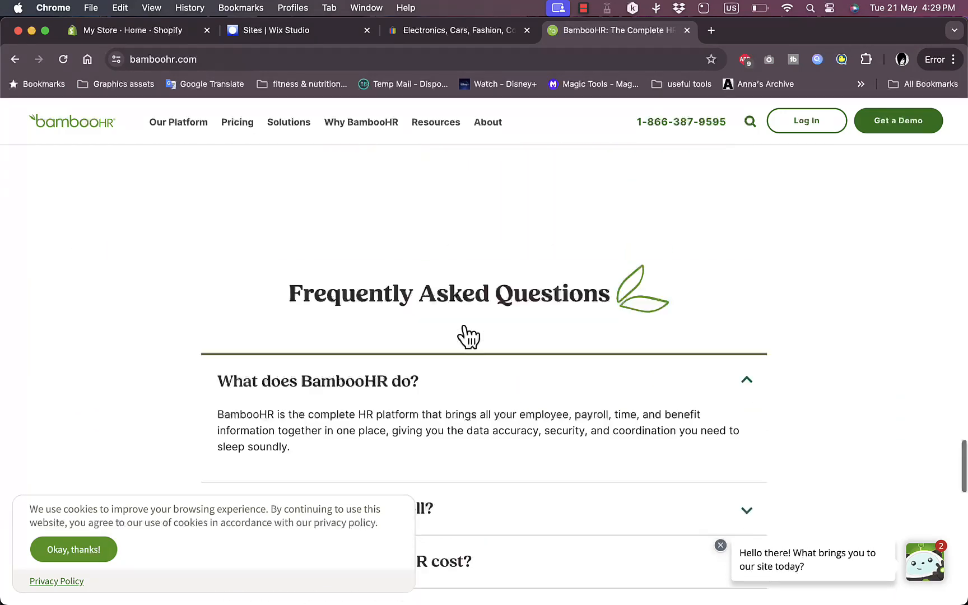
{"action": "scroll", "scroll_direction": "down", "scroll_amount": 3}
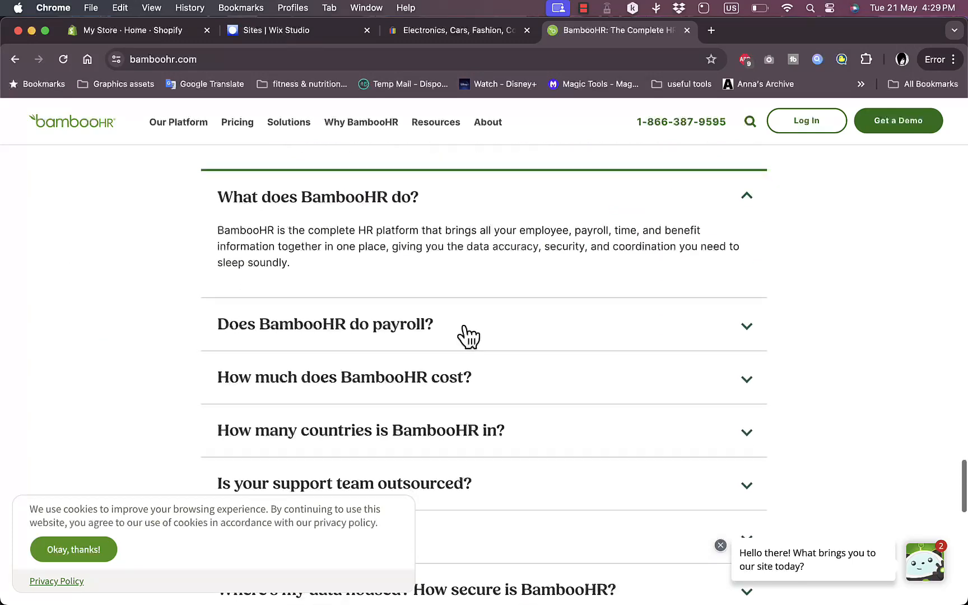
{"action": "scroll", "scroll_direction": "down", "scroll_amount": 3}
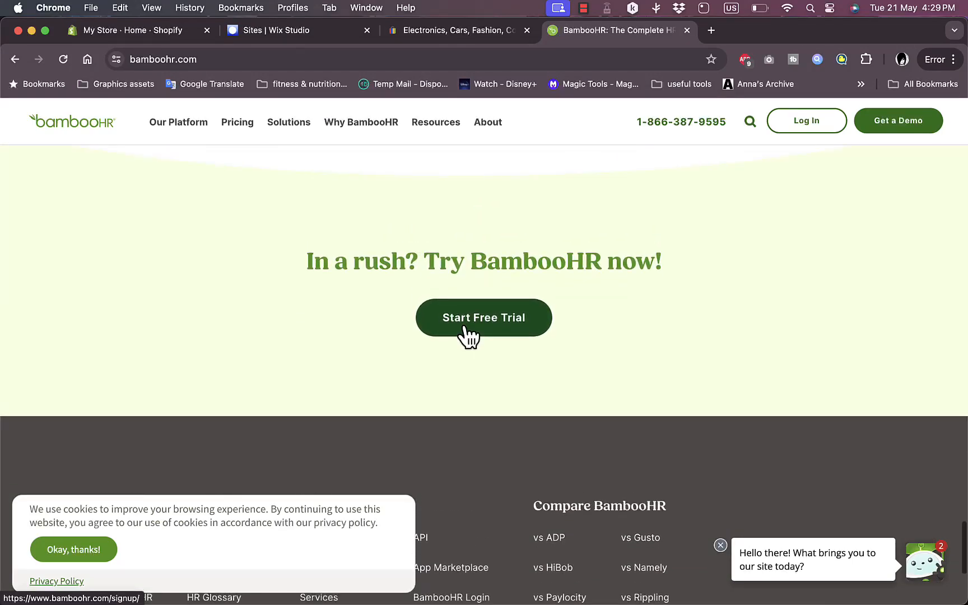
{"action": "scroll", "scroll_direction": "down", "scroll_amount": 3}
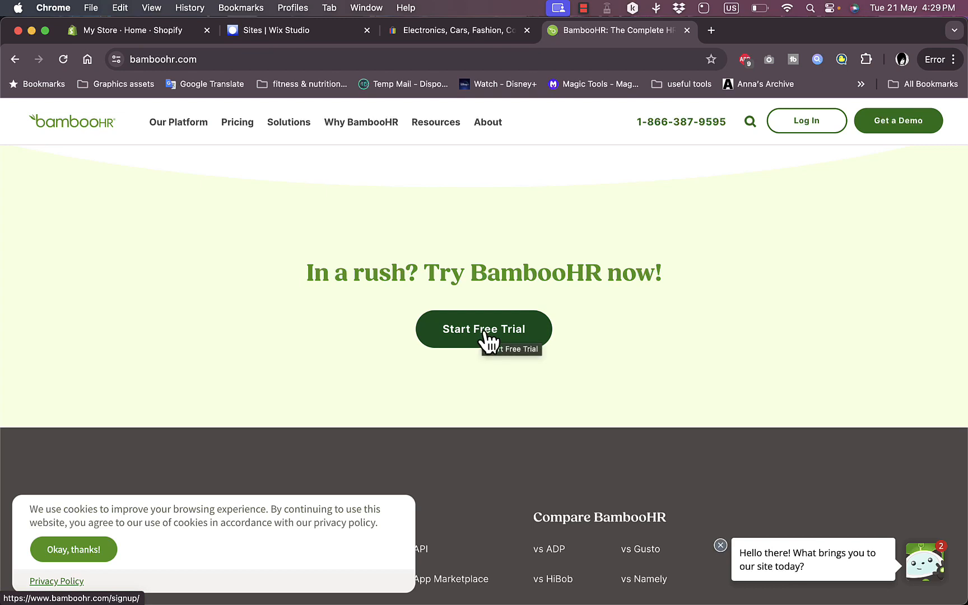
{"action": "left_click", "coordinate": [484, 328]}
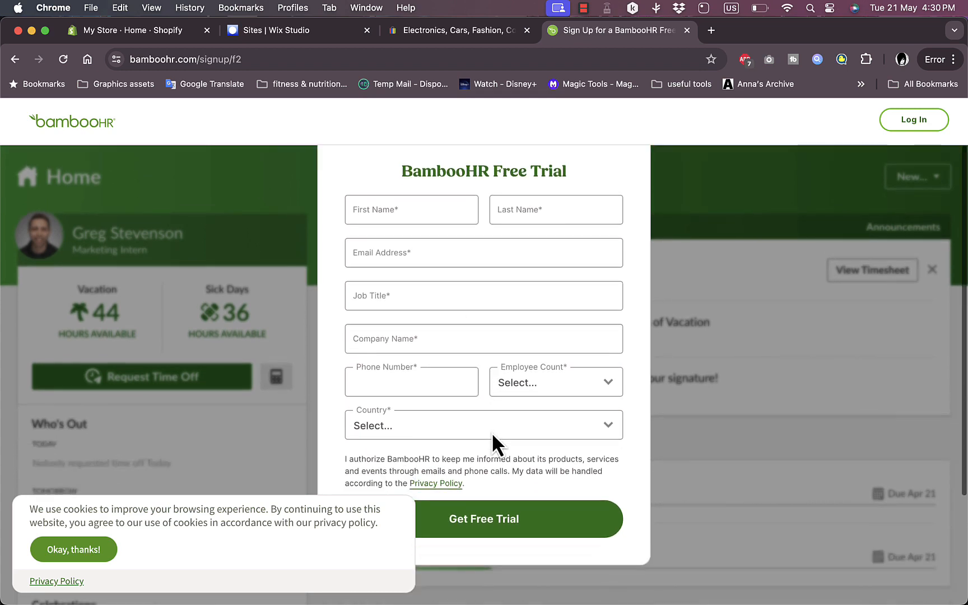
{"action": "mouse_move", "coordinate": [491, 429]}
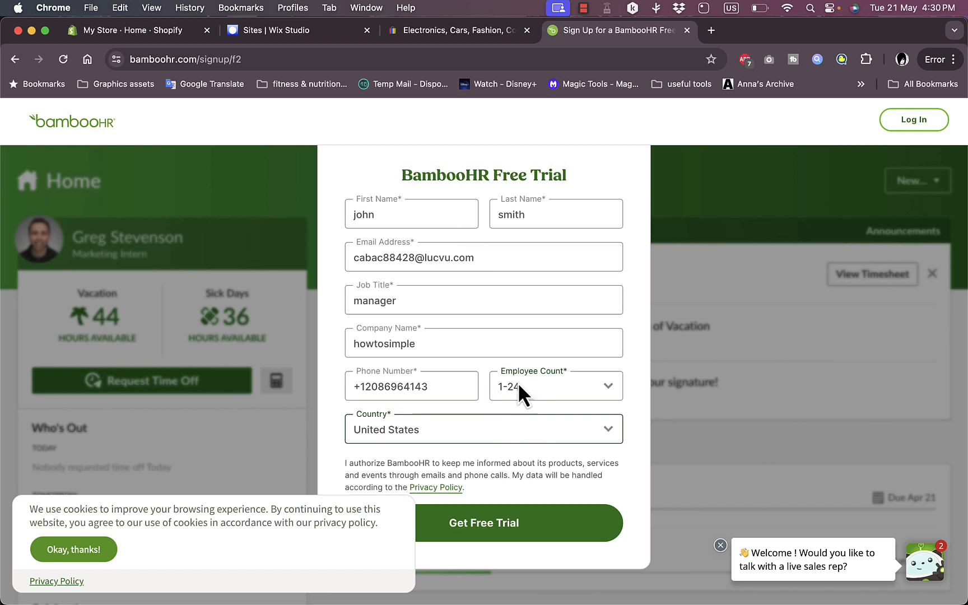
Step: Submit the trial form, enter a strong password for howtosimple and accept the terms
{"action": "left_click", "coordinate": [484, 522]}
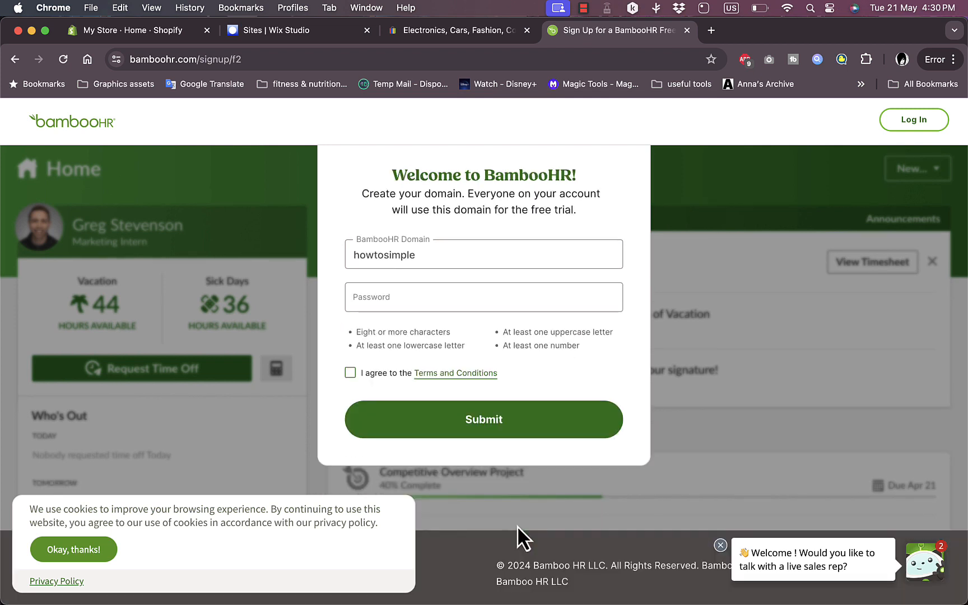
{"action": "left_click", "coordinate": [419, 254]}
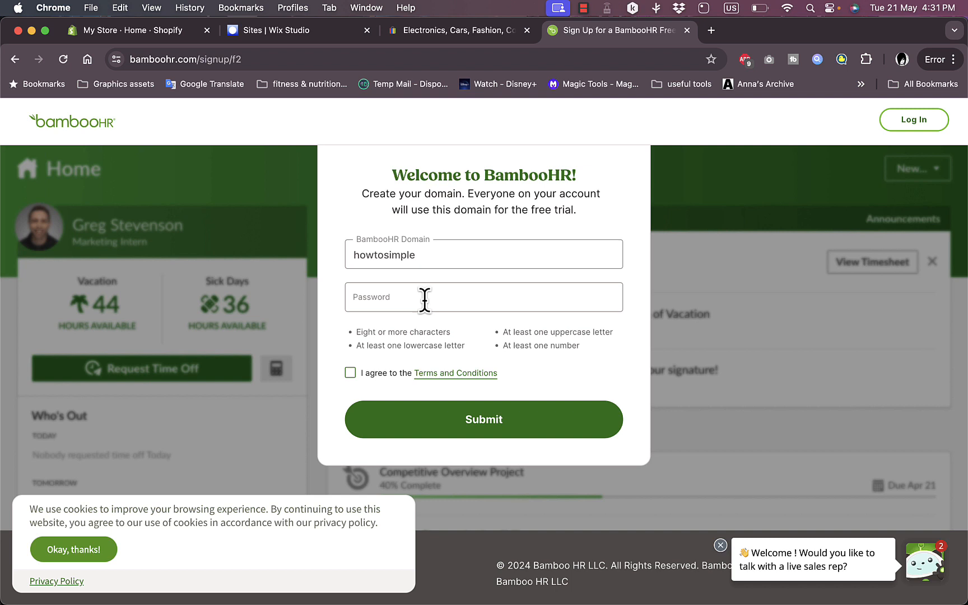
{"action": "left_click", "coordinate": [484, 297]}
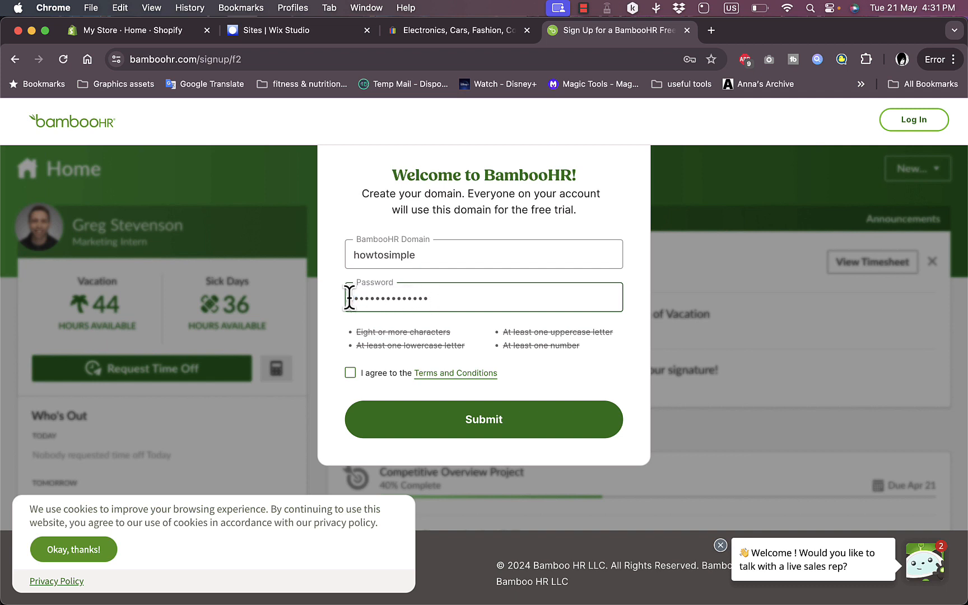
{"action": "left_click", "coordinate": [351, 373]}
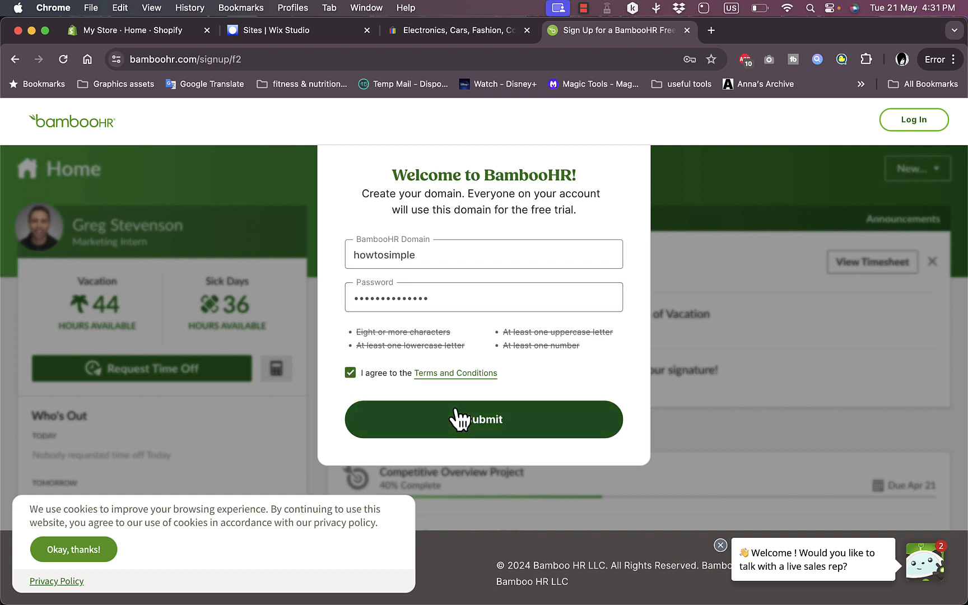
Step: Create the howtosimple trial account and go to its Log In page
{"action": "left_click", "coordinate": [483, 419]}
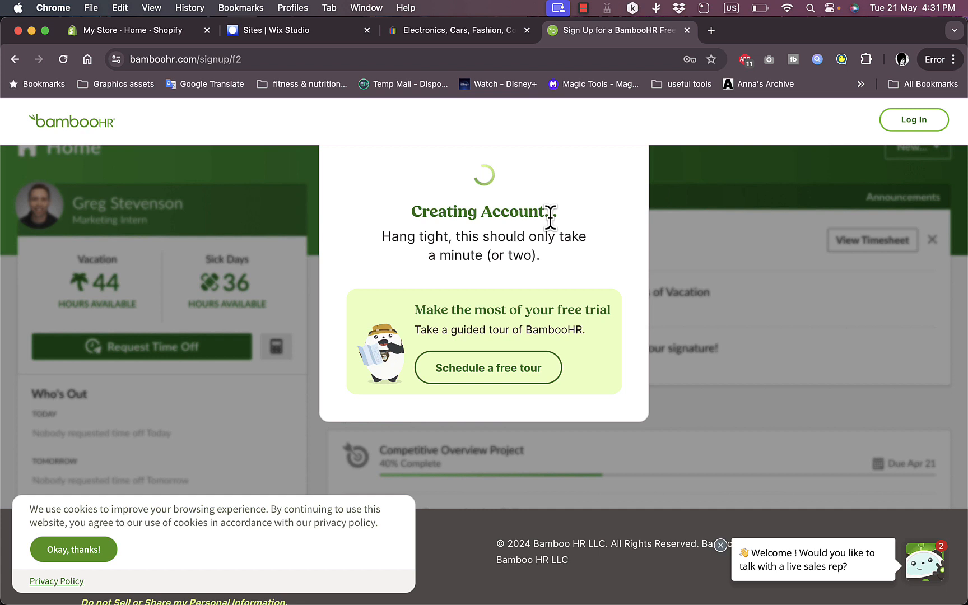
{"action": "mouse_move", "coordinate": [488, 367]}
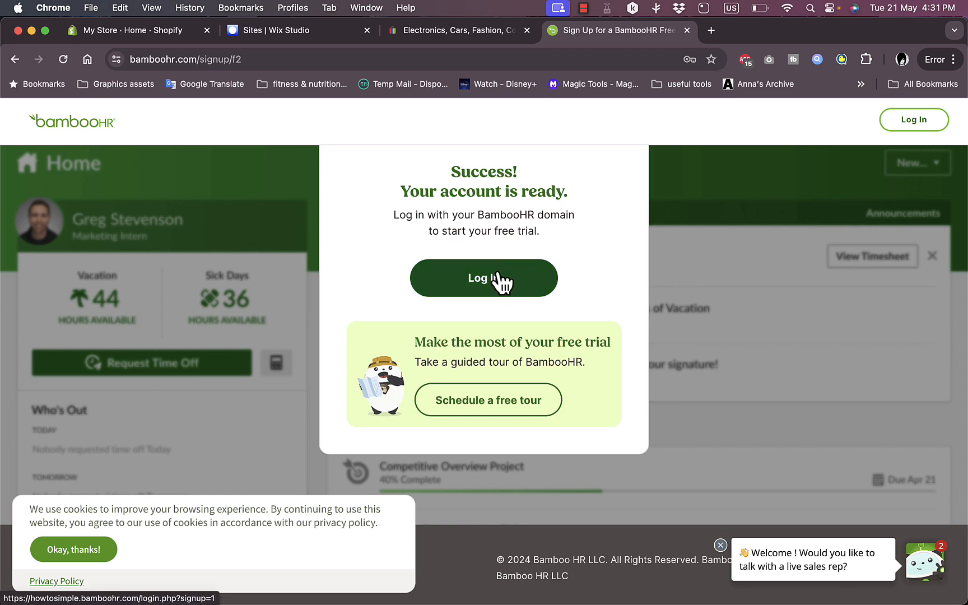
{"action": "left_click", "coordinate": [484, 278]}
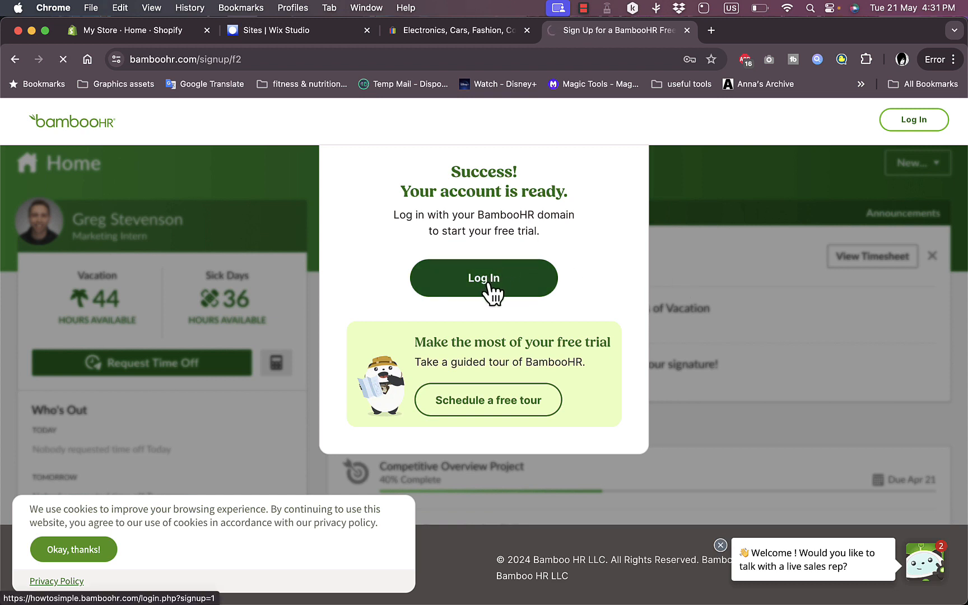
{"action": "left_click", "coordinate": [482, 278]}
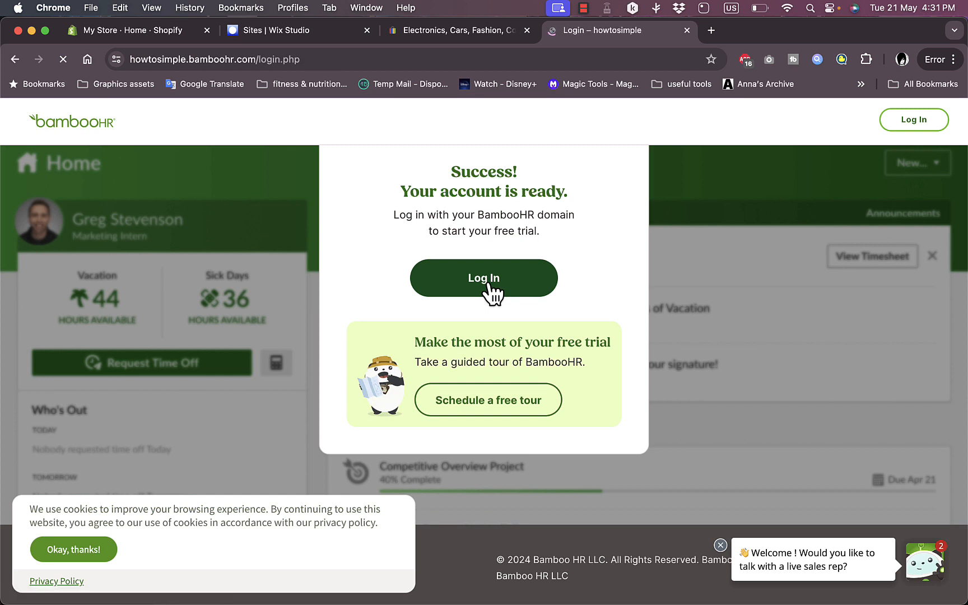
Step: Log in with the trial credentials, accept the Terms of Service and trust this browser
{"action": "left_click", "coordinate": [484, 278]}
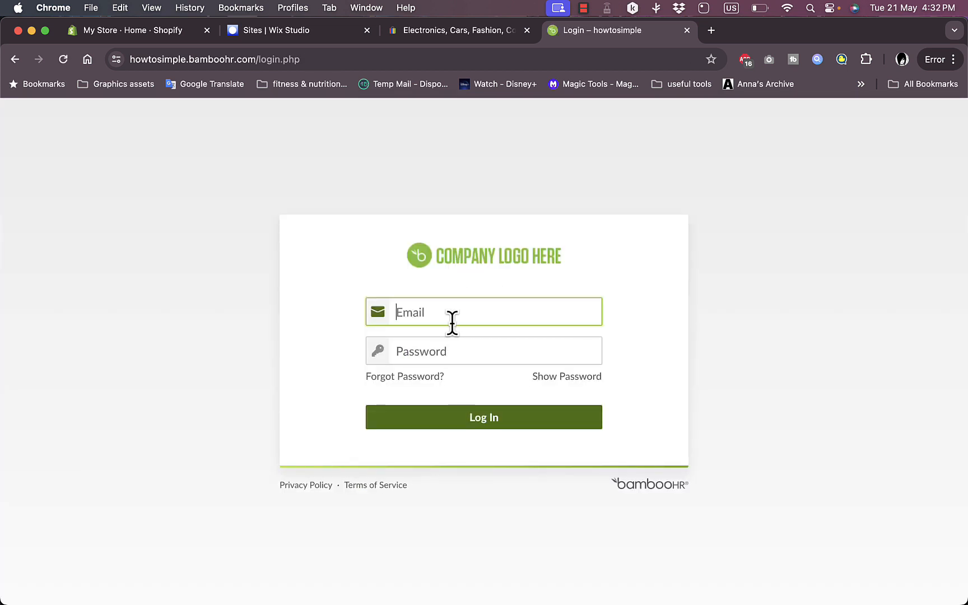
{"action": "mouse_move", "coordinate": [450, 312]}
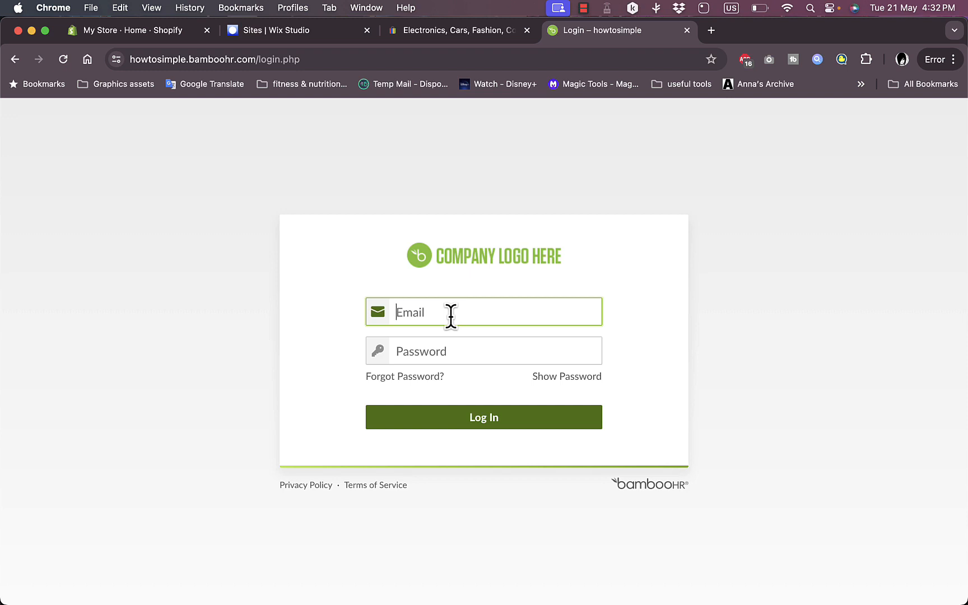
{"action": "mouse_move", "coordinate": [456, 313]}
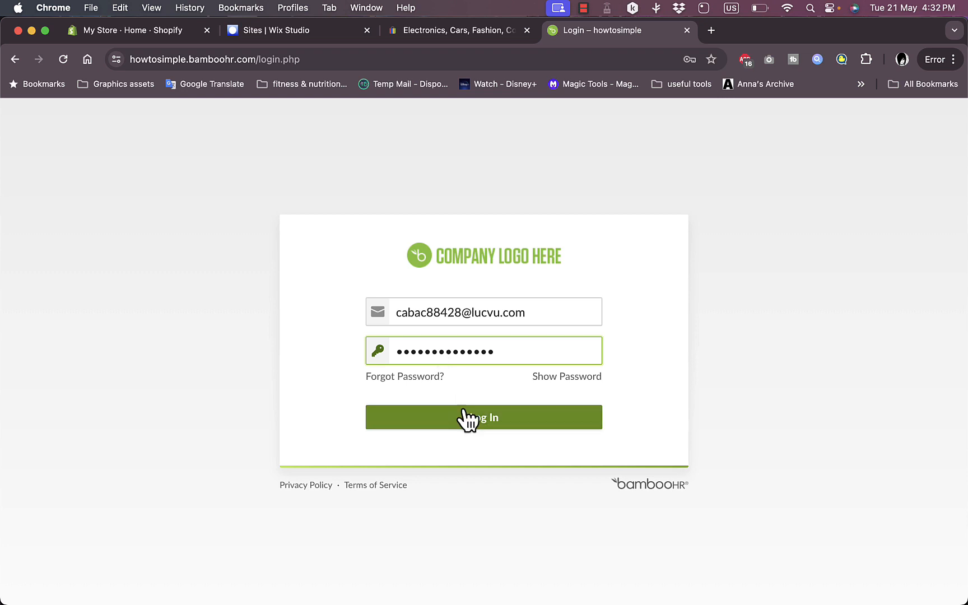
{"action": "left_click", "coordinate": [483, 417]}
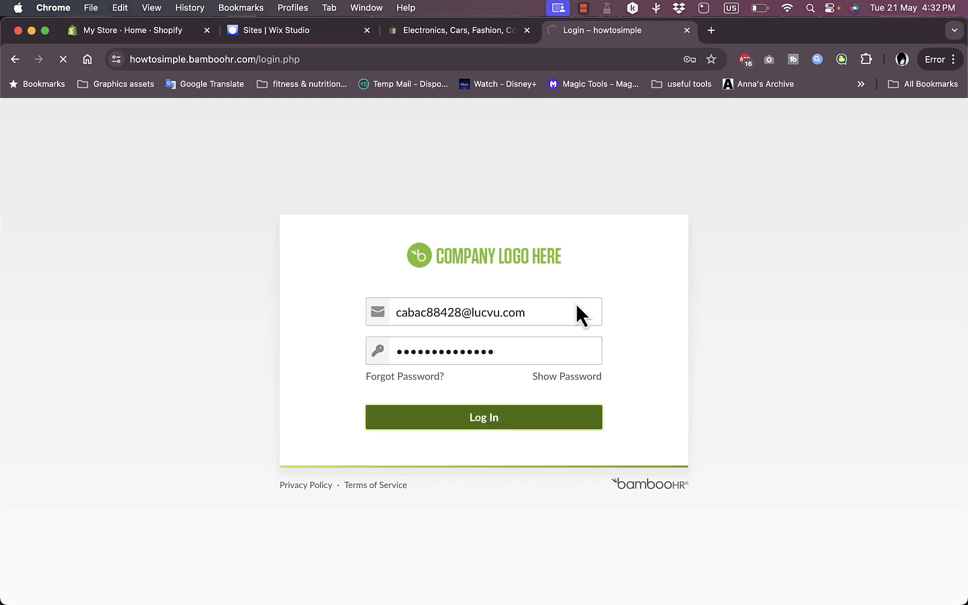
{"action": "left_click", "coordinate": [483, 417]}
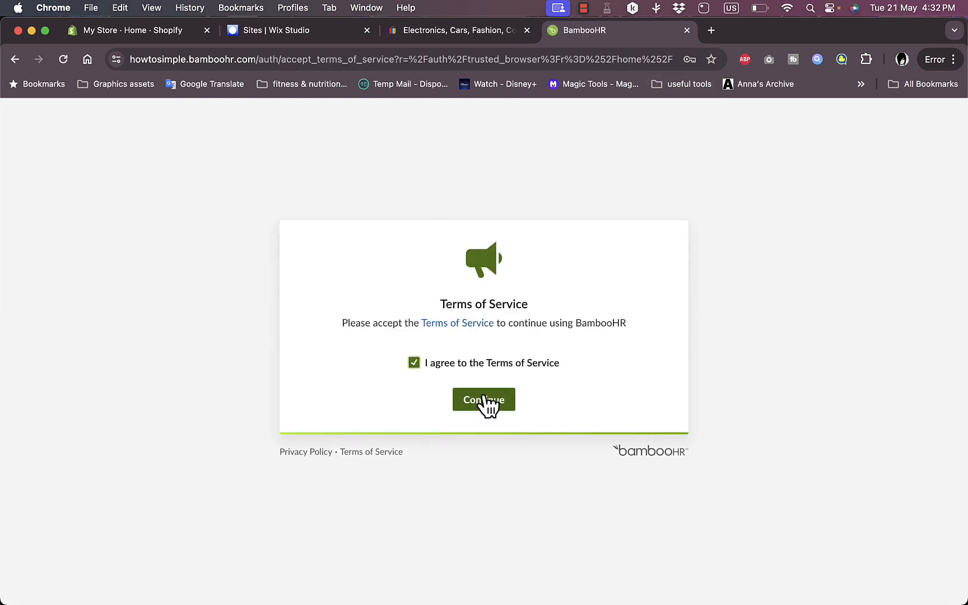
{"action": "left_click", "coordinate": [484, 400]}
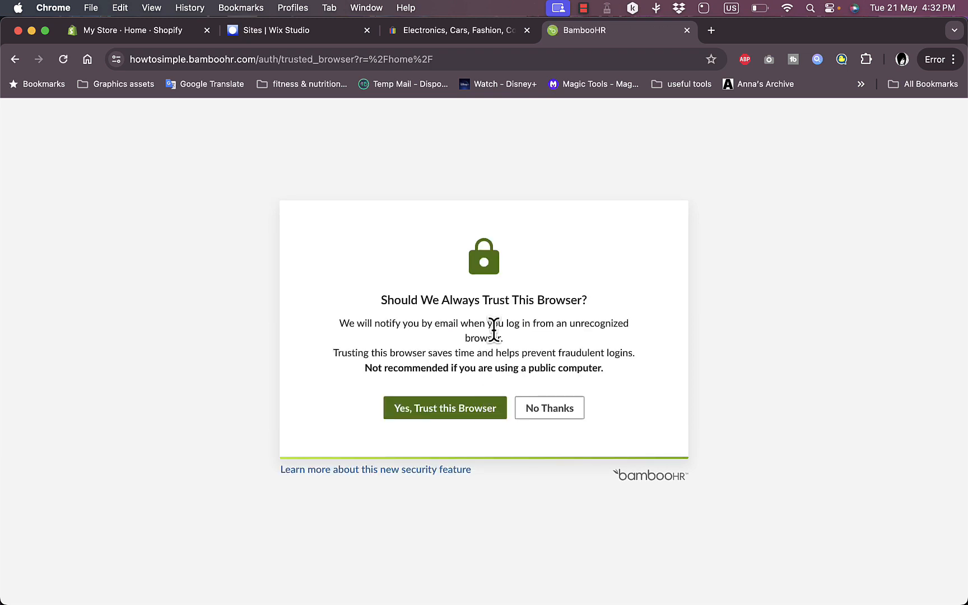
{"action": "left_click", "coordinate": [443, 407]}
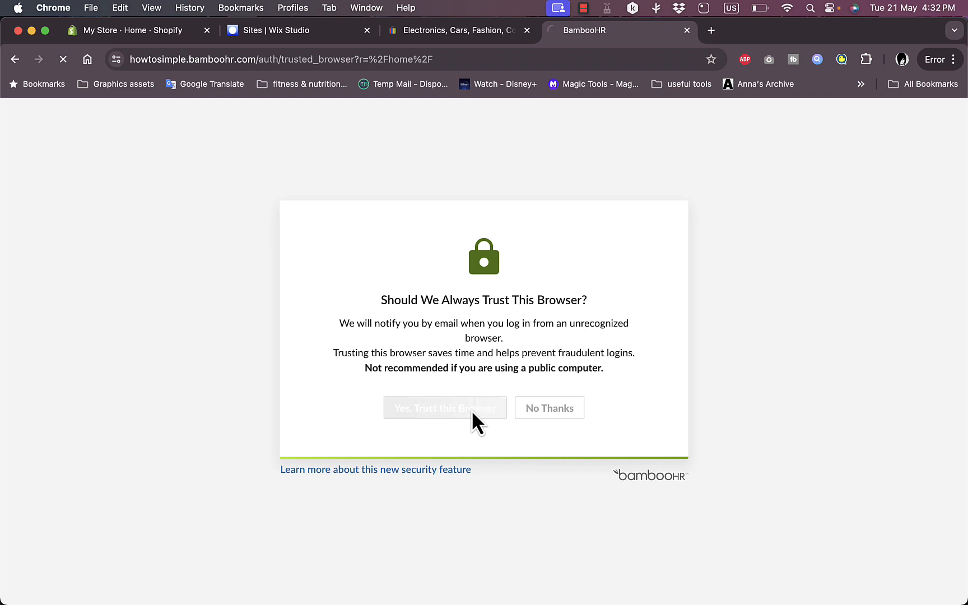
{"action": "left_click", "coordinate": [444, 407]}
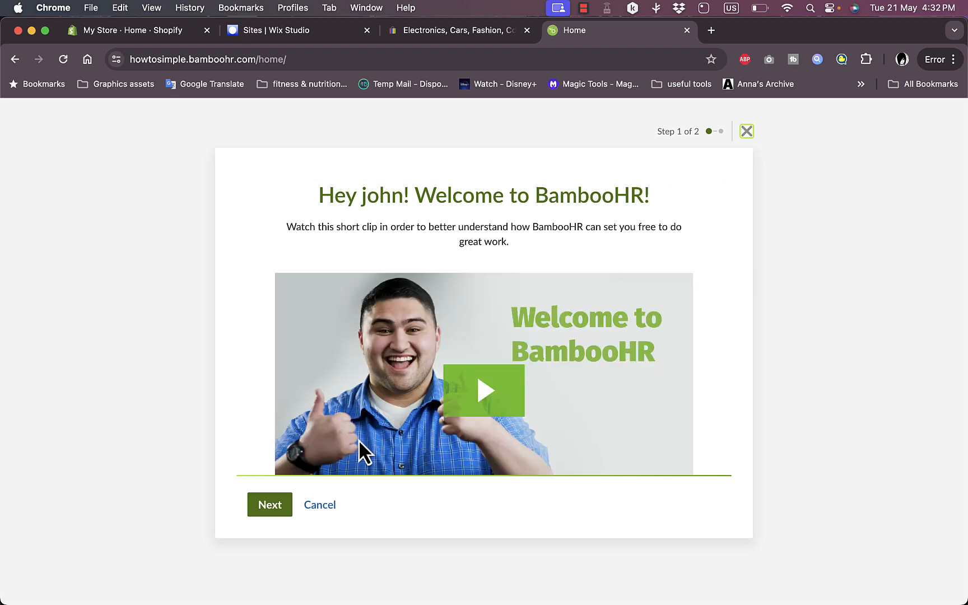
Step: Close the welcome walkthrough and scroll through the home dashboard's time off and activity
{"action": "left_click", "coordinate": [746, 131]}
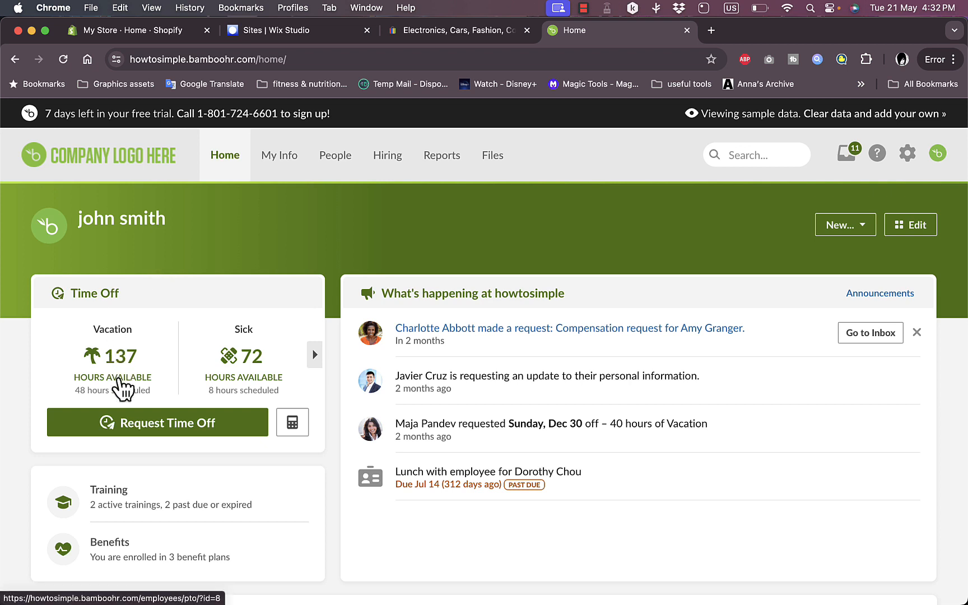
{"action": "mouse_move", "coordinate": [123, 377]}
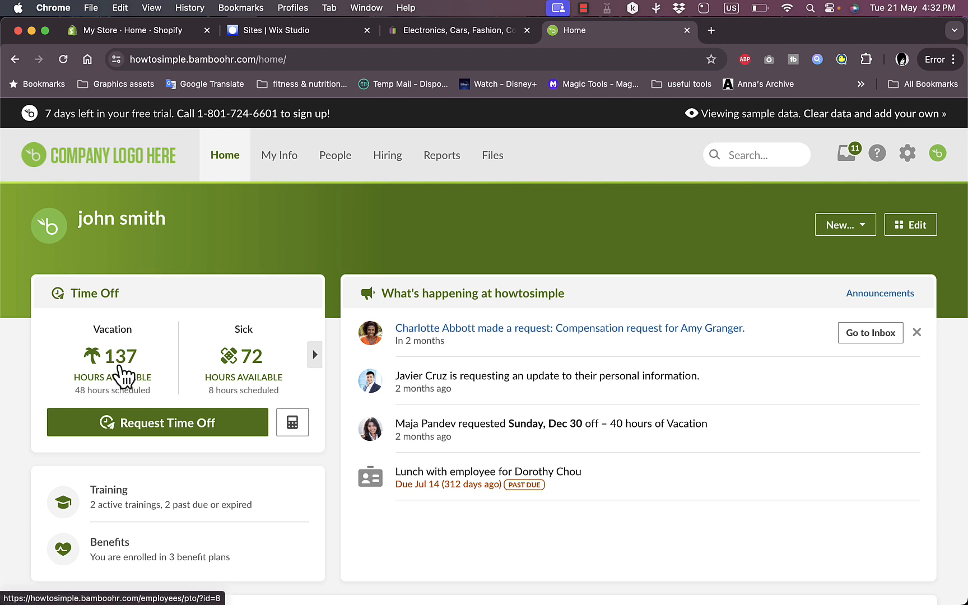
{"action": "mouse_move", "coordinate": [446, 258]}
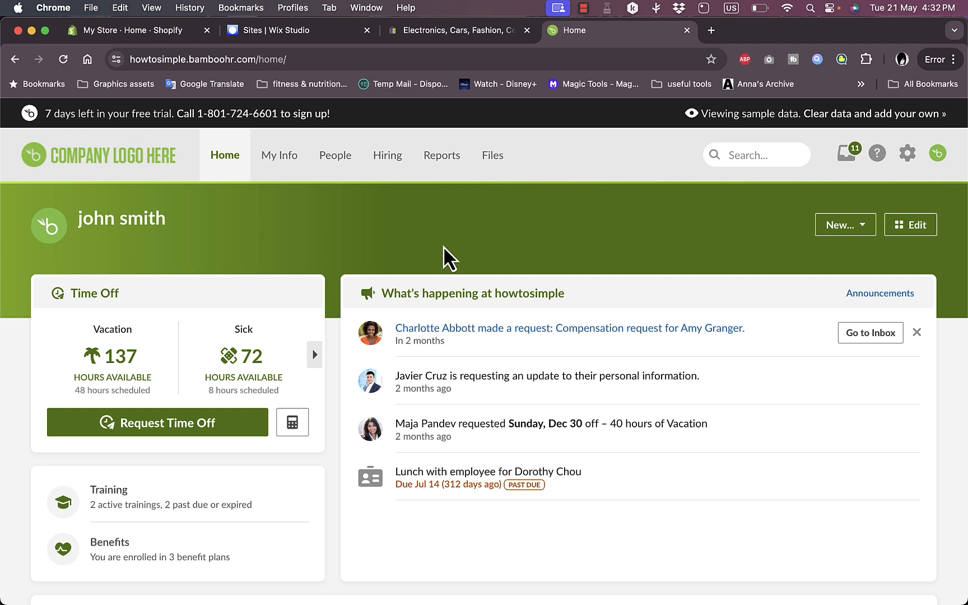
{"action": "mouse_move", "coordinate": [488, 357]}
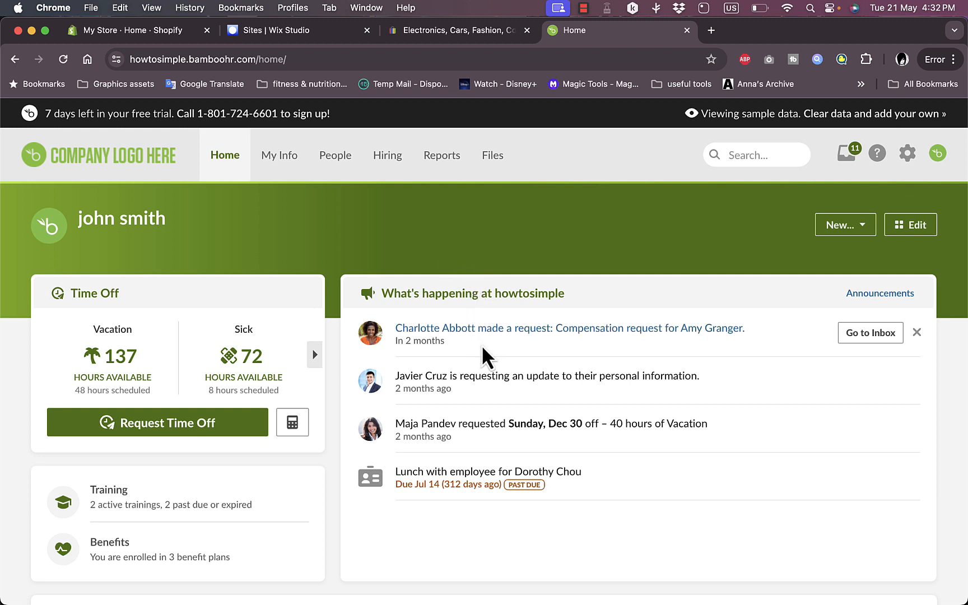
{"action": "mouse_move", "coordinate": [362, 254]}
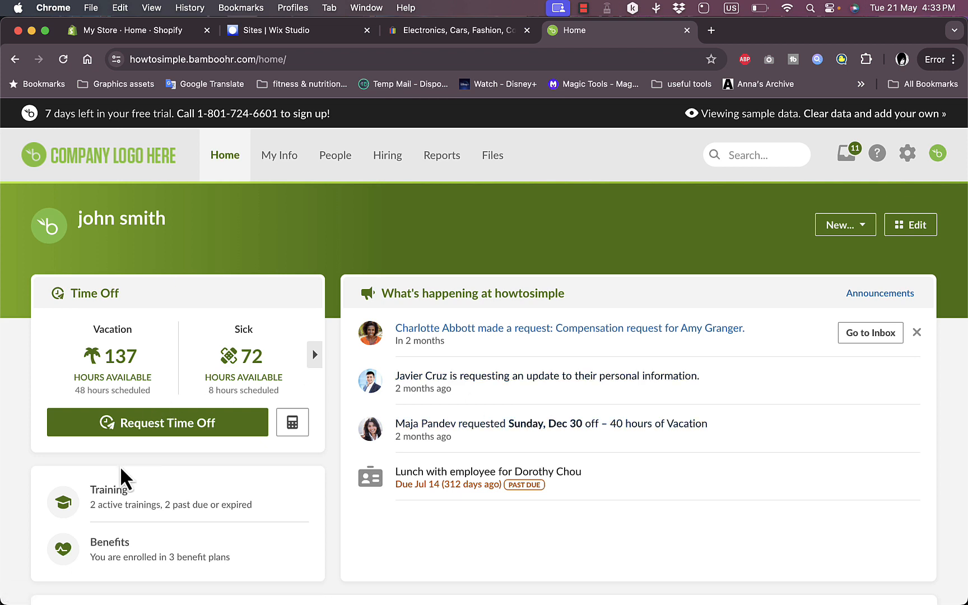
{"action": "mouse_move", "coordinate": [139, 513]}
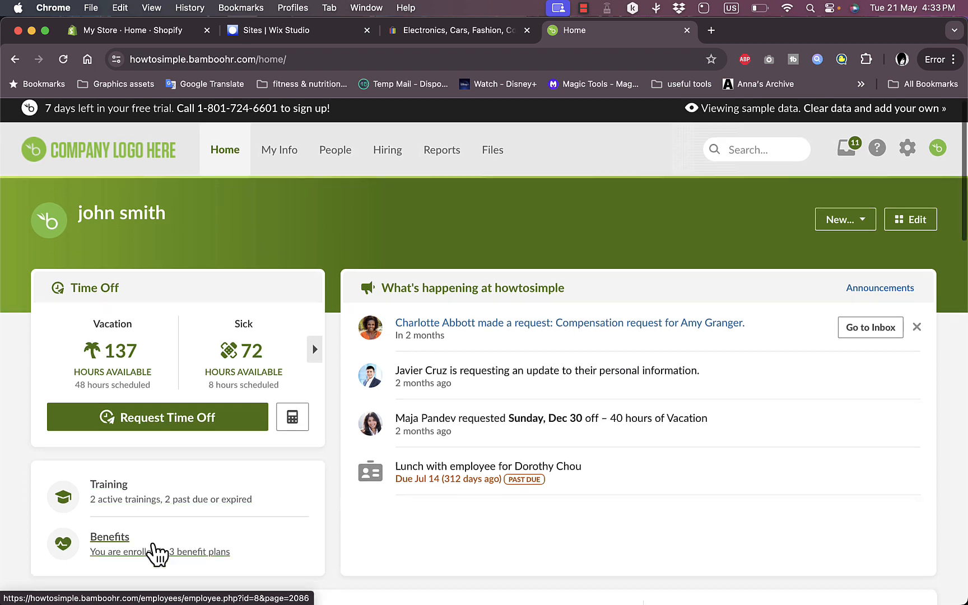
{"action": "scroll", "scroll_direction": "down", "scroll_amount": 3}
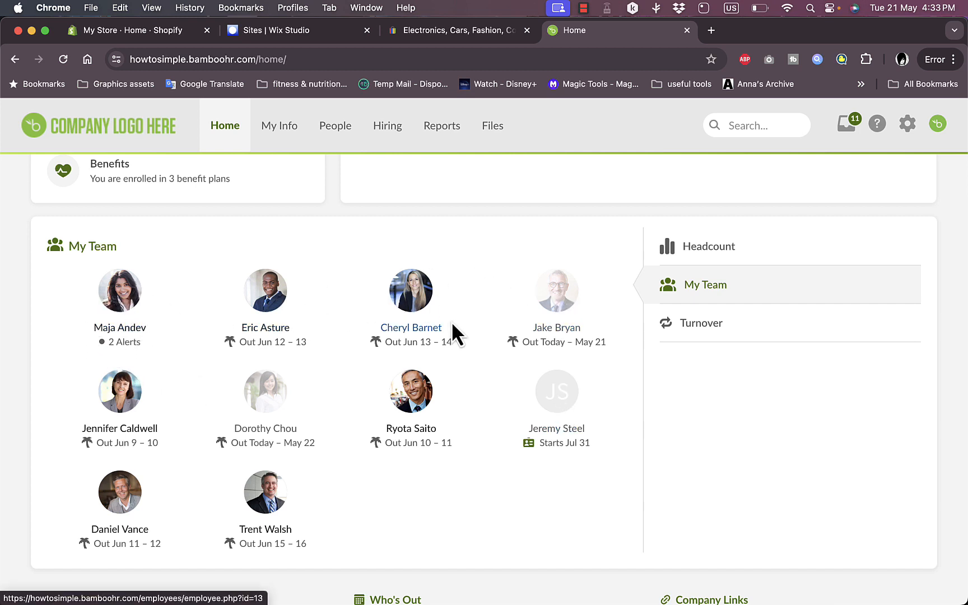
{"action": "scroll", "scroll_direction": "down", "scroll_amount": 3}
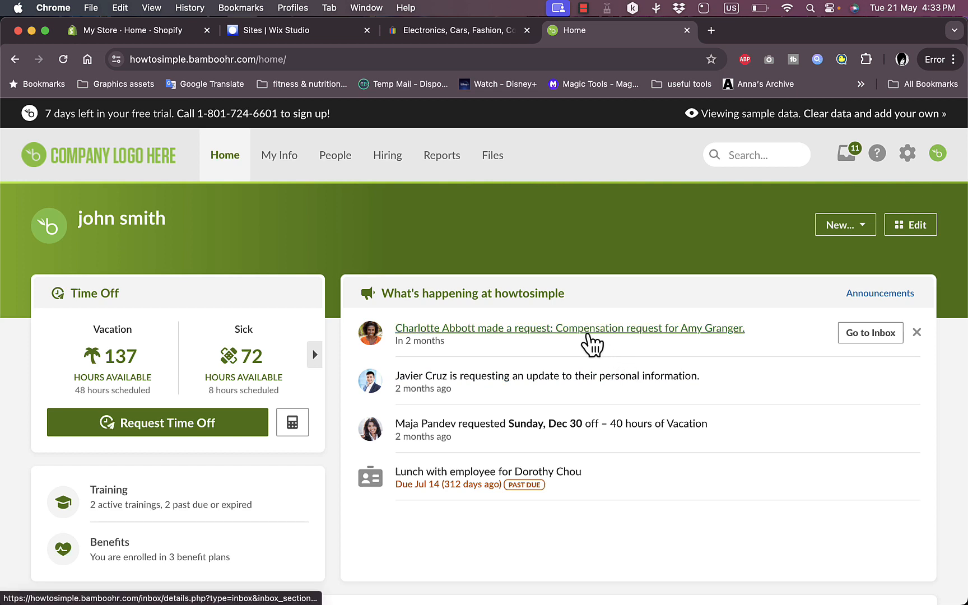
{"action": "mouse_move", "coordinate": [497, 345]}
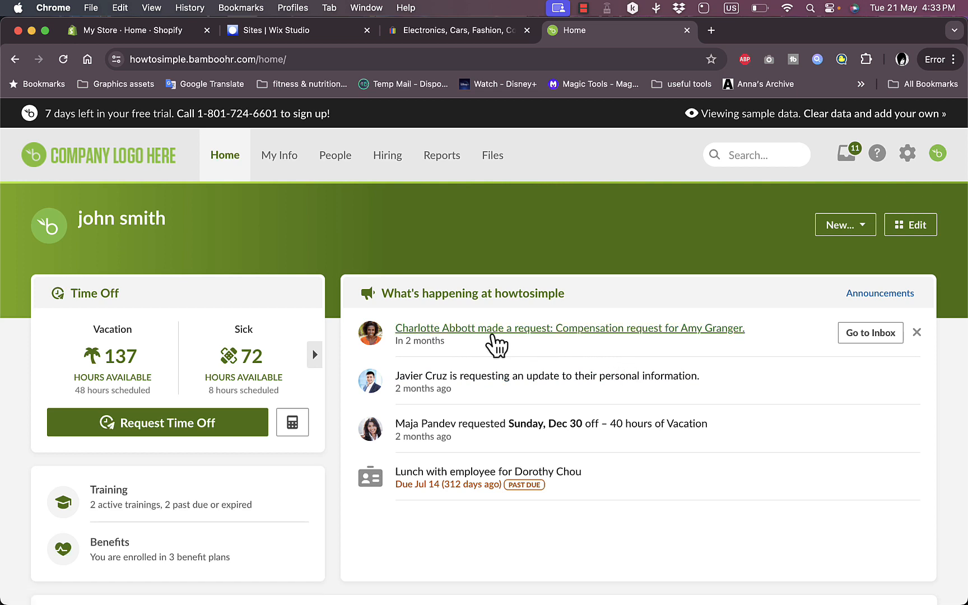
{"action": "mouse_move", "coordinate": [660, 360]}
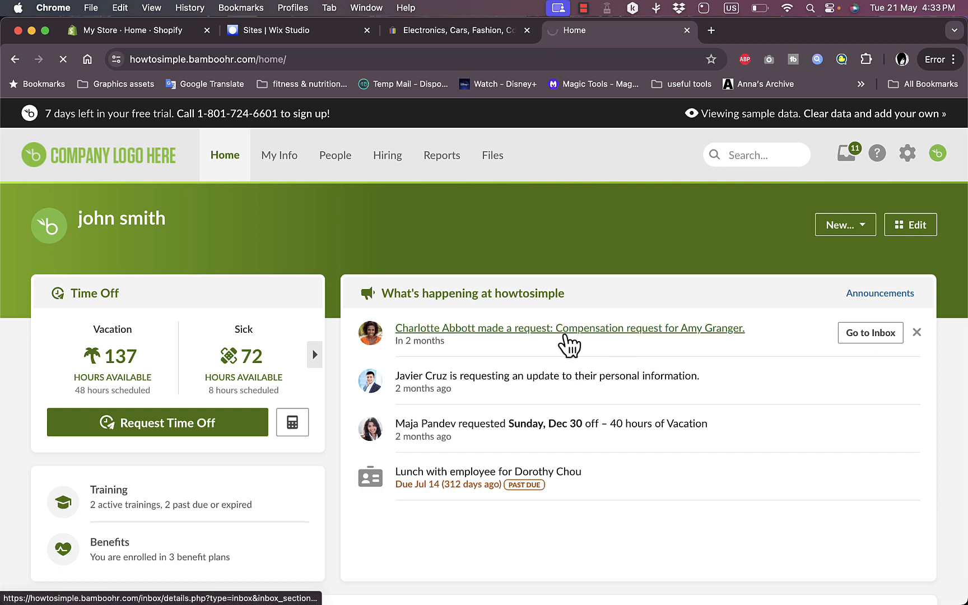
{"action": "left_click", "coordinate": [568, 328]}
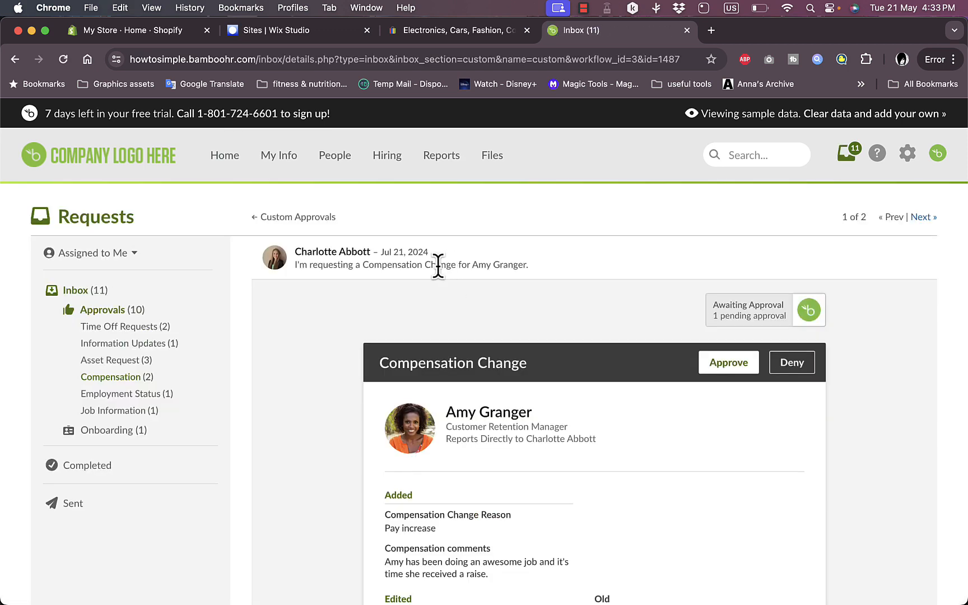
{"action": "scroll", "scroll_direction": "down", "scroll_amount": 3}
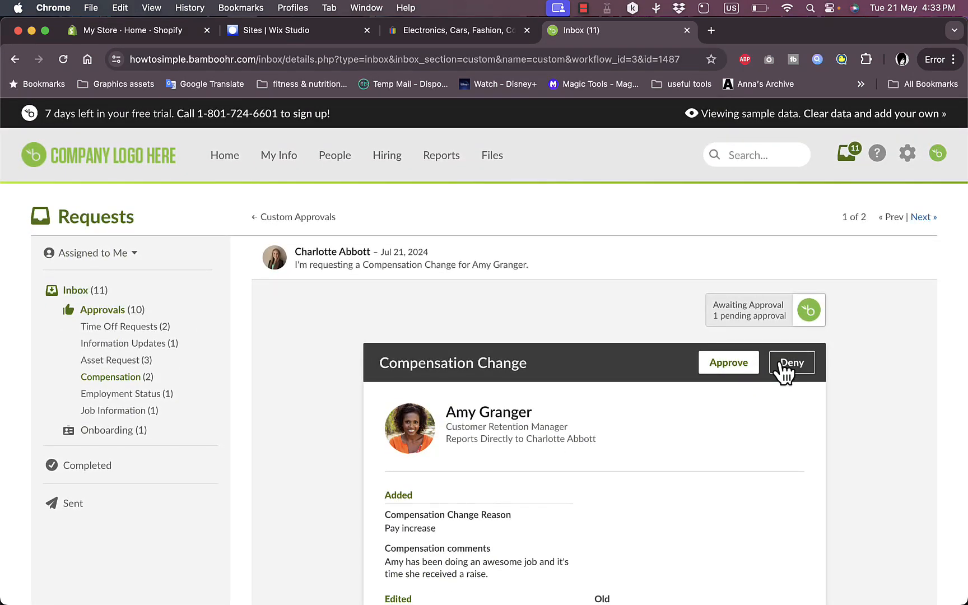
{"action": "mouse_move", "coordinate": [755, 376]}
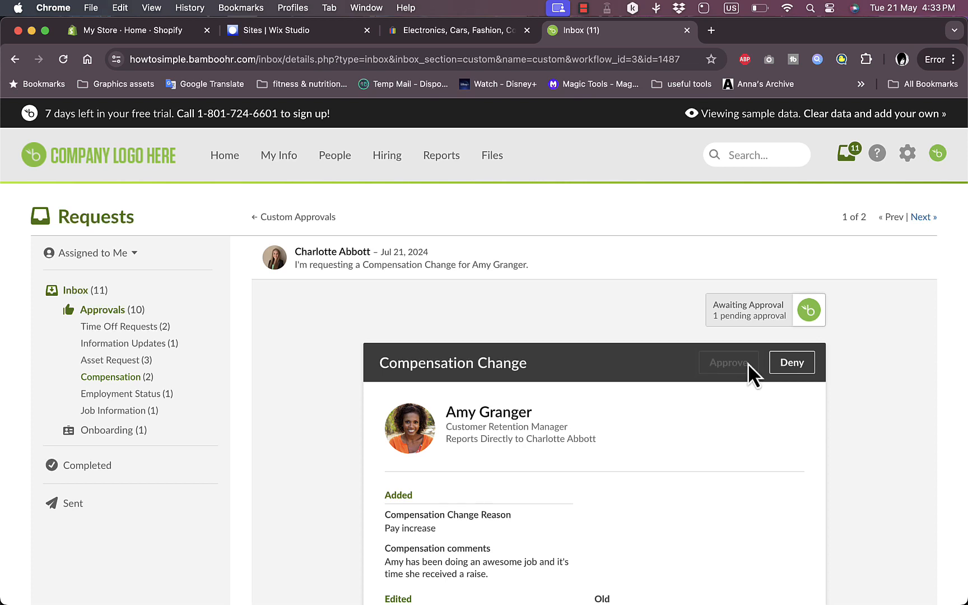
{"action": "left_click", "coordinate": [728, 362]}
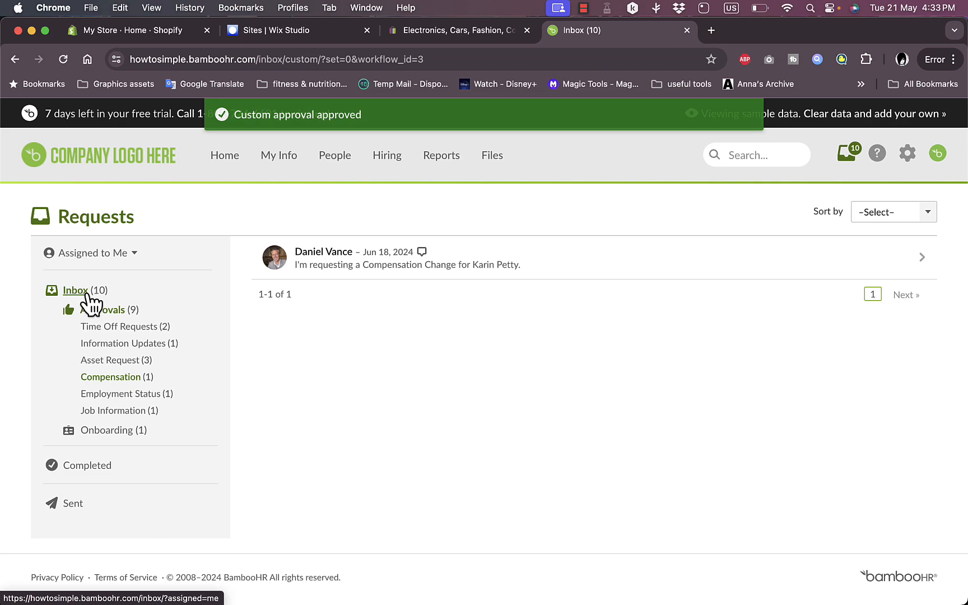
{"action": "left_click", "coordinate": [75, 290]}
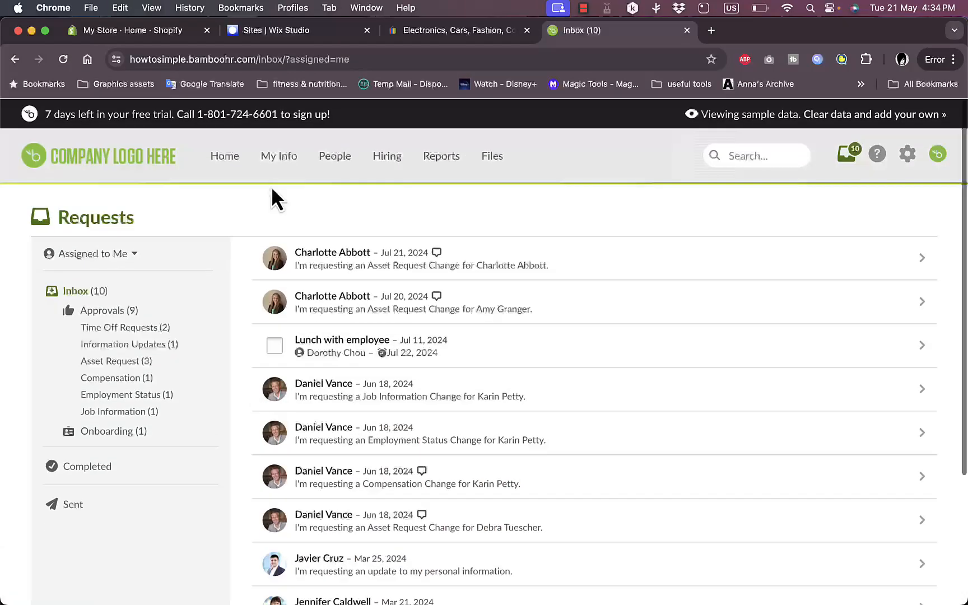
{"action": "left_click", "coordinate": [224, 156]}
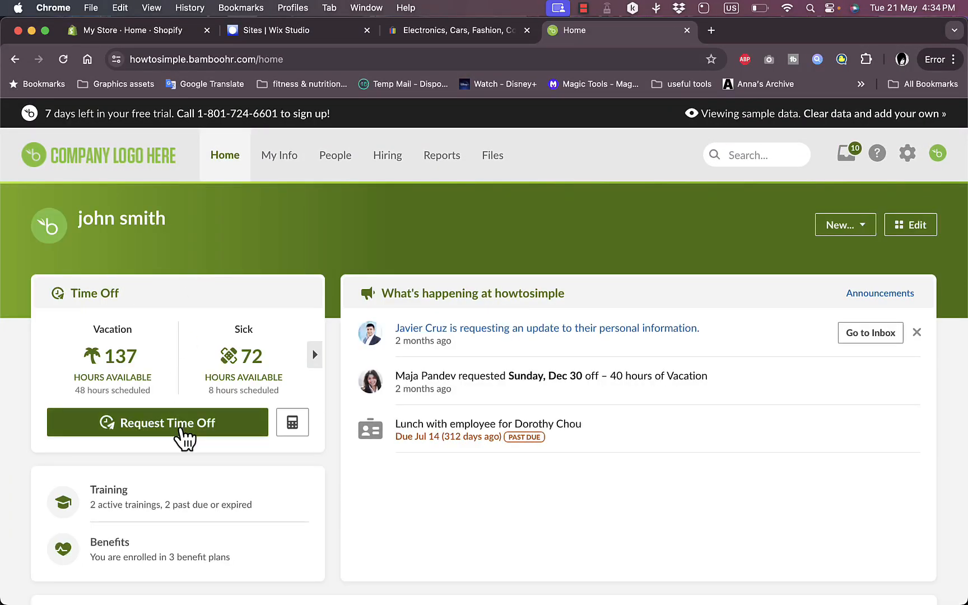
Step: Open the Request Time Off form and view the Time Off Category options
{"action": "left_click", "coordinate": [158, 423]}
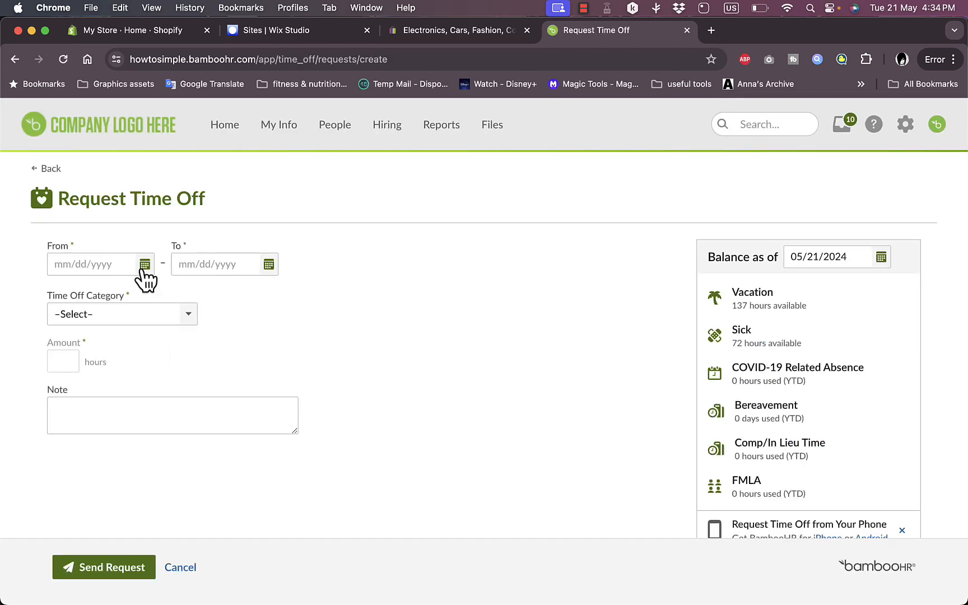
{"action": "mouse_move", "coordinate": [174, 326]}
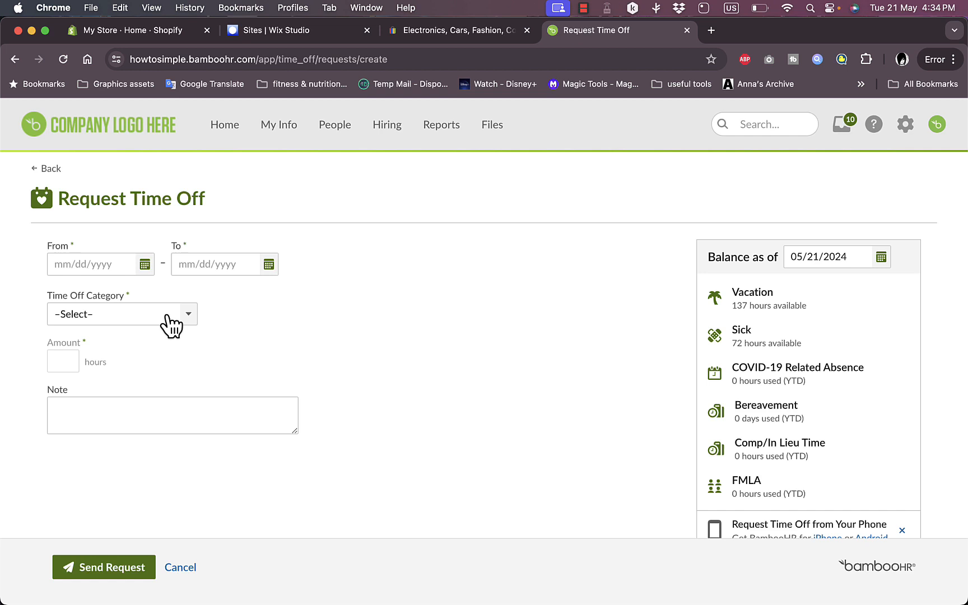
{"action": "left_click", "coordinate": [121, 314]}
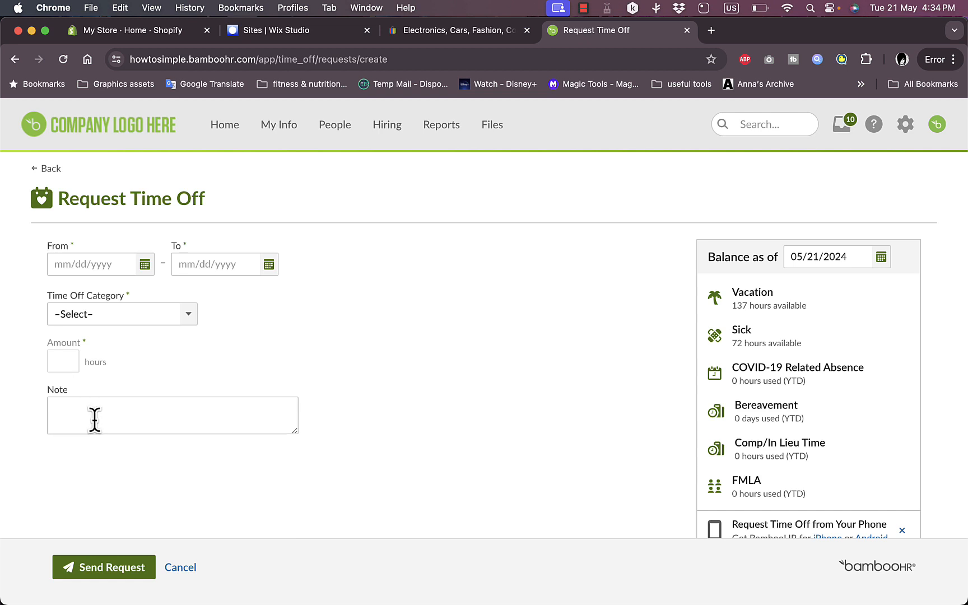
{"action": "mouse_move", "coordinate": [486, 376]}
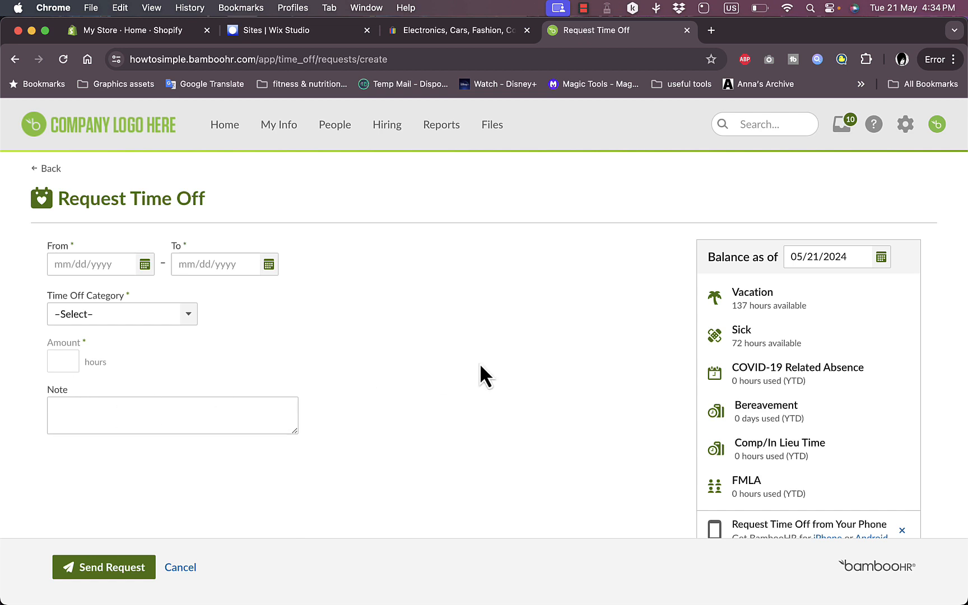
{"action": "left_click", "coordinate": [278, 124]}
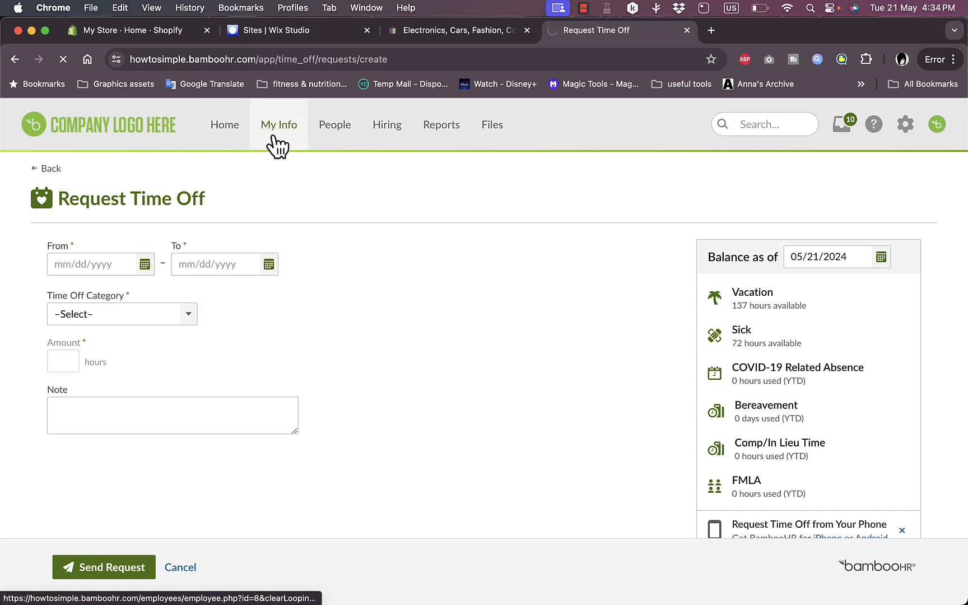
Step: Open John Smith's Job tab and scroll down to the compensation history table
{"action": "left_click", "coordinate": [279, 125]}
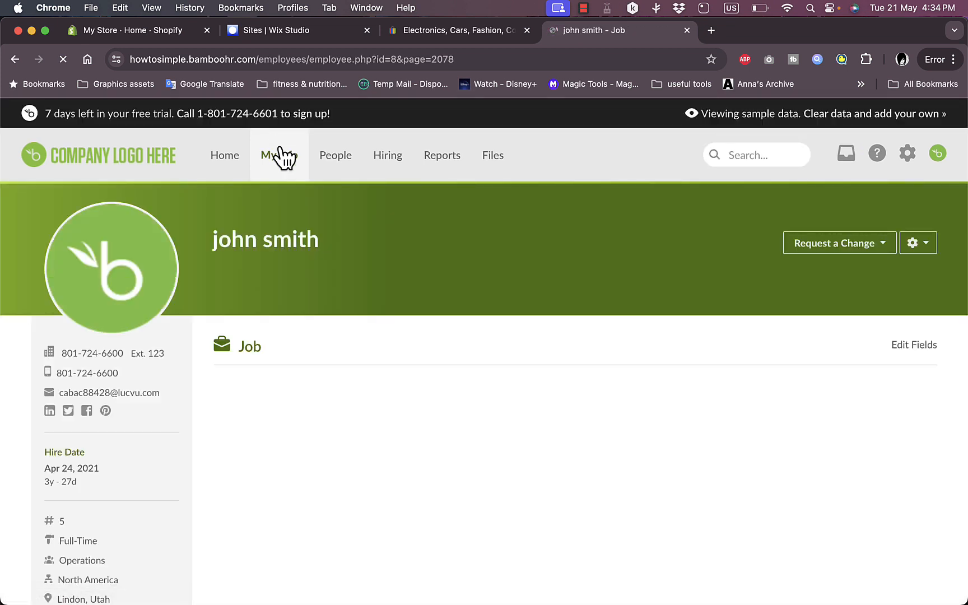
{"action": "left_click", "coordinate": [279, 155]}
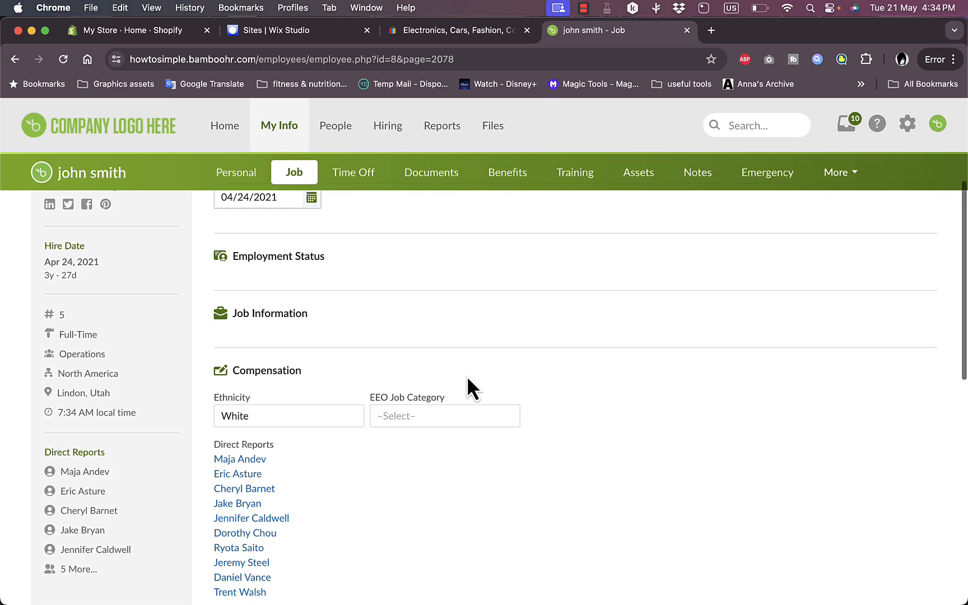
{"action": "scroll", "scroll_direction": "down", "scroll_amount": 3}
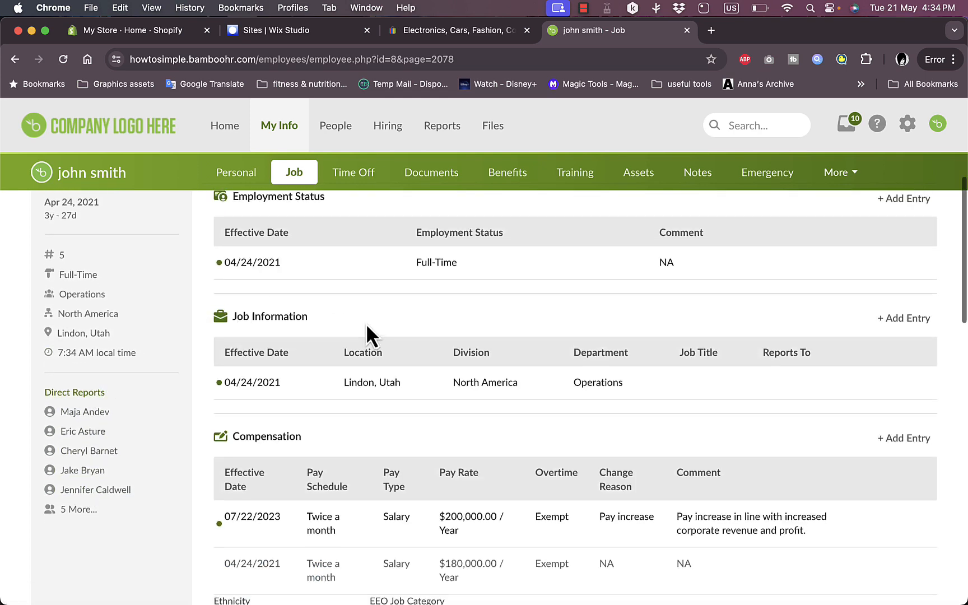
{"action": "scroll", "scroll_direction": "down", "scroll_amount": 3}
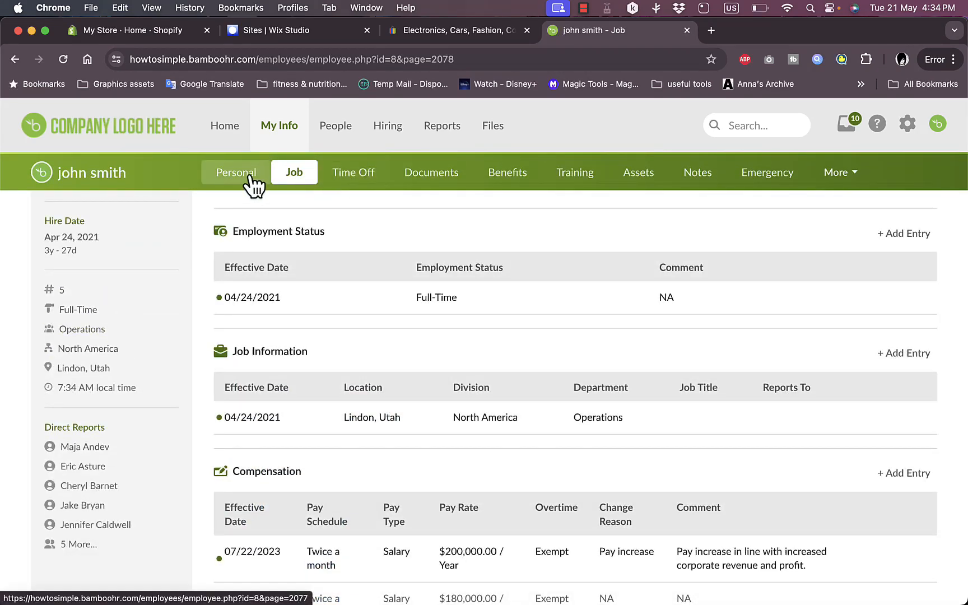
{"action": "mouse_move", "coordinate": [574, 172]}
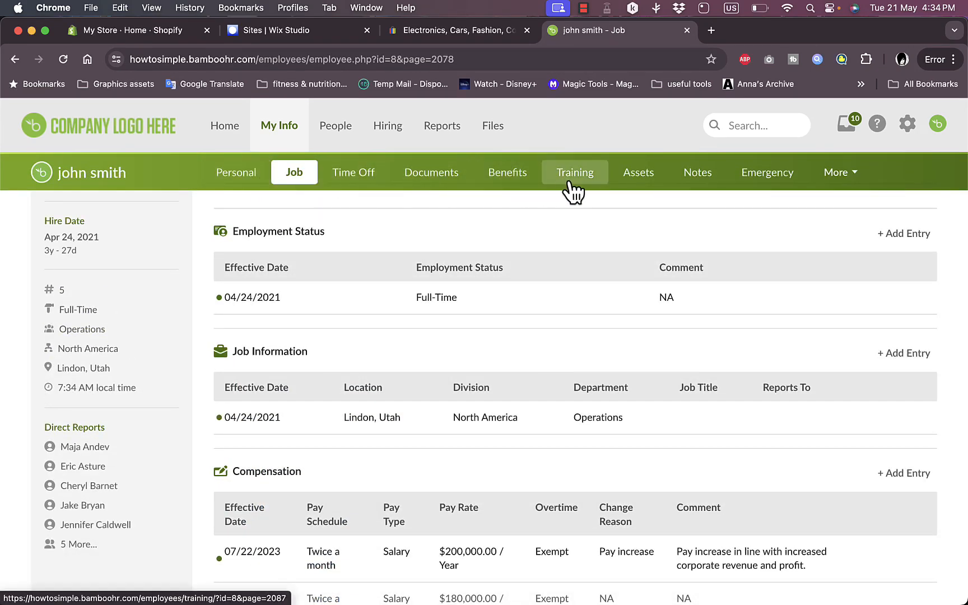
{"action": "left_click", "coordinate": [574, 172]}
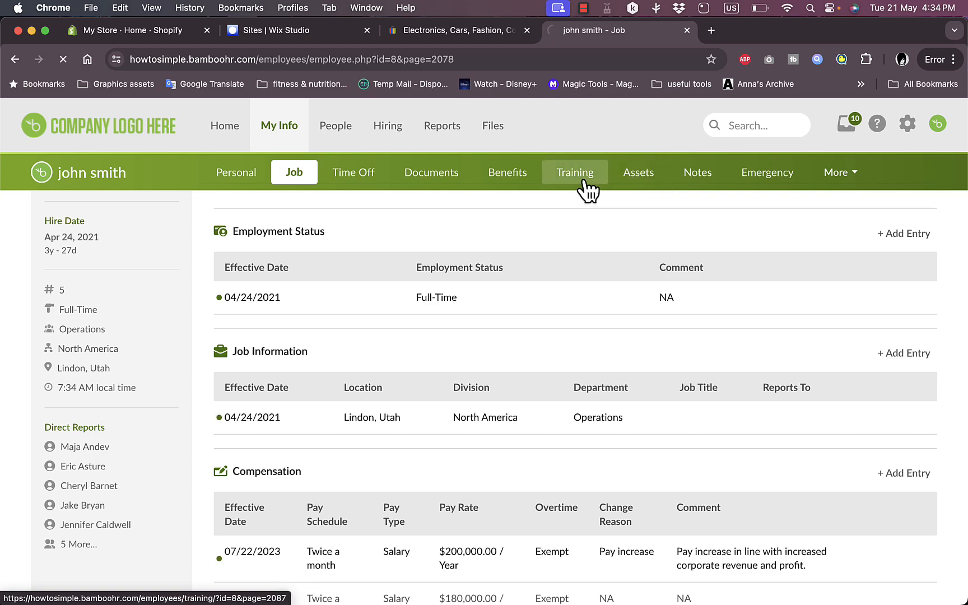
Step: View training courses and cancel the Unlawful Harassment completion form without saving
{"action": "left_click", "coordinate": [574, 172]}
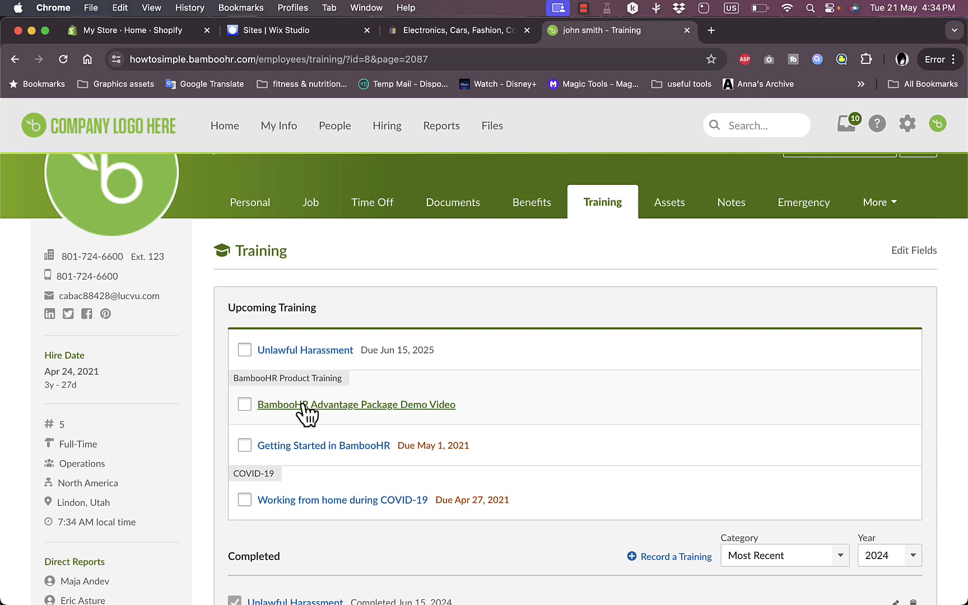
{"action": "mouse_move", "coordinate": [254, 353]}
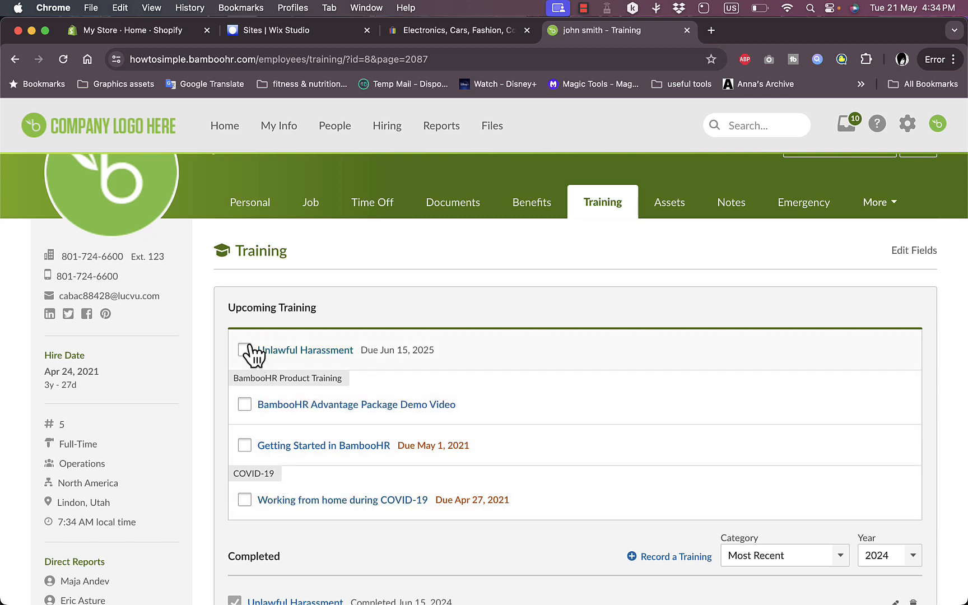
{"action": "left_click", "coordinate": [244, 350]}
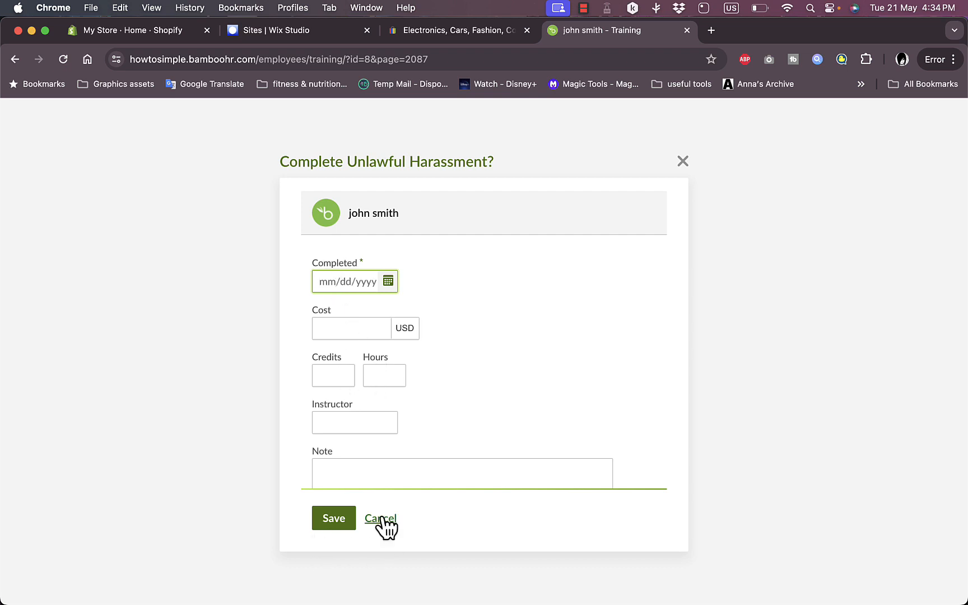
{"action": "left_click", "coordinate": [380, 519]}
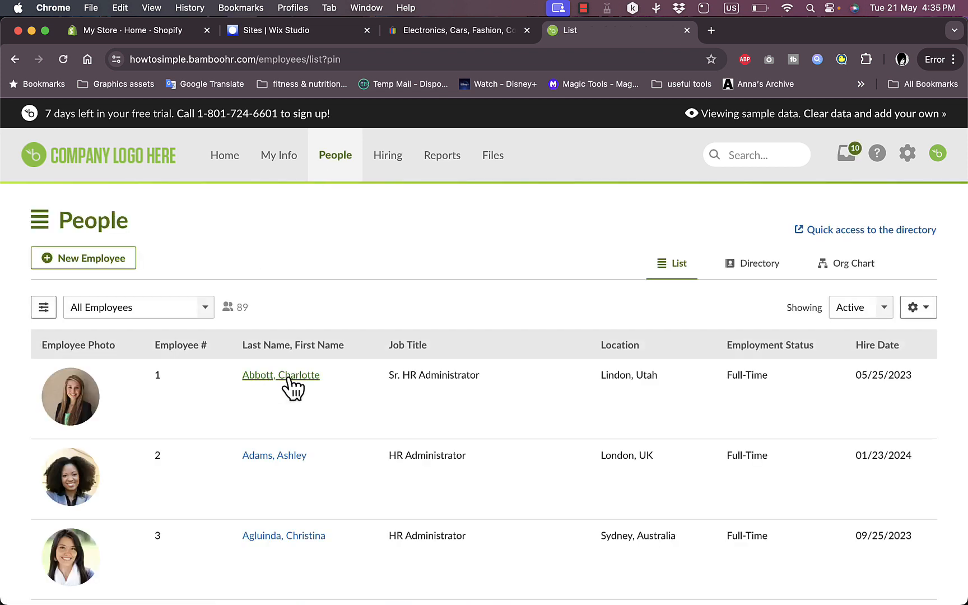
{"action": "mouse_move", "coordinate": [608, 379]}
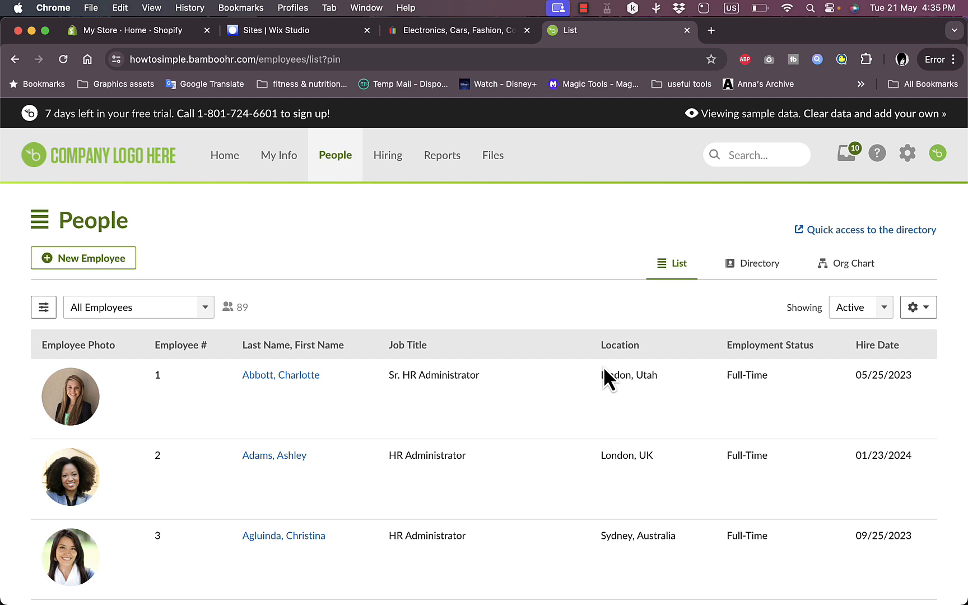
{"action": "mouse_move", "coordinate": [90, 188]}
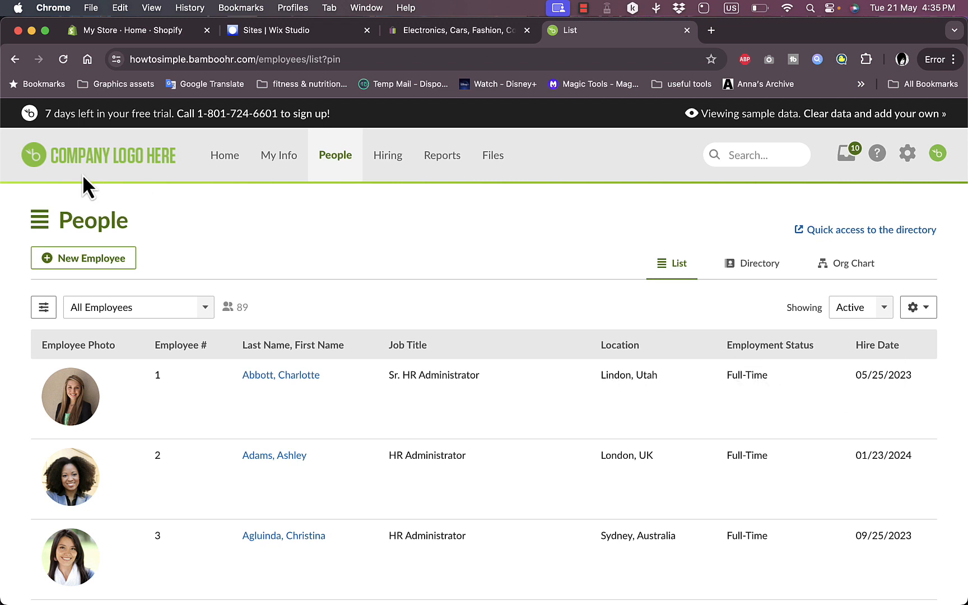
{"action": "mouse_move", "coordinate": [96, 272]}
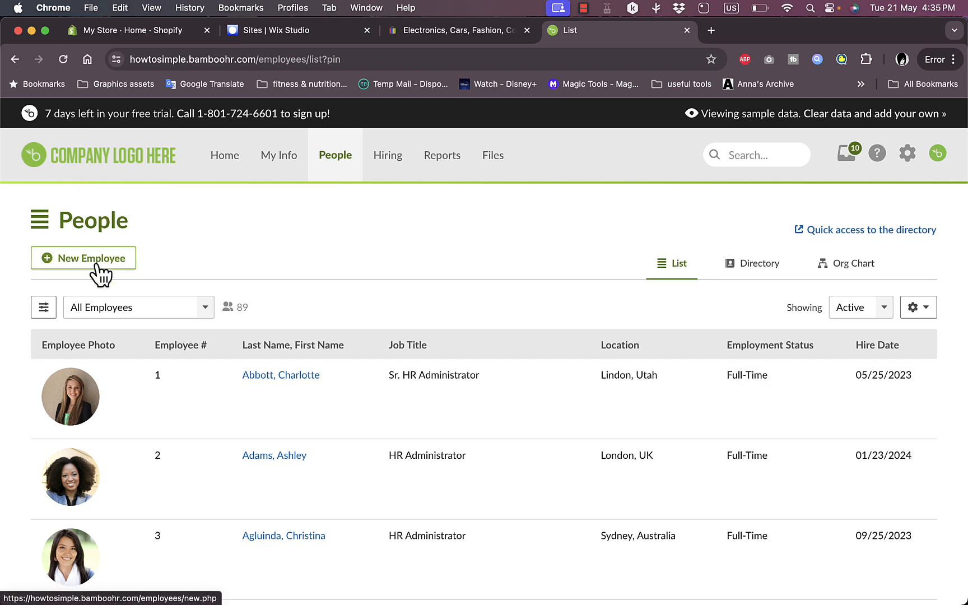
{"action": "left_click", "coordinate": [281, 375]}
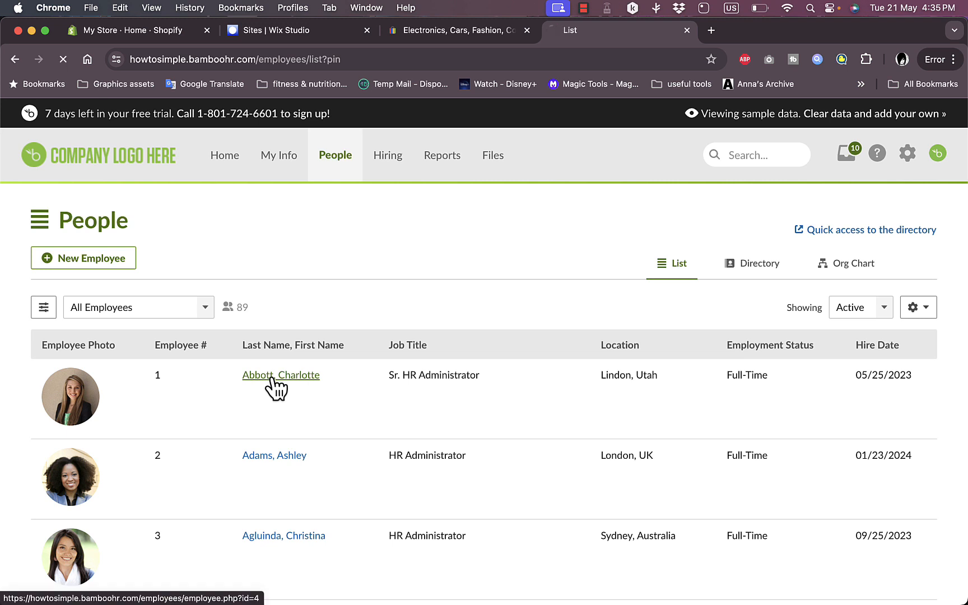
{"action": "left_click", "coordinate": [280, 375]}
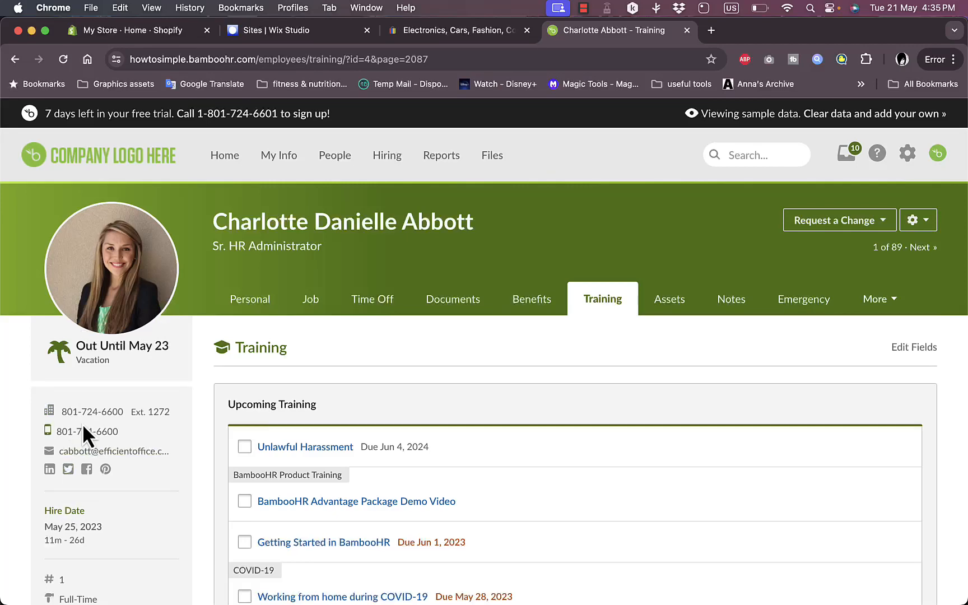
{"action": "scroll", "scroll_direction": "down", "scroll_amount": 3}
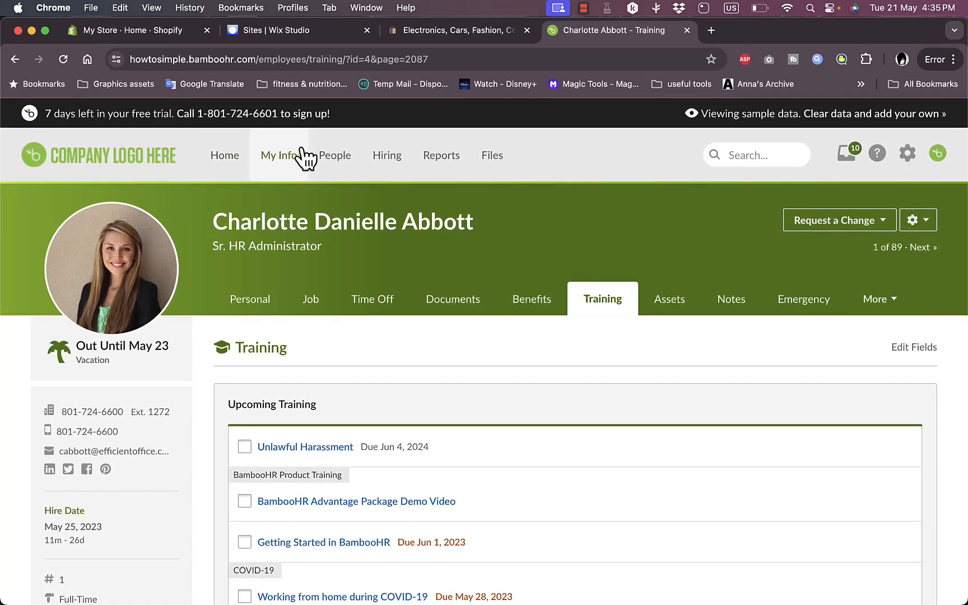
{"action": "left_click", "coordinate": [387, 155]}
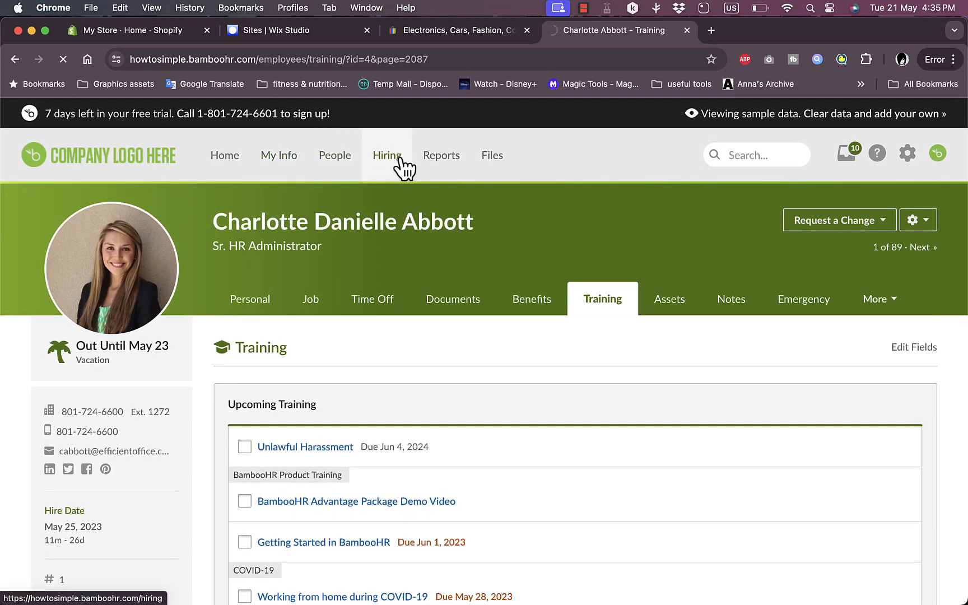
Step: Add a job opening from Hiring and expand the Department dropdown on the form
{"action": "left_click", "coordinate": [387, 155]}
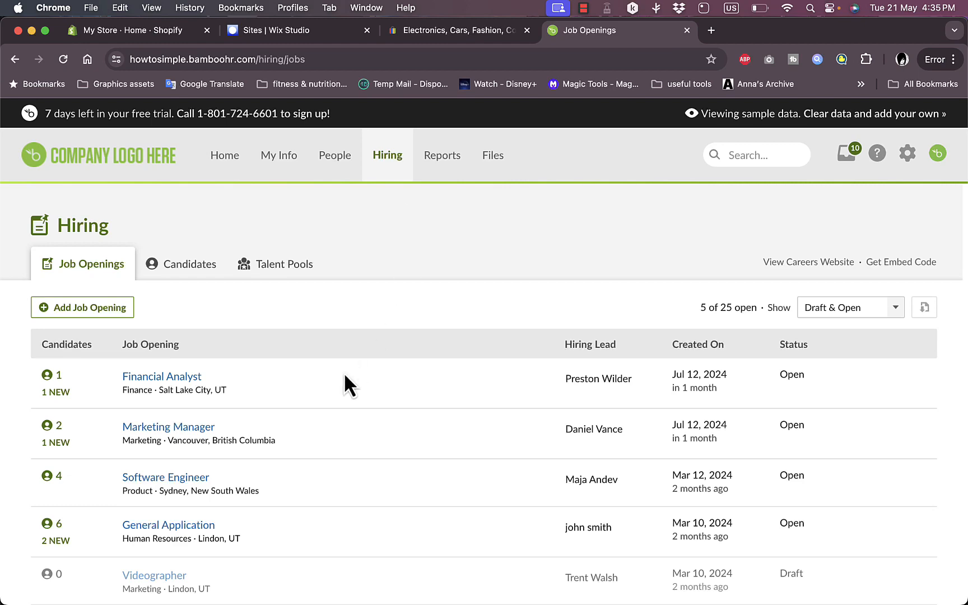
{"action": "scroll", "scroll_direction": "down", "scroll_amount": 3}
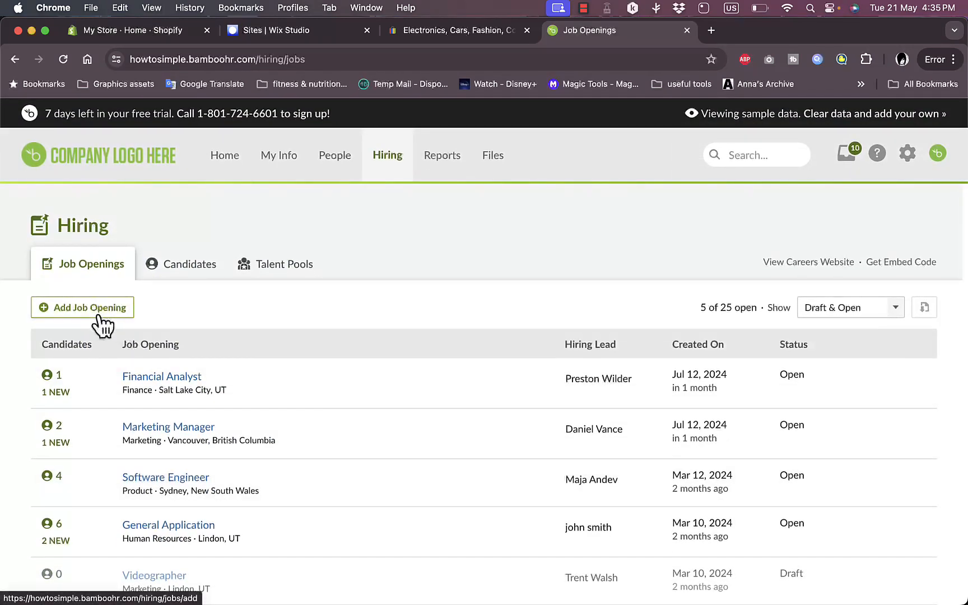
{"action": "left_click", "coordinate": [82, 307]}
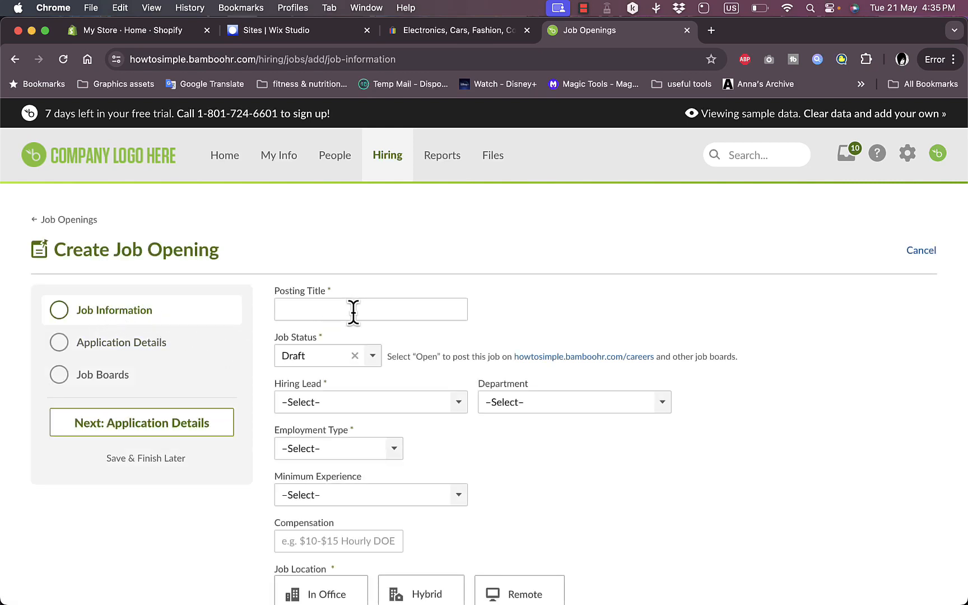
{"action": "left_click", "coordinate": [370, 402]}
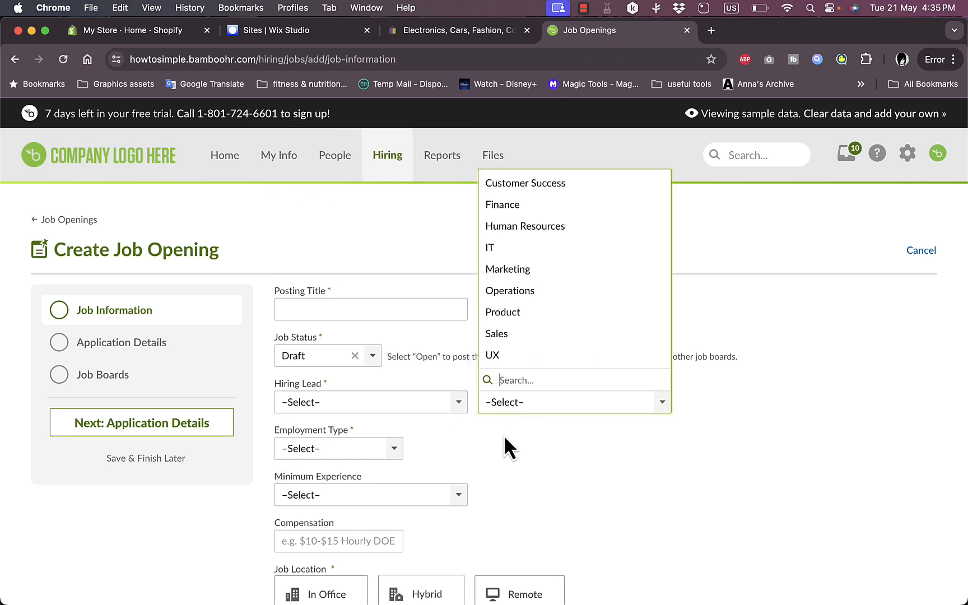
{"action": "scroll", "scroll_direction": "down", "scroll_amount": 3}
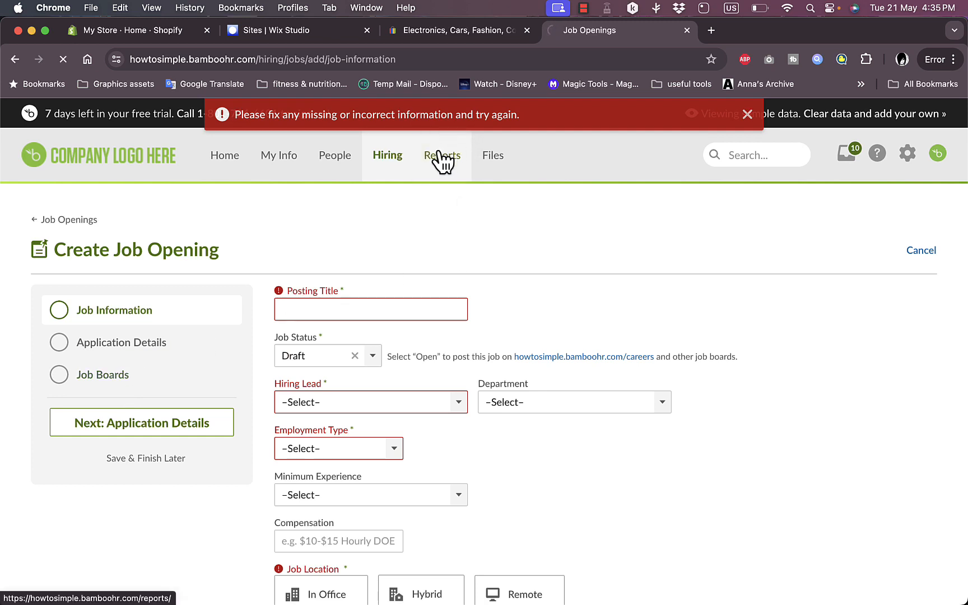
Step: Open the Time Off Used report and scroll through employees' vacation and sick hours
{"action": "left_click", "coordinate": [442, 155]}
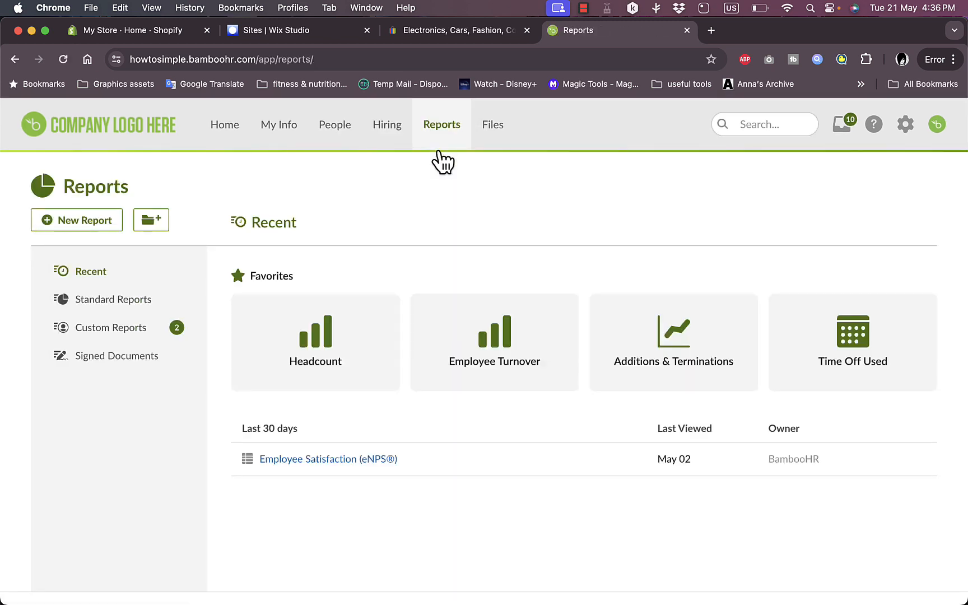
{"action": "mouse_move", "coordinate": [768, 385]}
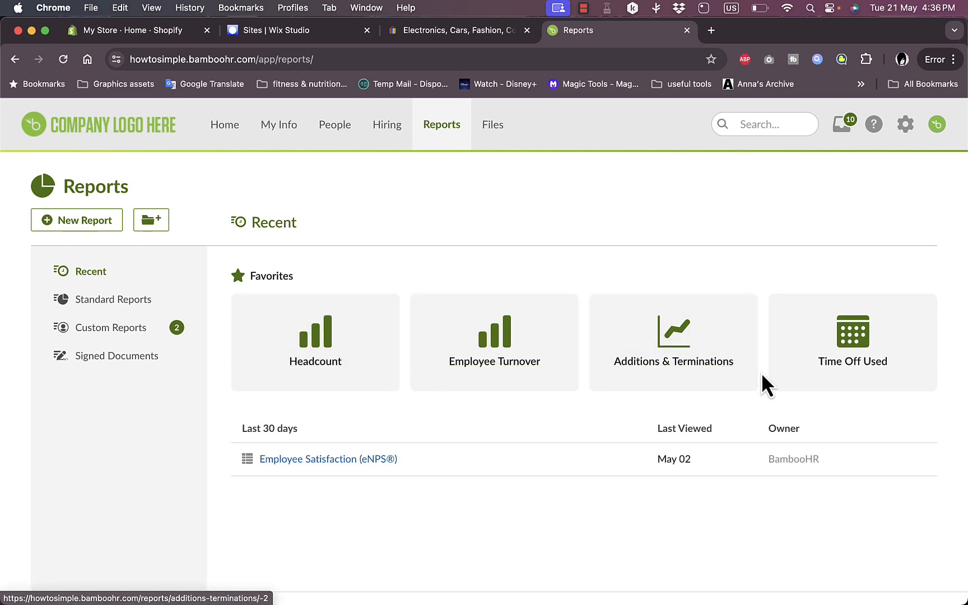
{"action": "mouse_move", "coordinate": [382, 290]}
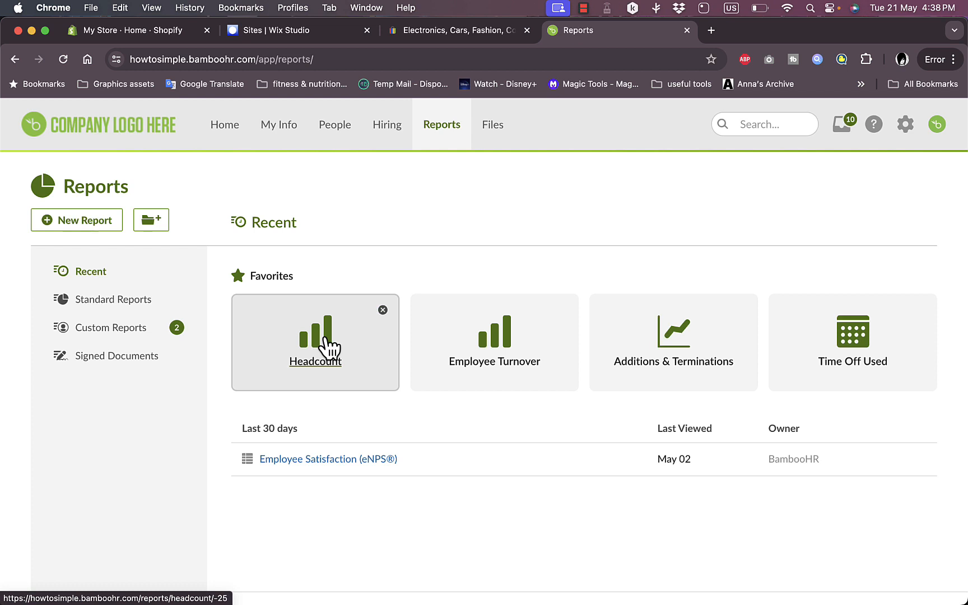
{"action": "mouse_move", "coordinate": [457, 367]}
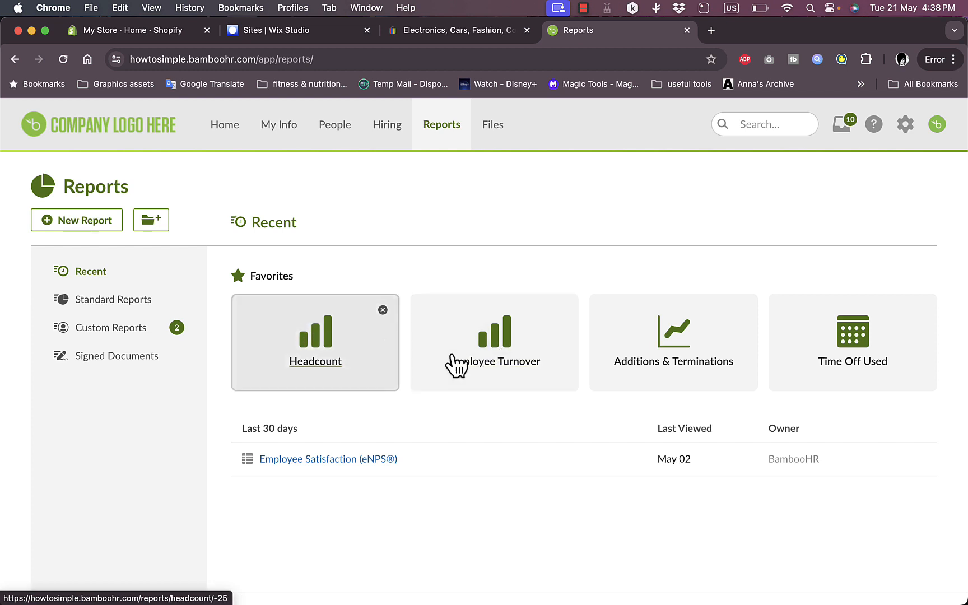
{"action": "mouse_move", "coordinate": [674, 358]}
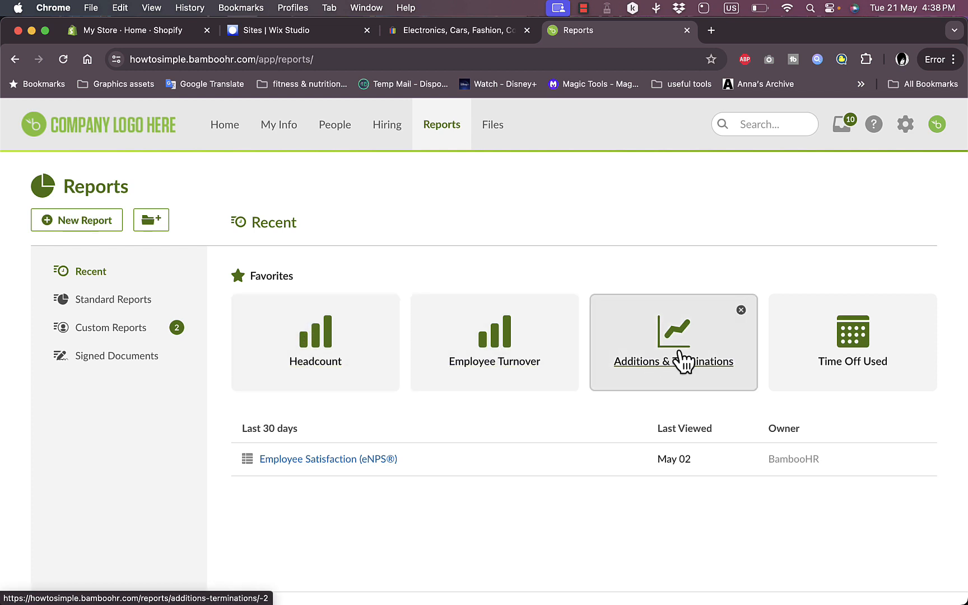
{"action": "mouse_move", "coordinate": [834, 367]}
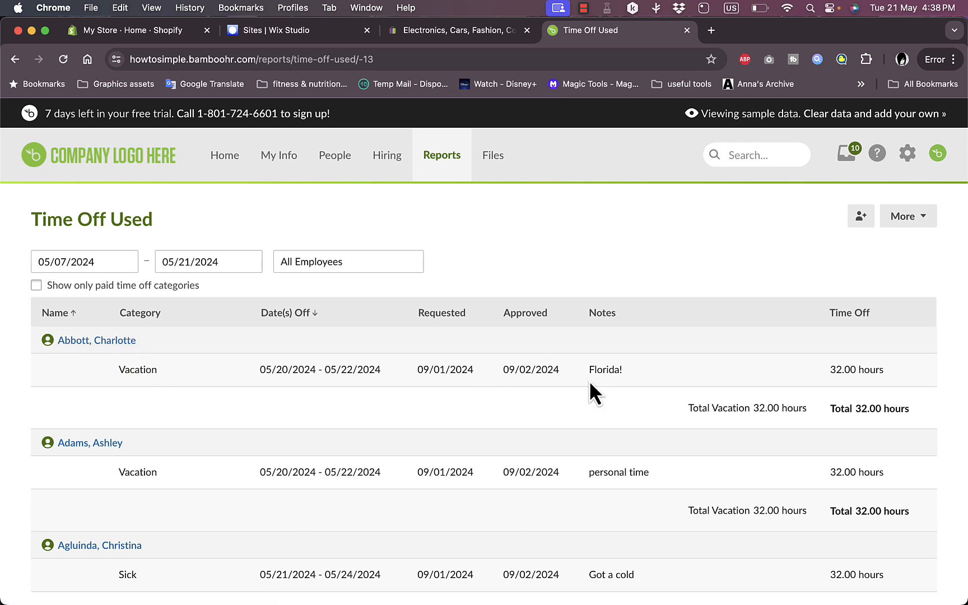
{"action": "mouse_move", "coordinate": [683, 401]}
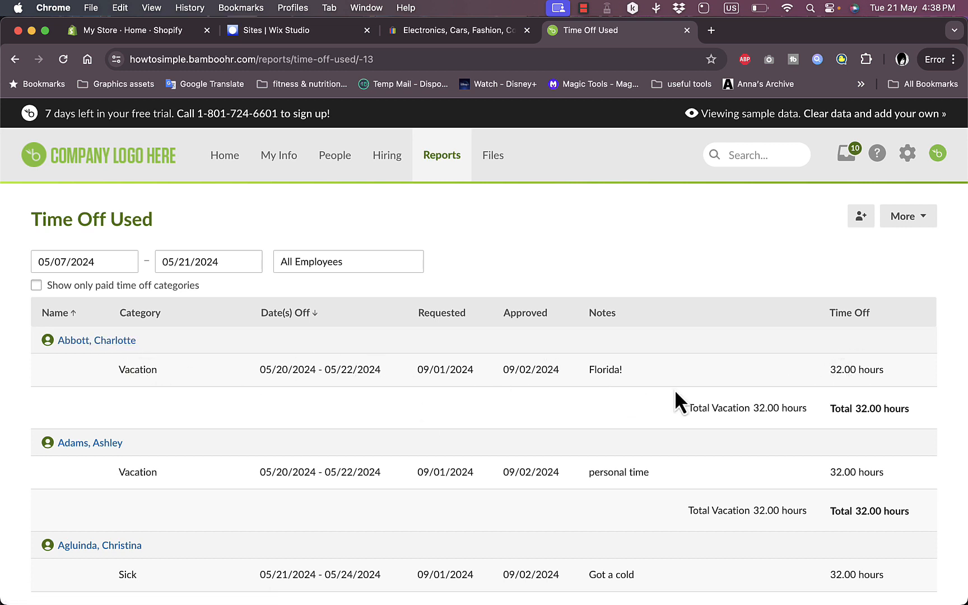
{"action": "scroll", "scroll_direction": "down", "scroll_amount": 3}
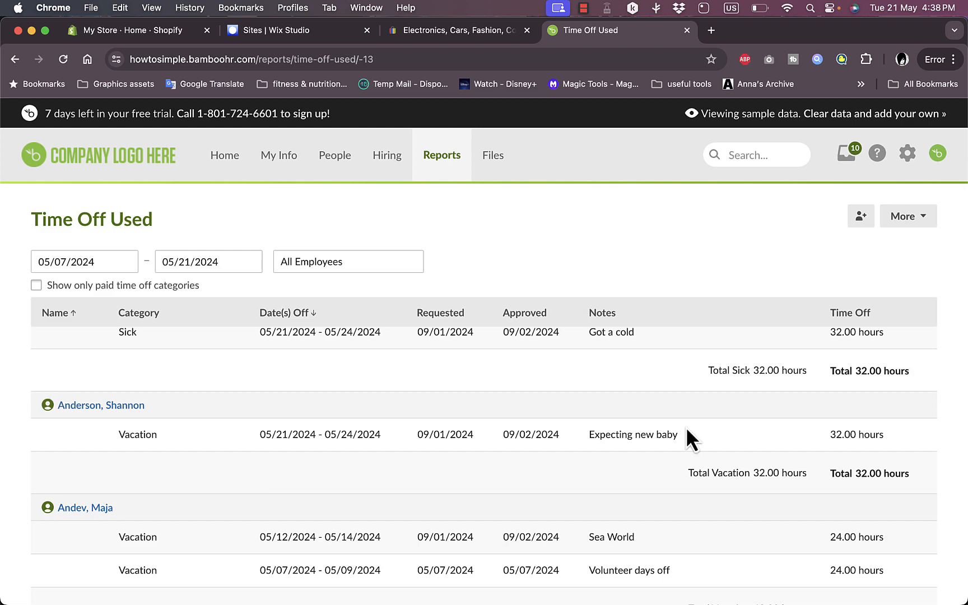
{"action": "scroll", "scroll_direction": "down", "scroll_amount": 3}
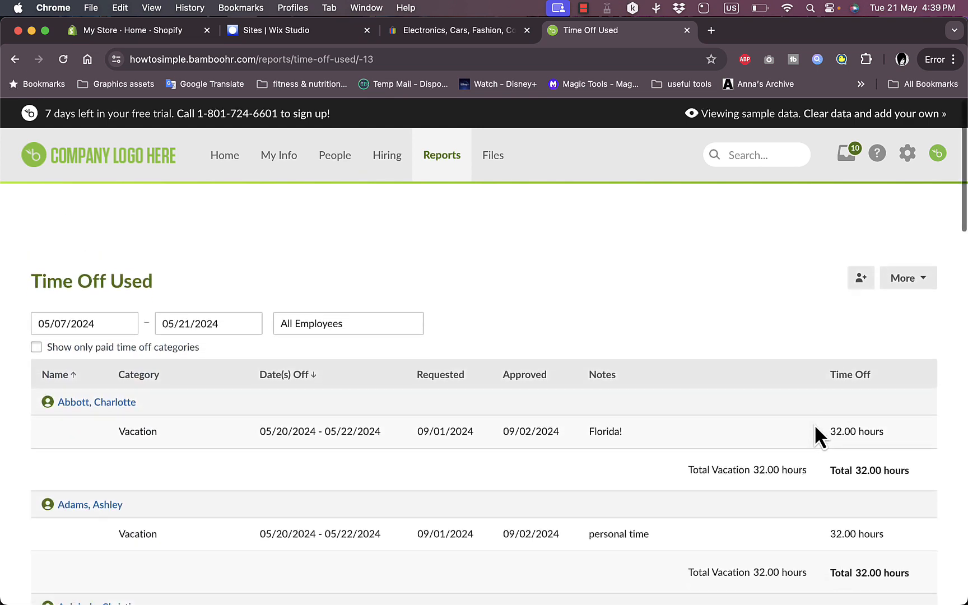
{"action": "scroll", "scroll_direction": "down", "scroll_amount": 3}
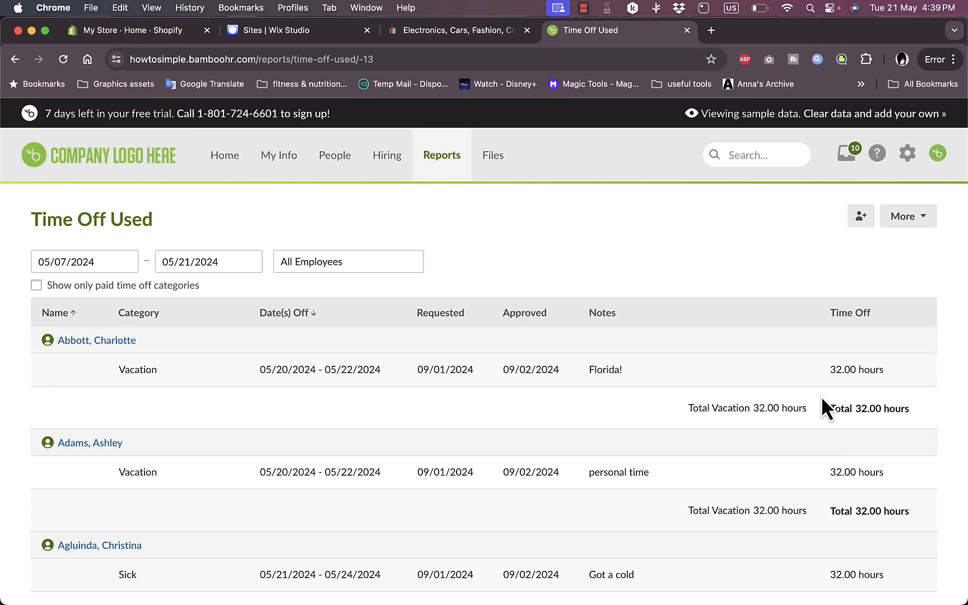
{"action": "mouse_move", "coordinate": [204, 303]}
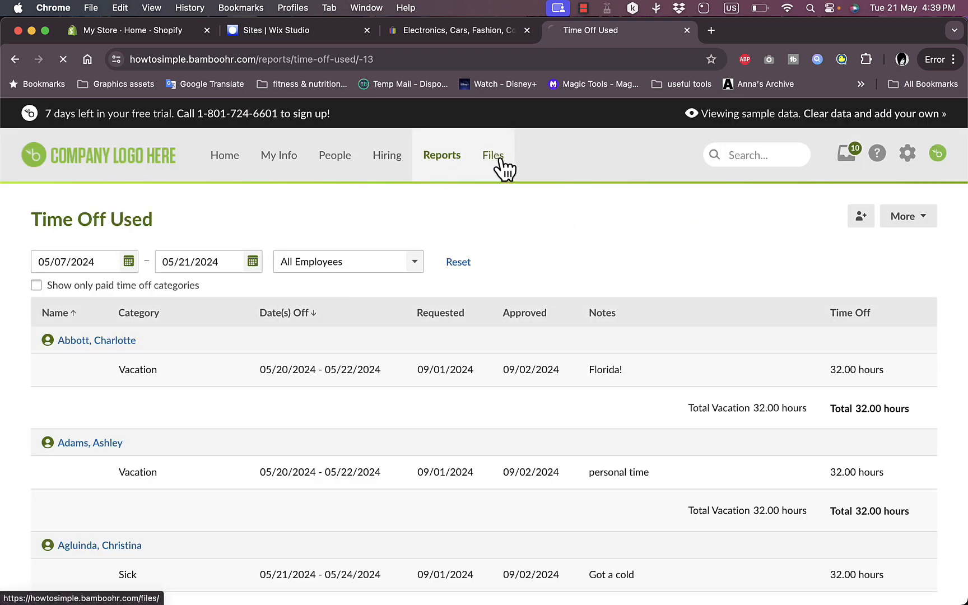
Step: Browse All Files to the Company Files folder and preview Trial Check-in.pdf
{"action": "left_click", "coordinate": [492, 155]}
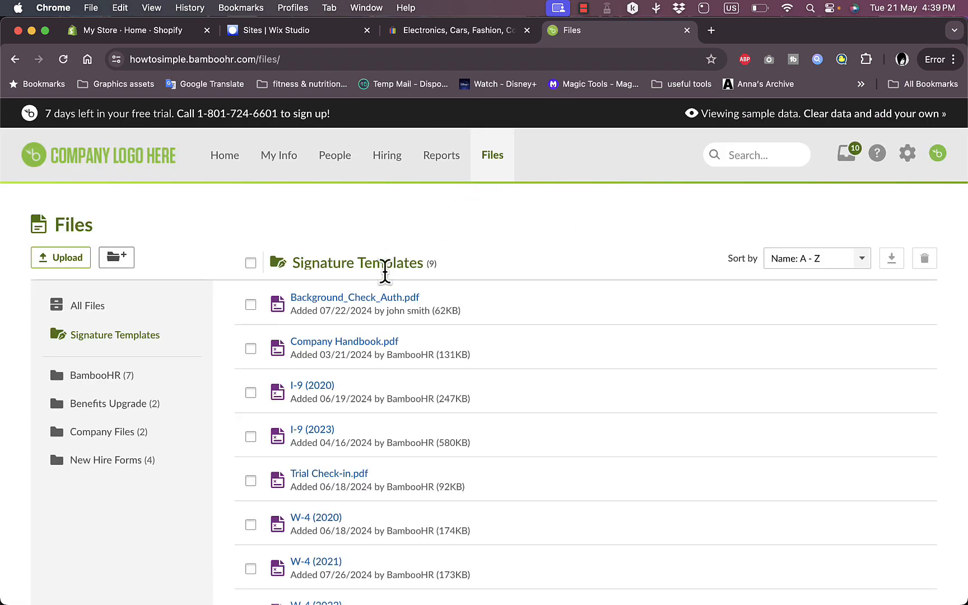
{"action": "mouse_move", "coordinate": [531, 322]}
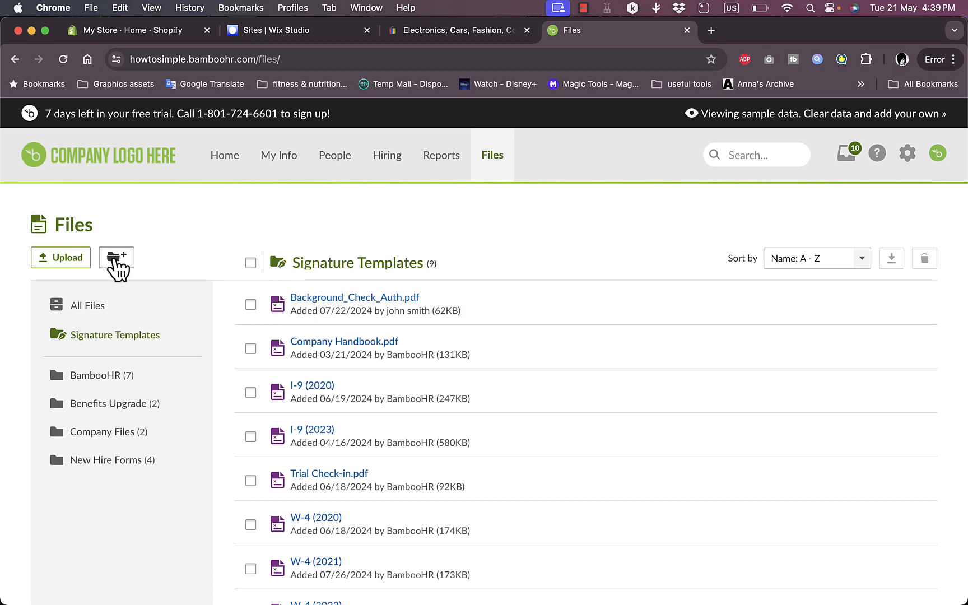
{"action": "left_click", "coordinate": [87, 305]}
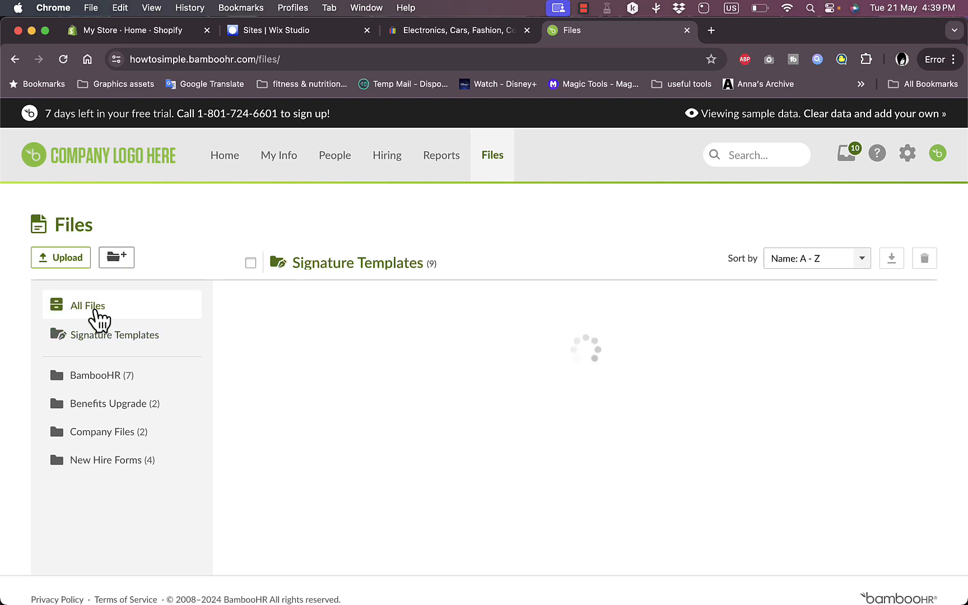
{"action": "left_click", "coordinate": [88, 304]}
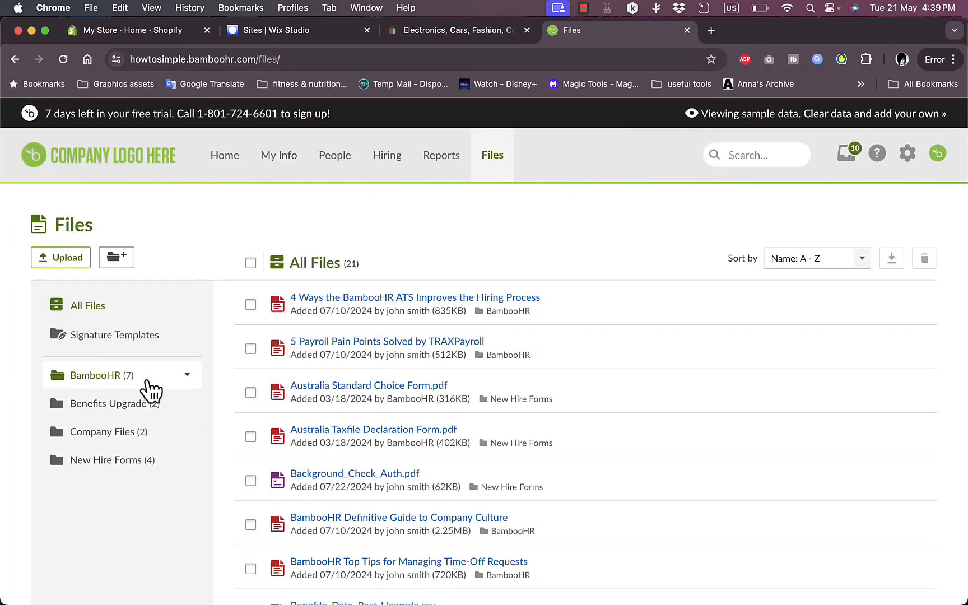
{"action": "mouse_move", "coordinate": [115, 380]}
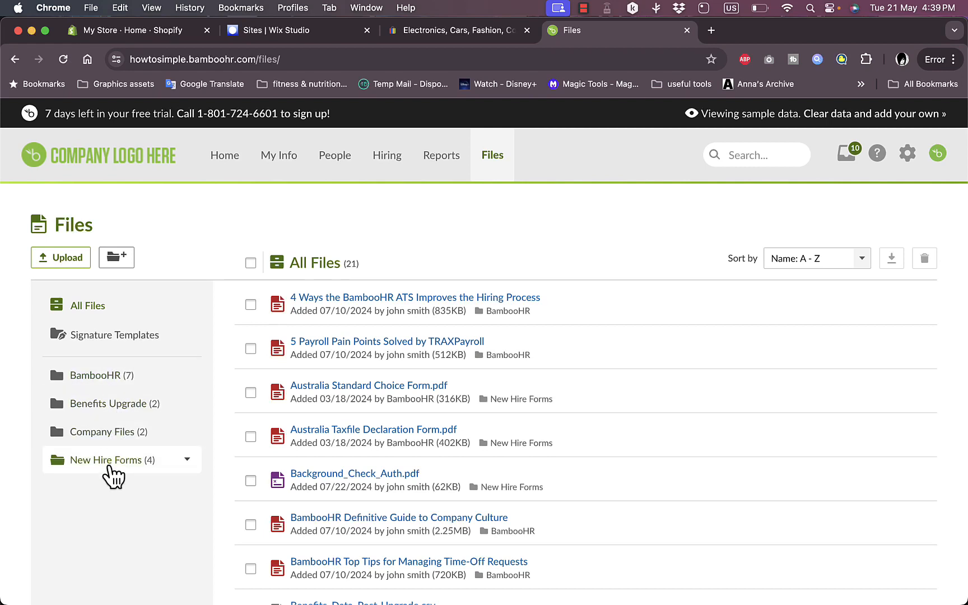
{"action": "left_click", "coordinate": [103, 431]}
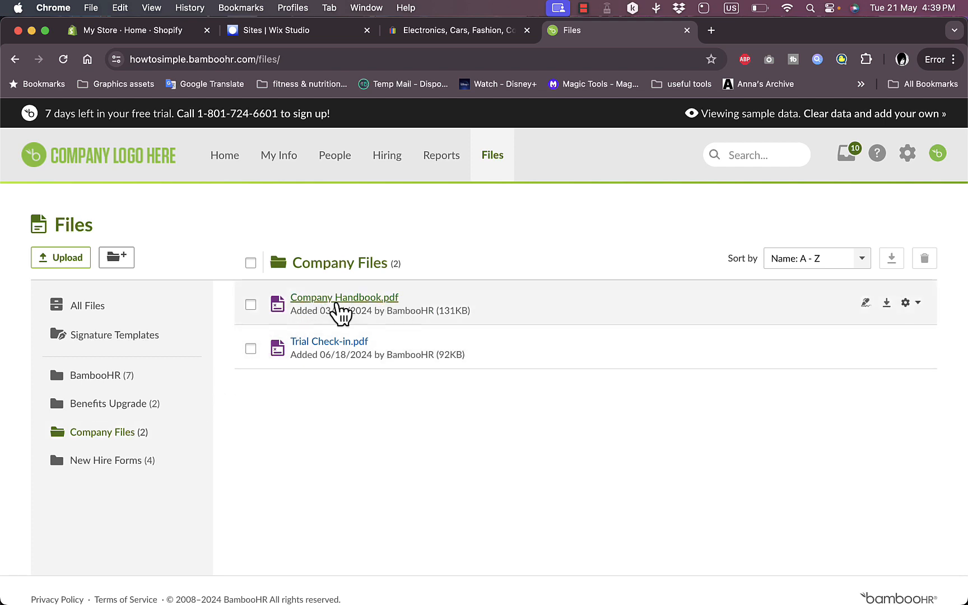
{"action": "mouse_move", "coordinate": [339, 355]}
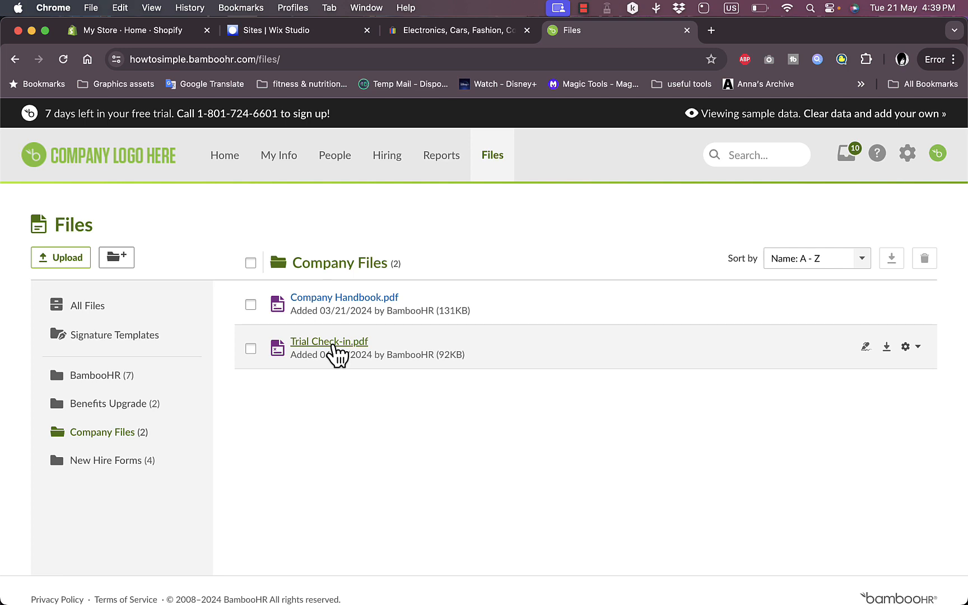
{"action": "left_click", "coordinate": [329, 341]}
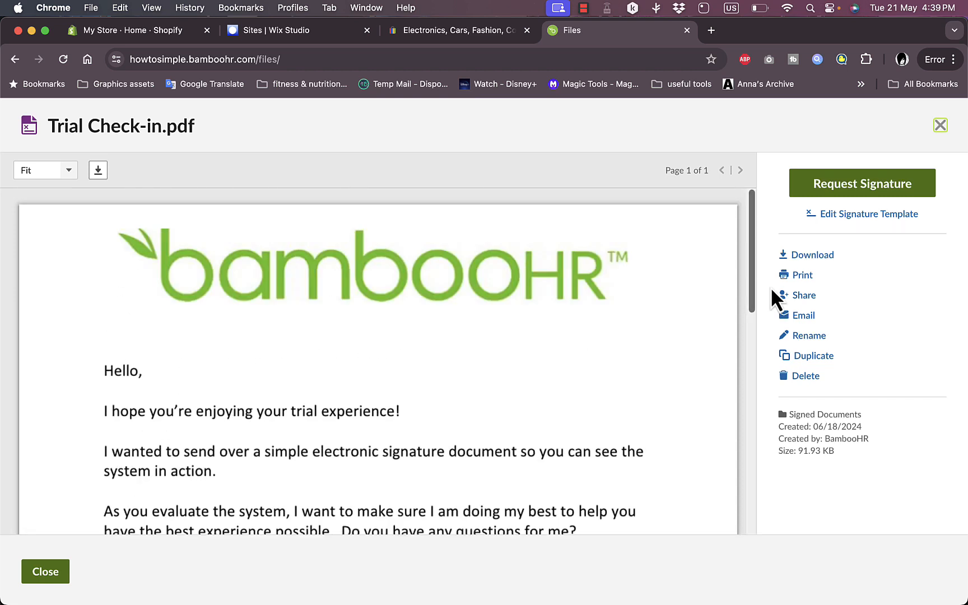
{"action": "mouse_move", "coordinate": [804, 316]}
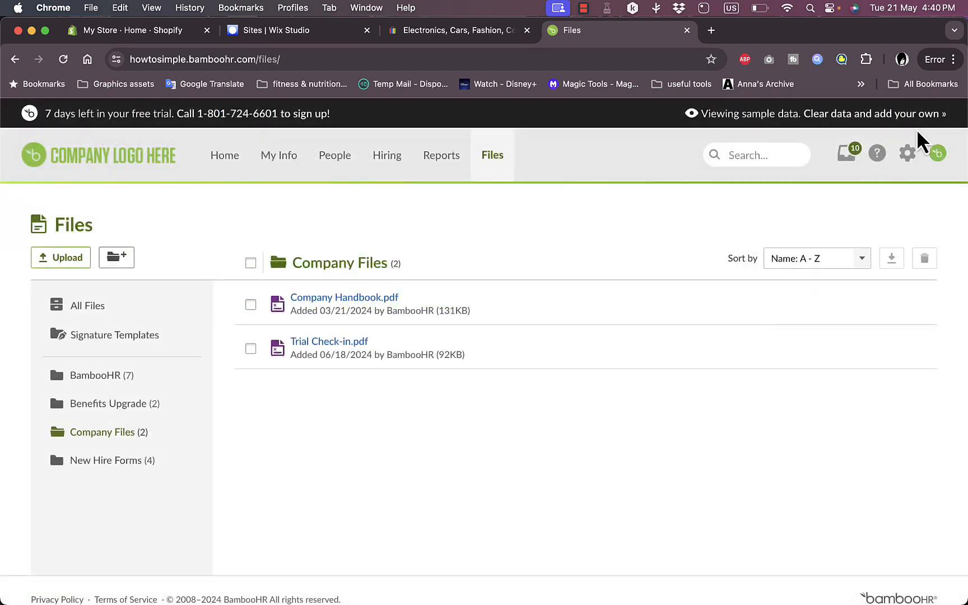
{"action": "mouse_move", "coordinate": [849, 153]}
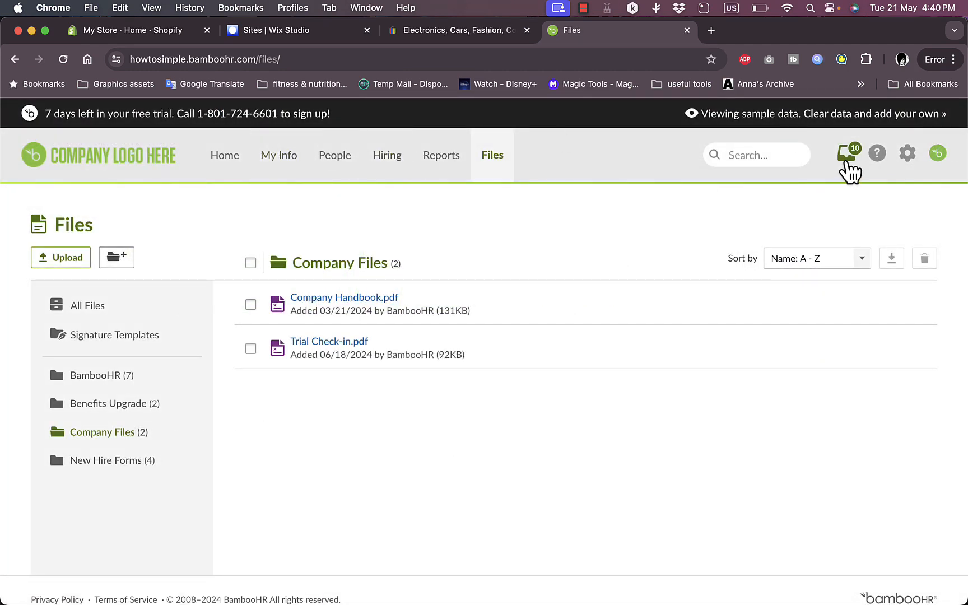
{"action": "left_click", "coordinate": [847, 153]}
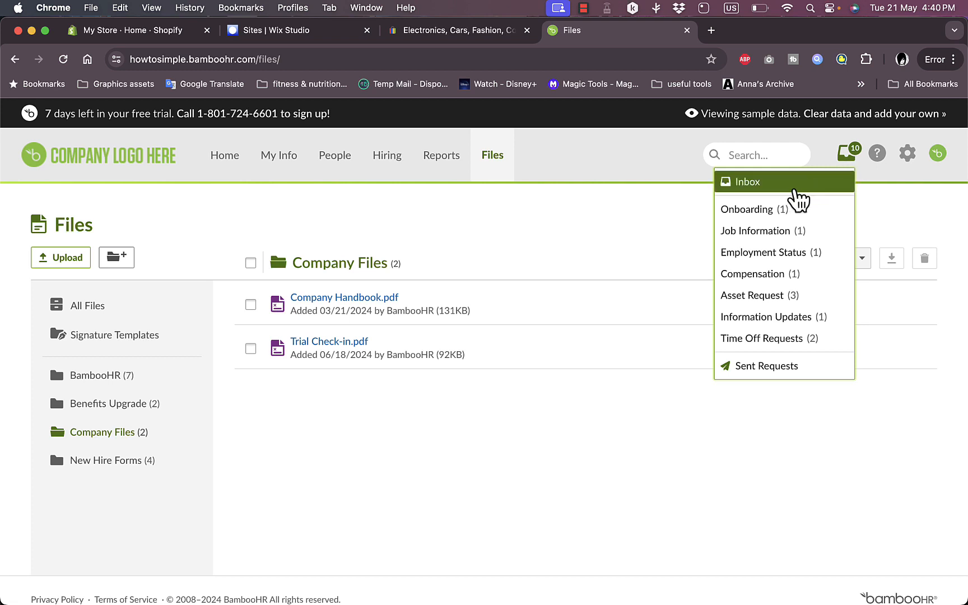
{"action": "mouse_move", "coordinate": [785, 366]}
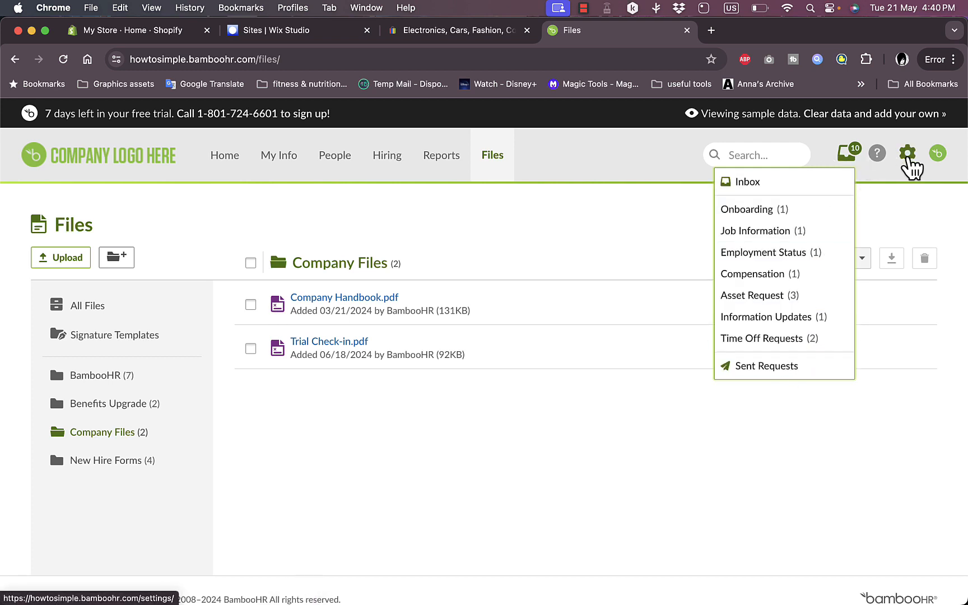
{"action": "mouse_move", "coordinate": [701, 129]}
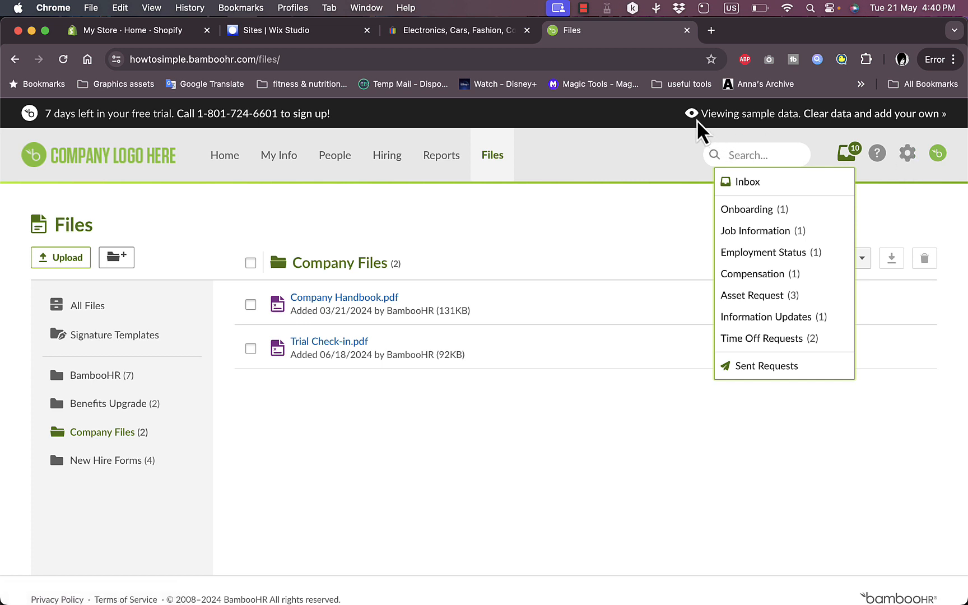
{"action": "mouse_move", "coordinate": [873, 123]}
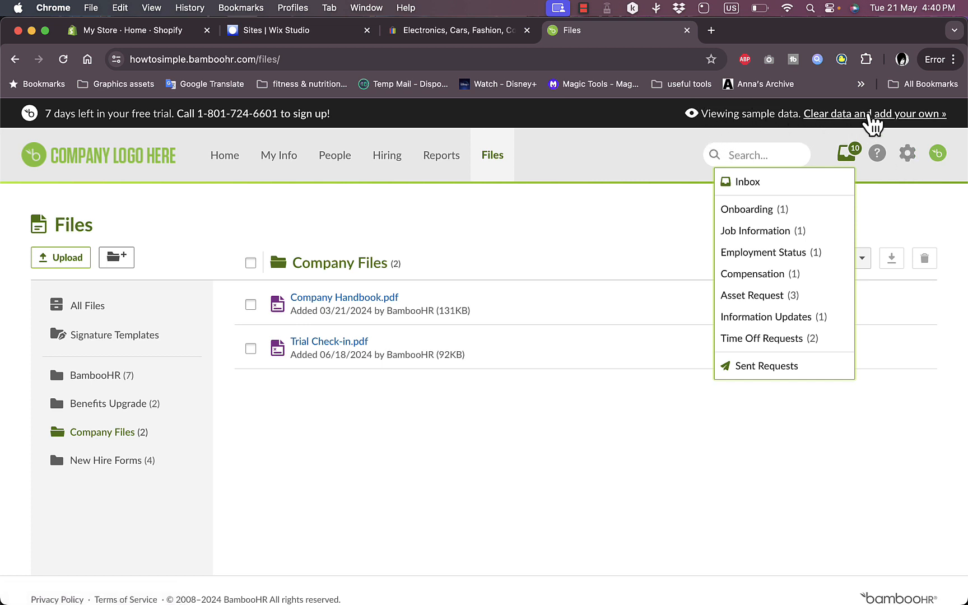
{"action": "mouse_move", "coordinate": [883, 128]}
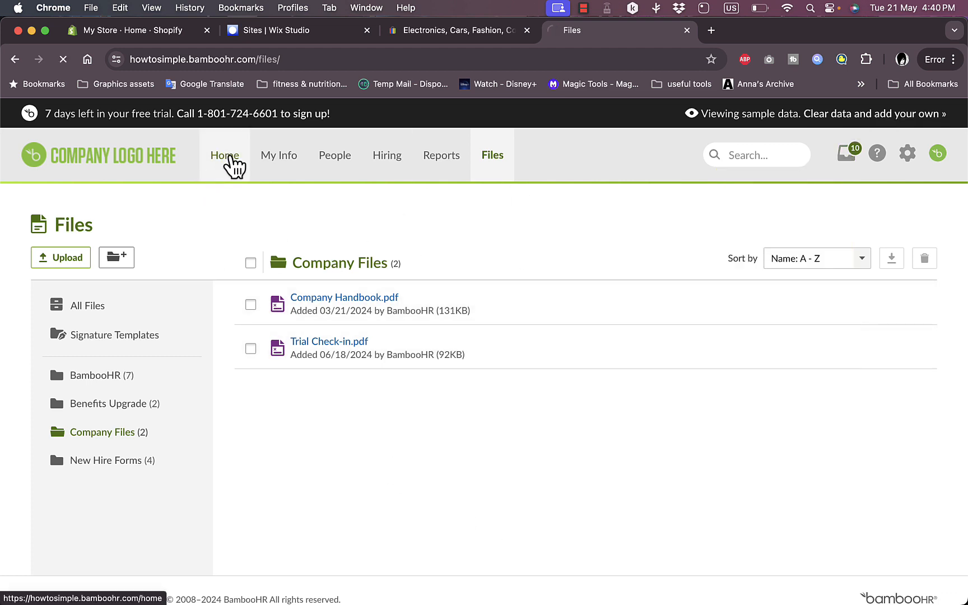
Step: Go back to the Home dashboard from the top navigation bar
{"action": "left_click", "coordinate": [224, 155]}
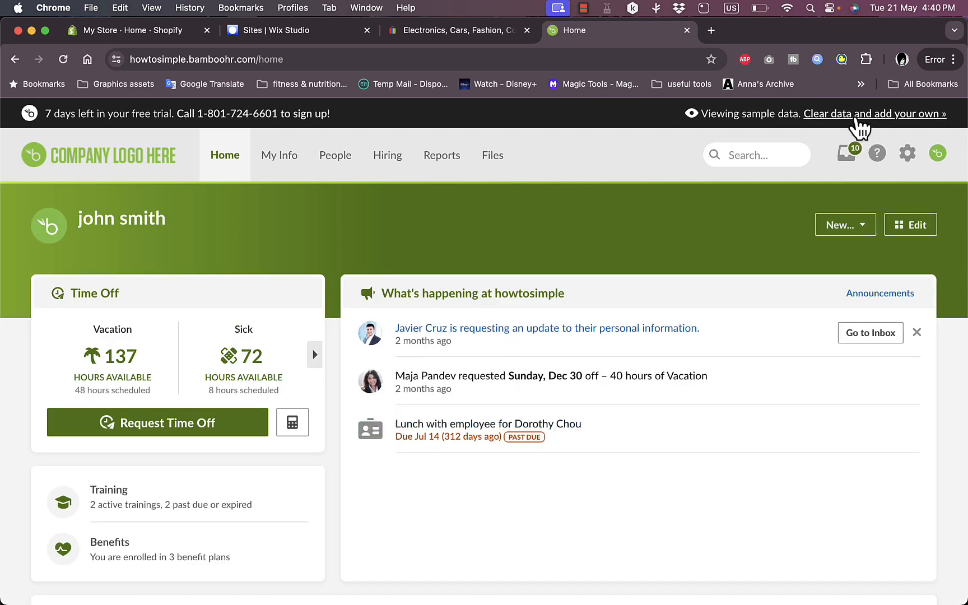
{"action": "mouse_move", "coordinate": [514, 223]}
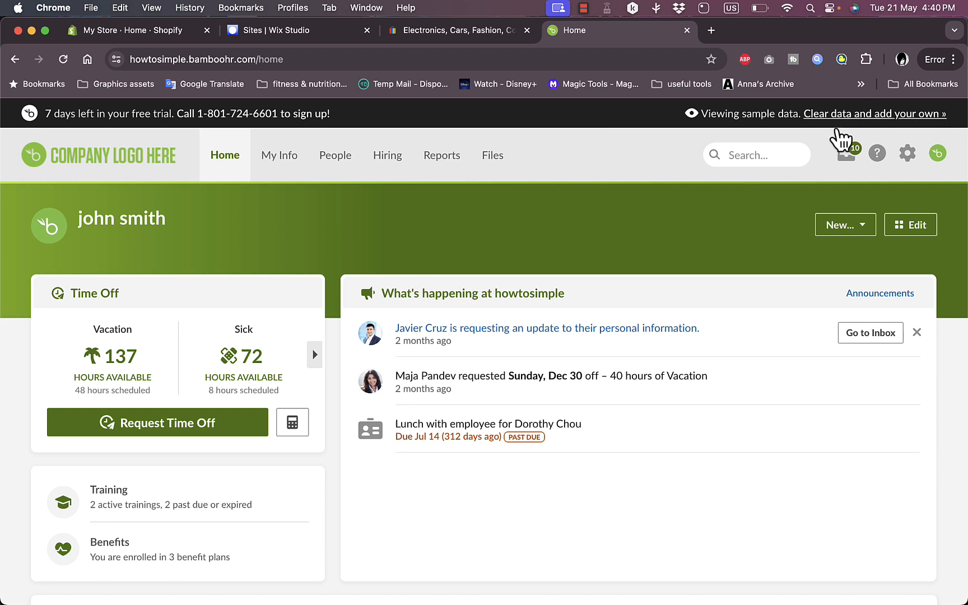
{"action": "mouse_move", "coordinate": [533, 272]}
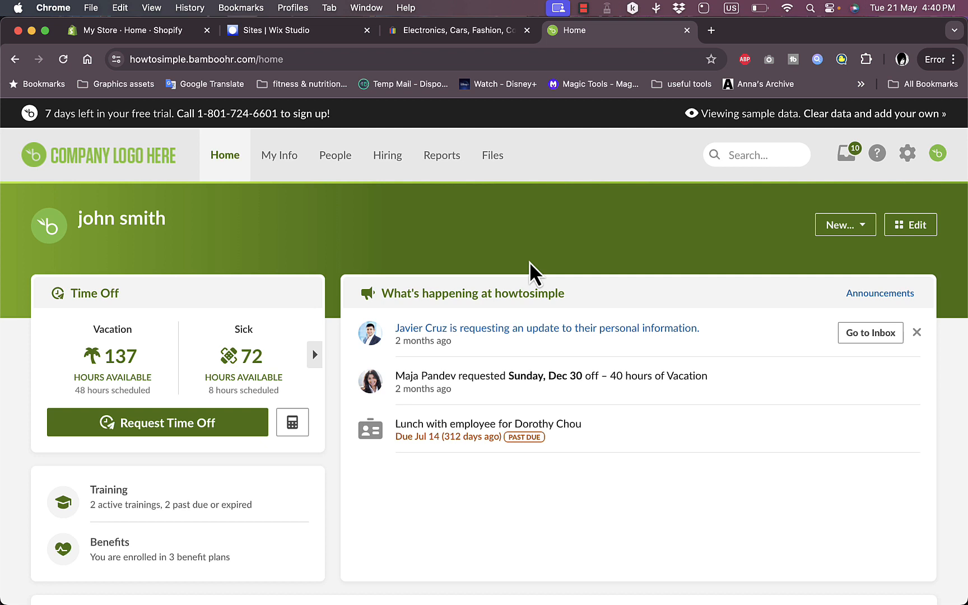
{"action": "mouse_move", "coordinate": [440, 240]}
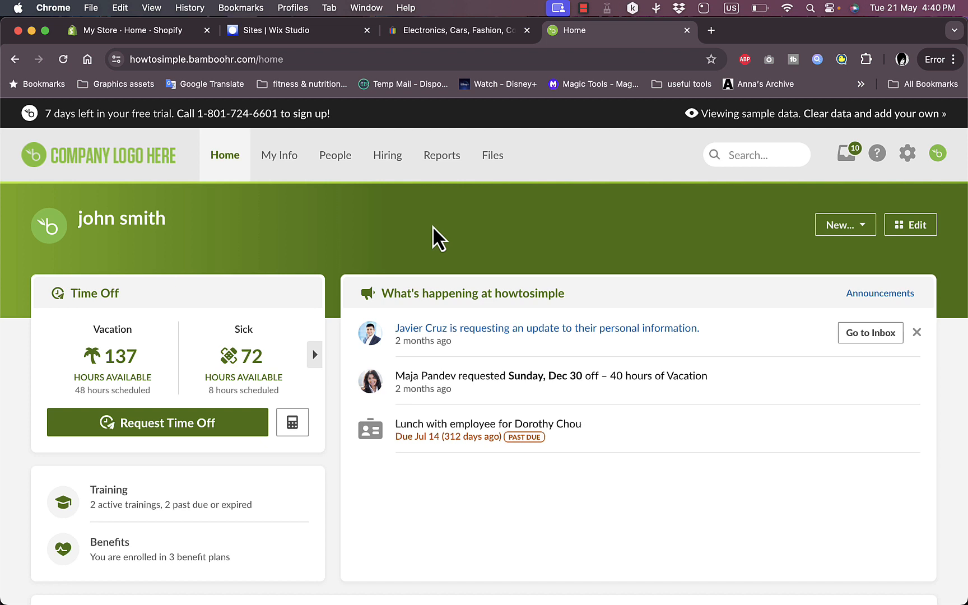
{"action": "mouse_move", "coordinate": [423, 302]}
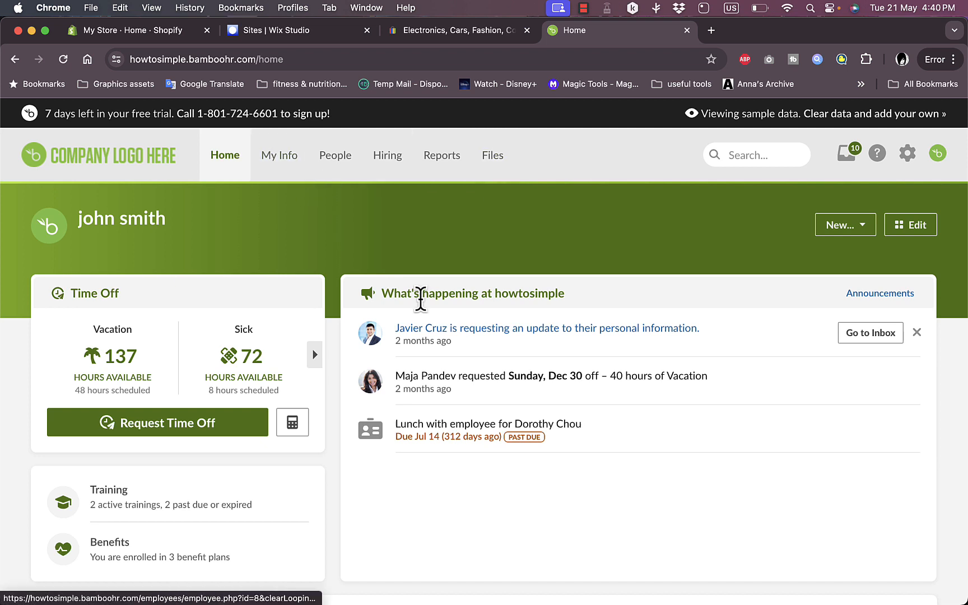